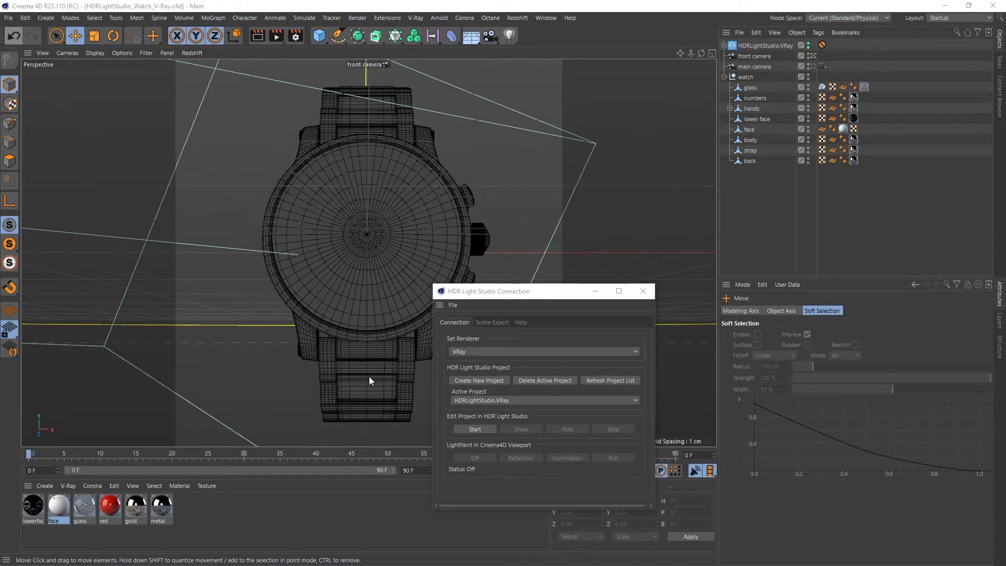
mouse_move(96, 184)
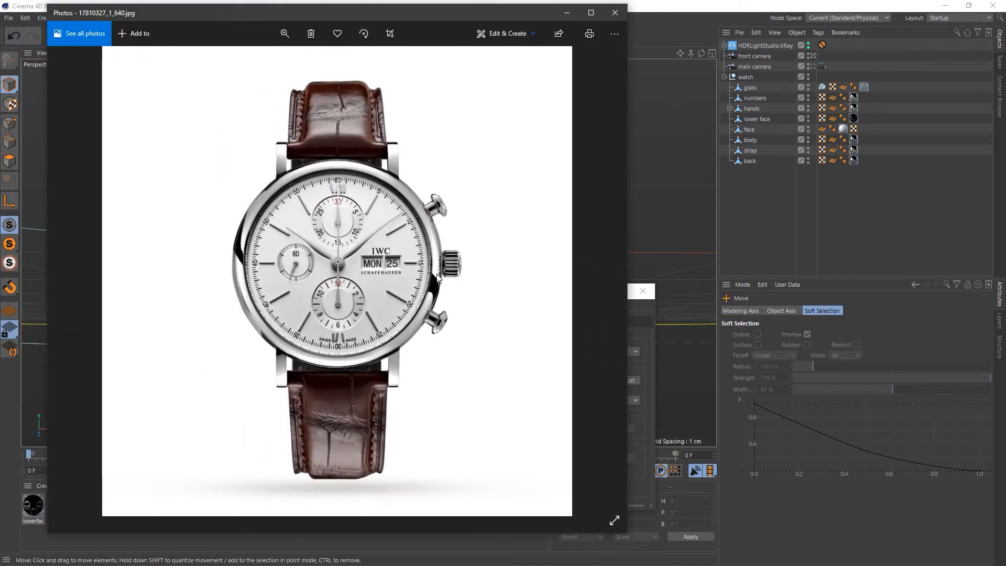
mouse_move(247, 263)
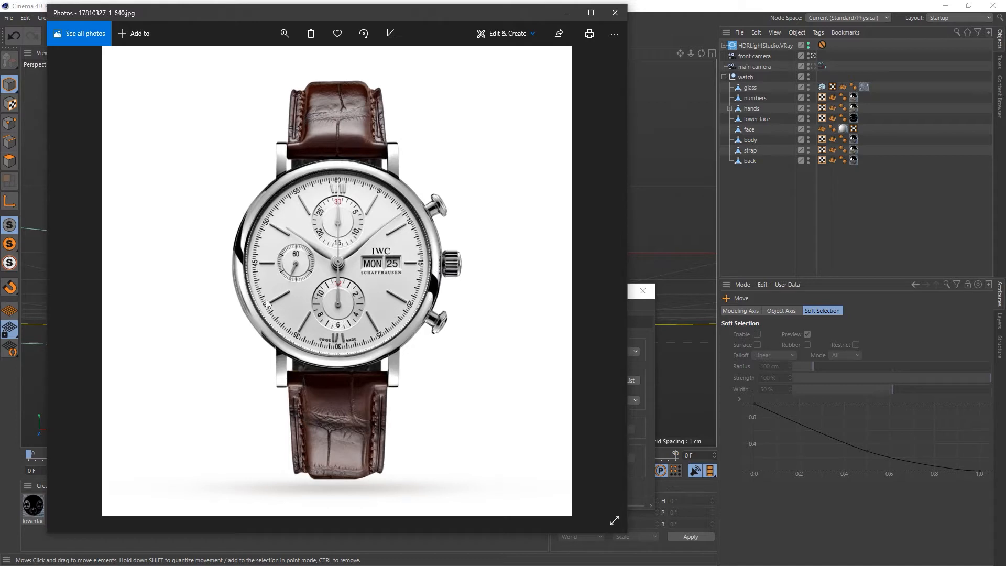
mouse_move(437, 288)
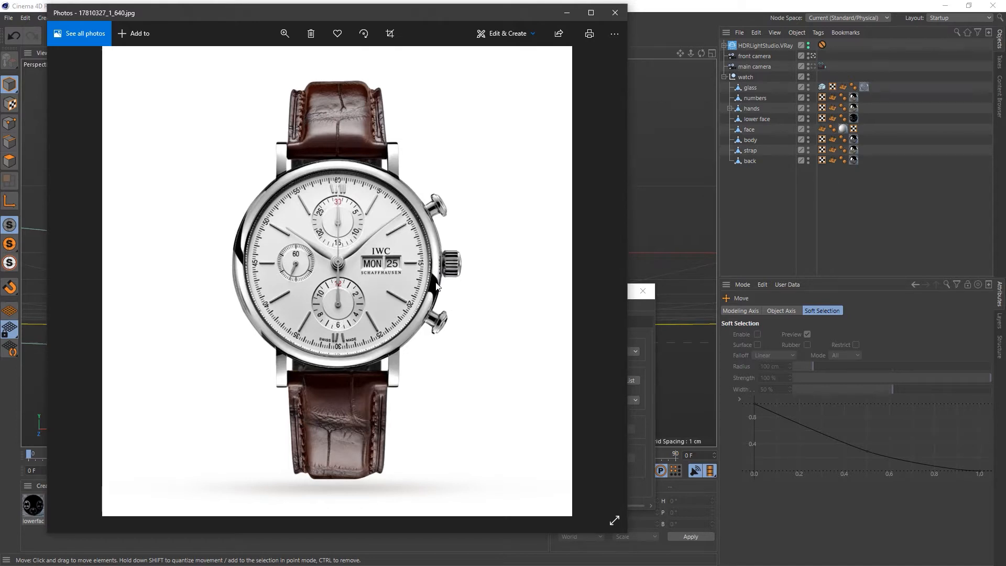
mouse_move(384, 363)
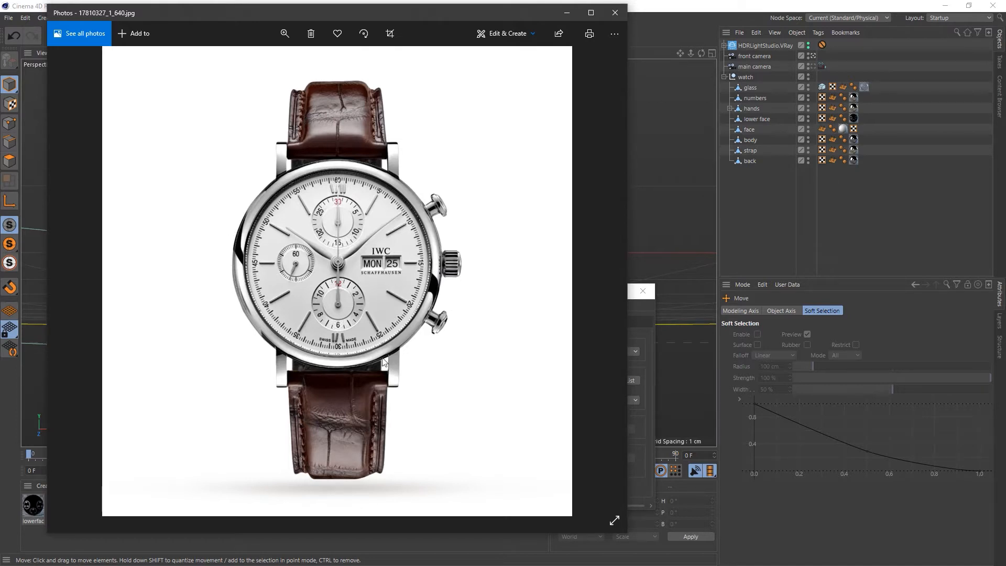
mouse_move(282, 483)
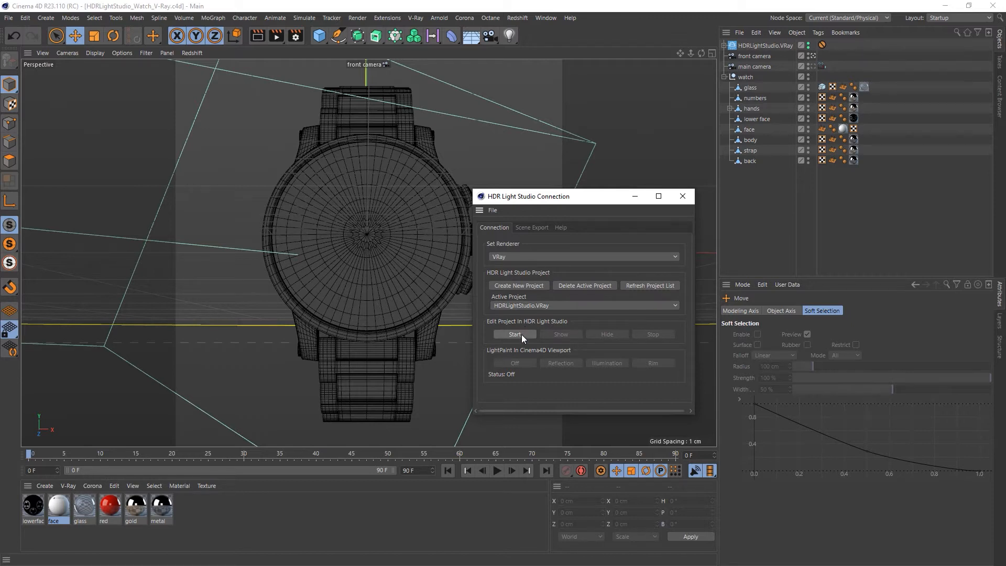
Step: Launch HDR Light Studio from the connection window for the HDRLightStudio.VRay project
click(514, 334)
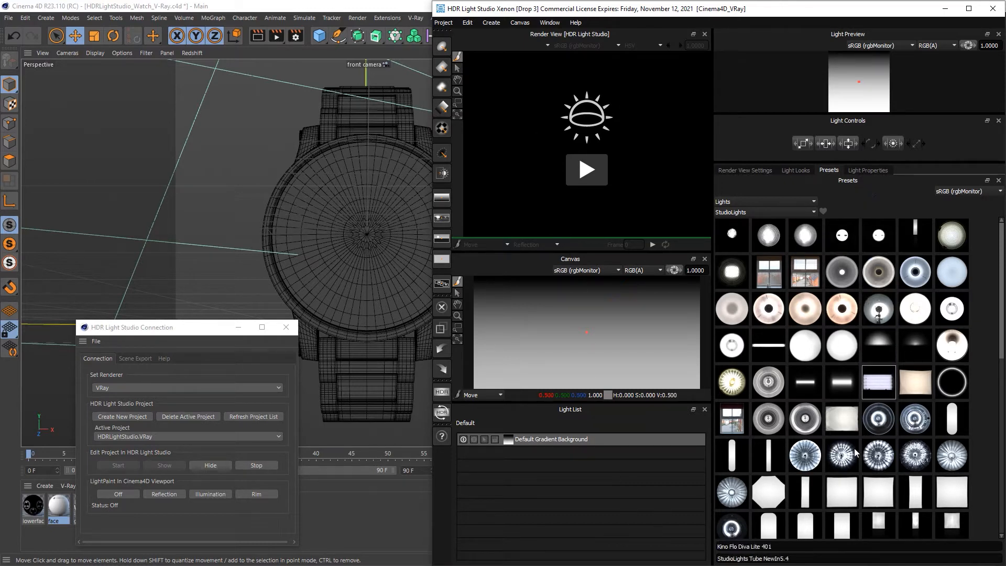
Step: Review the default gradient's Light Properties and Render View Settings, ending on Light Properties
click(868, 169)
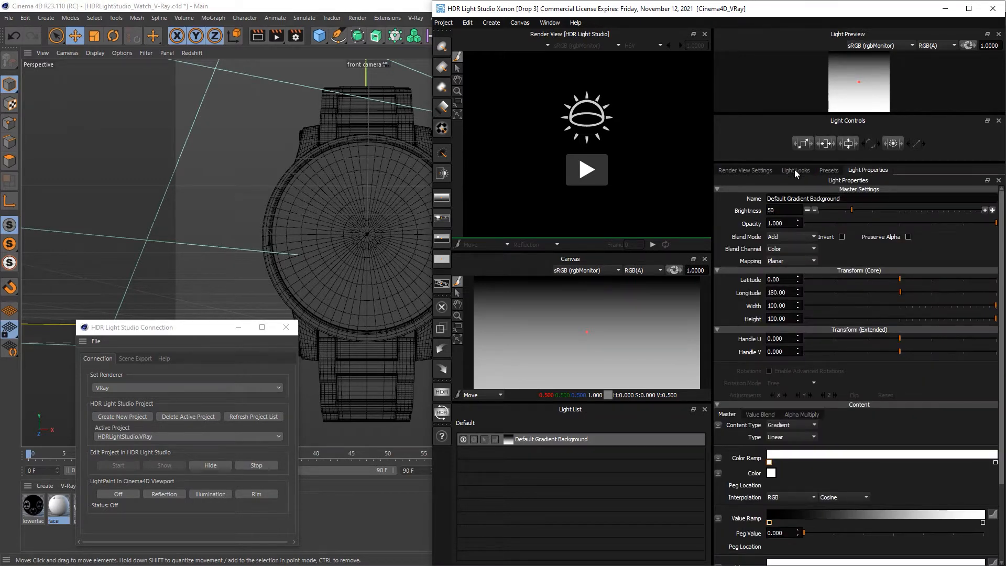
click(744, 170)
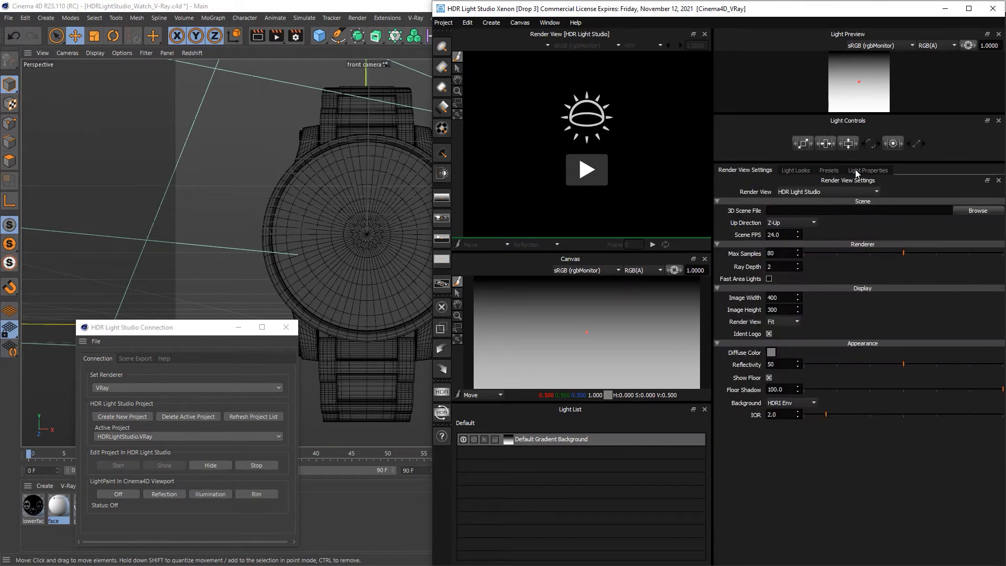
click(868, 169)
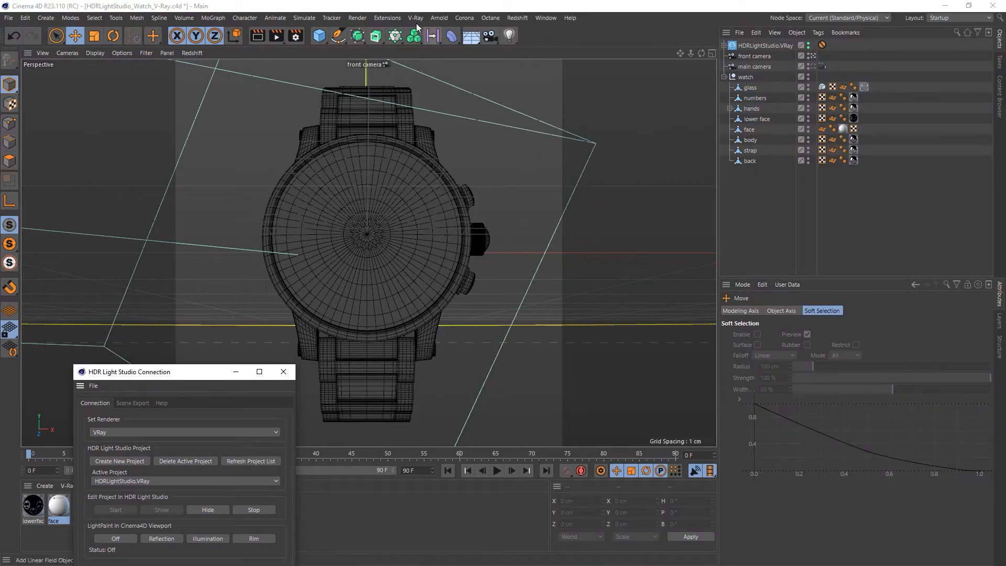
Step: Start a V-Ray interactive render of the watch in the frame buffer
click(415, 17)
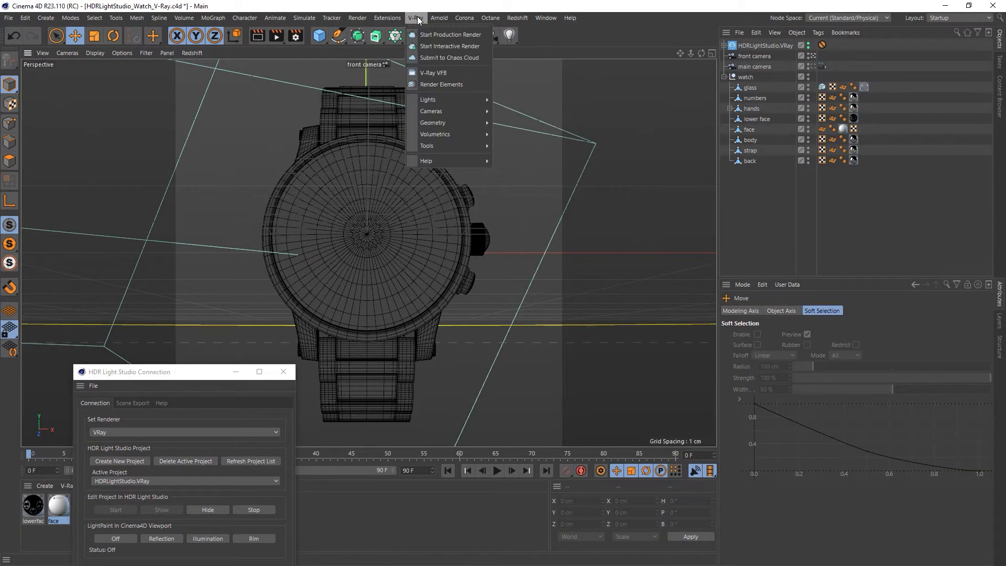
click(433, 72)
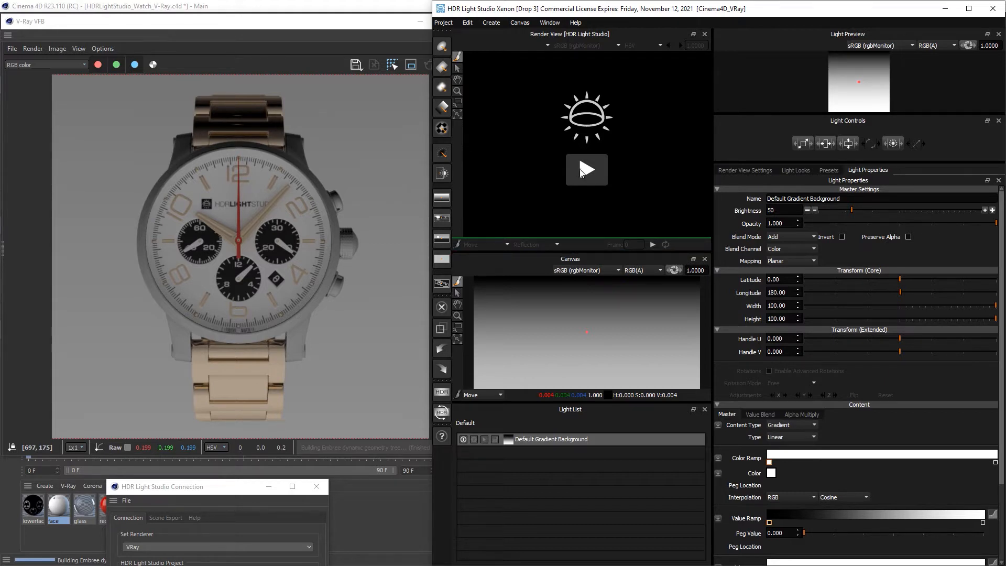
mouse_move(281, 174)
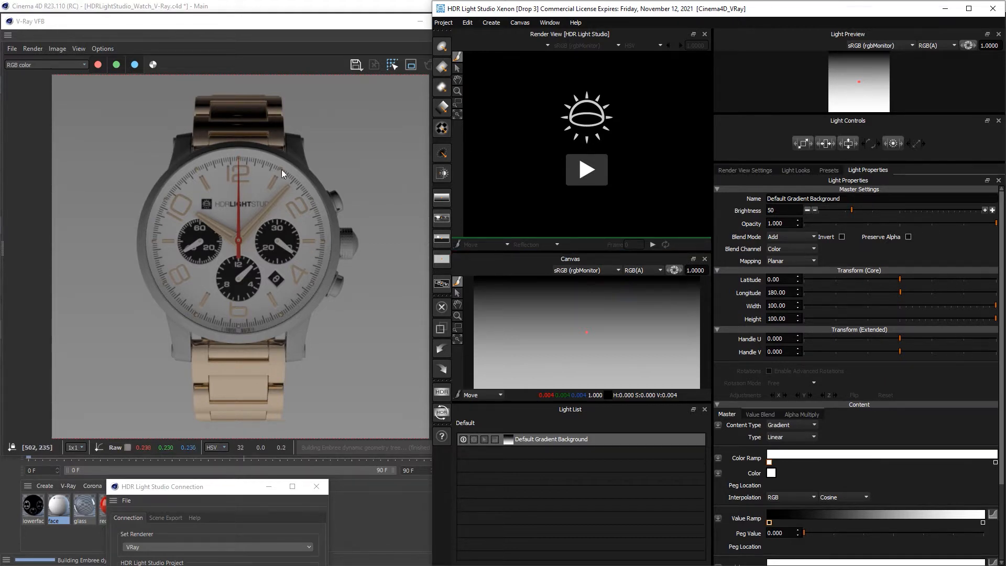
mouse_move(640, 137)
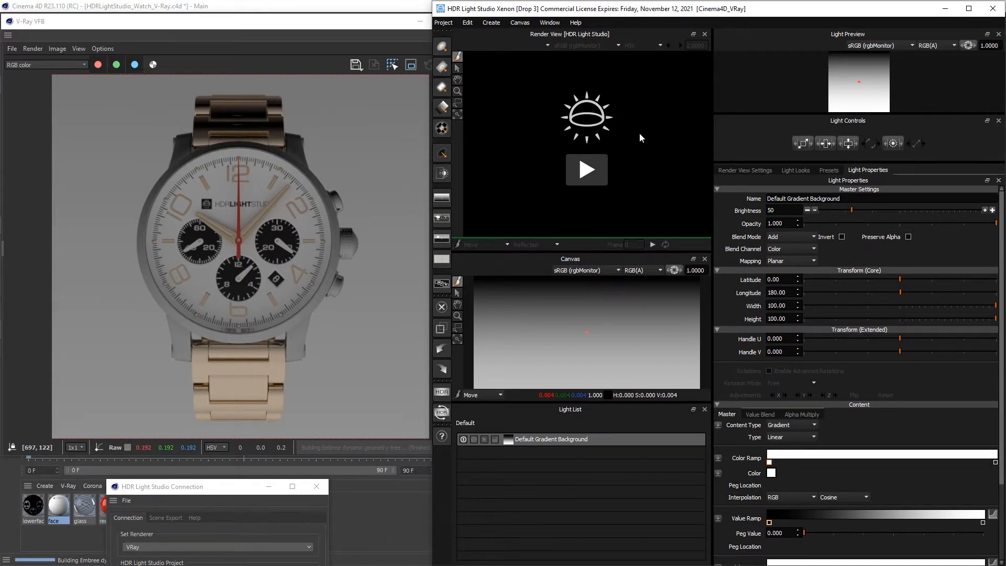
mouse_move(322, 302)
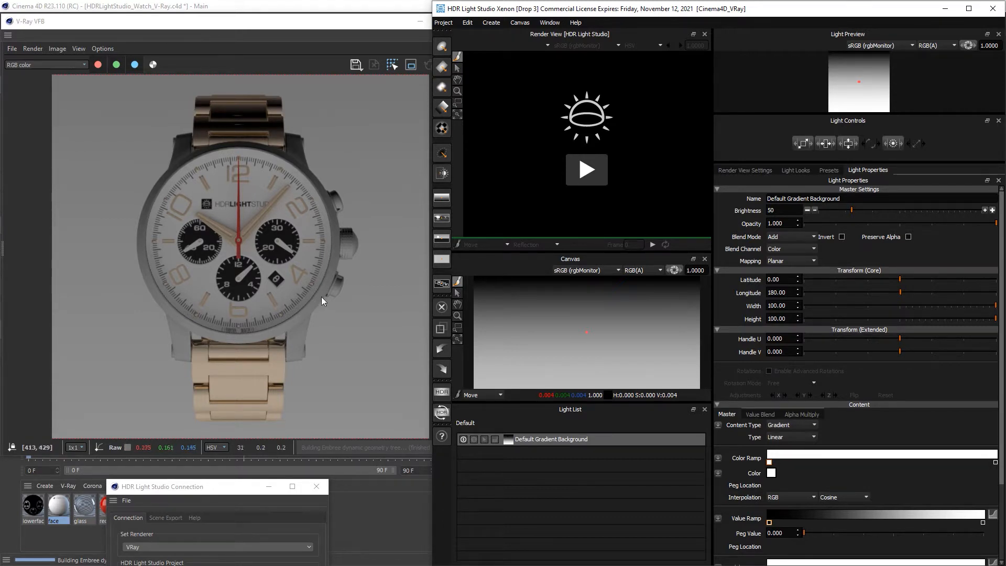
mouse_move(283, 159)
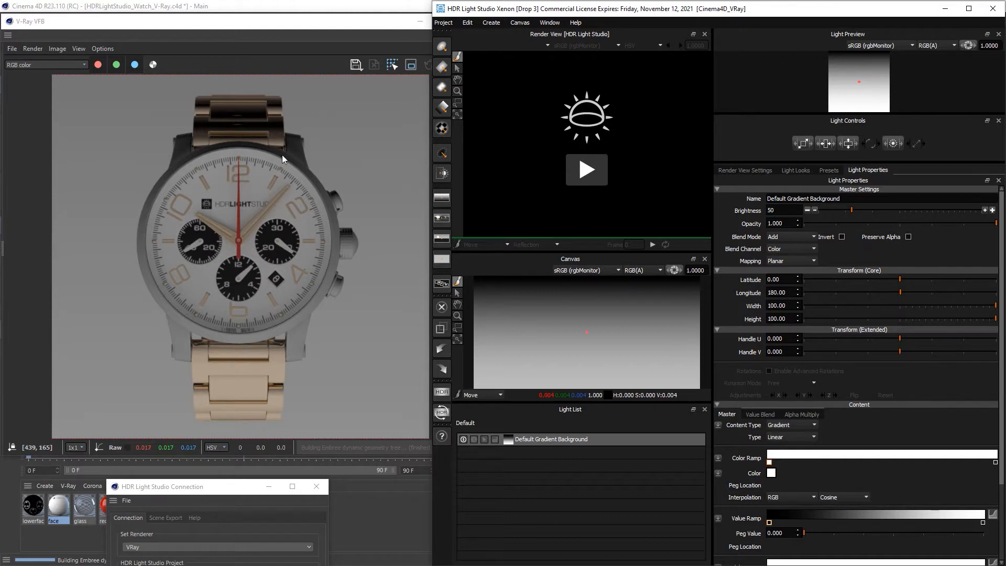
mouse_move(308, 268)
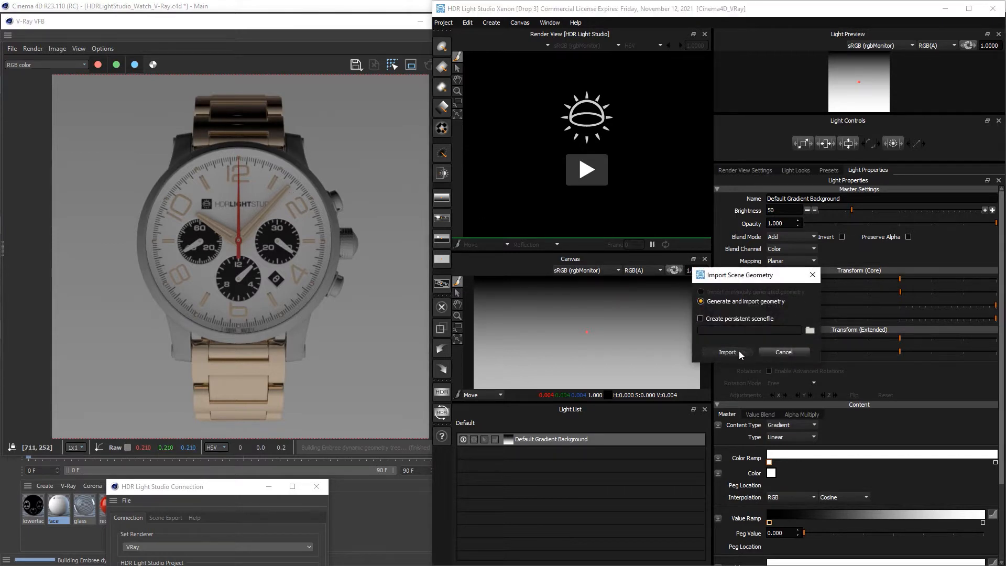
Step: Import the watch geometry and preview it through front_camera with image height 400
click(728, 351)
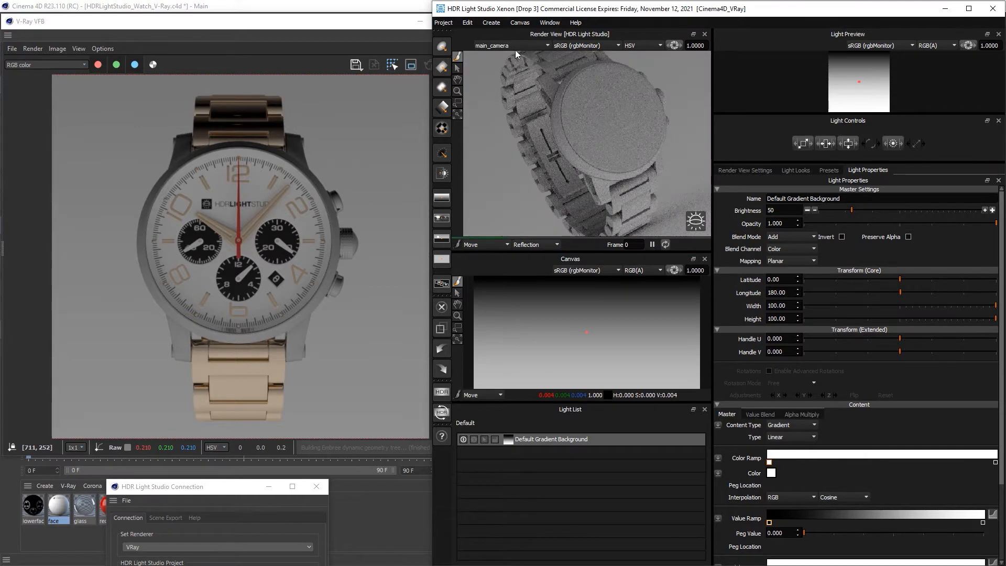
click(510, 46)
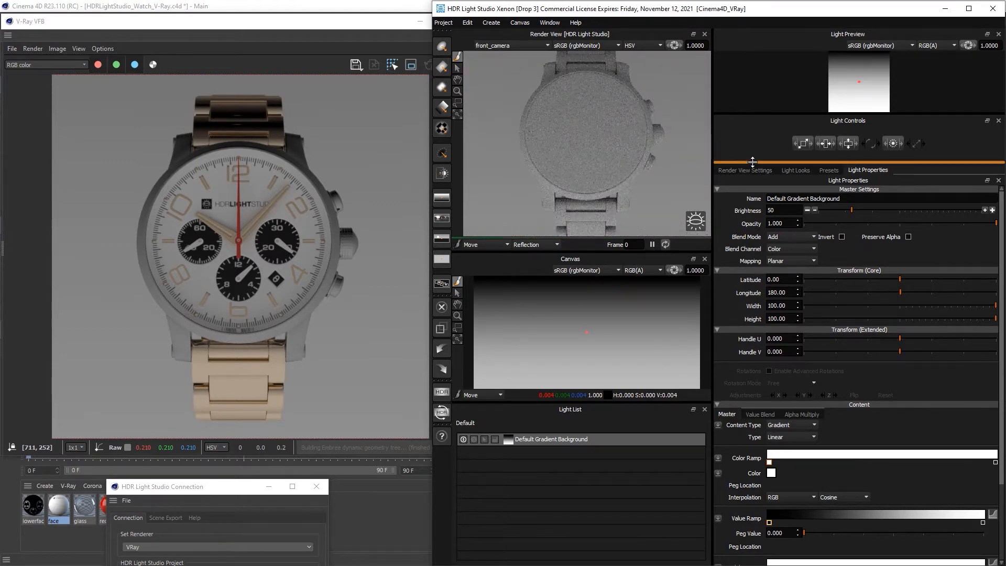
click(745, 170)
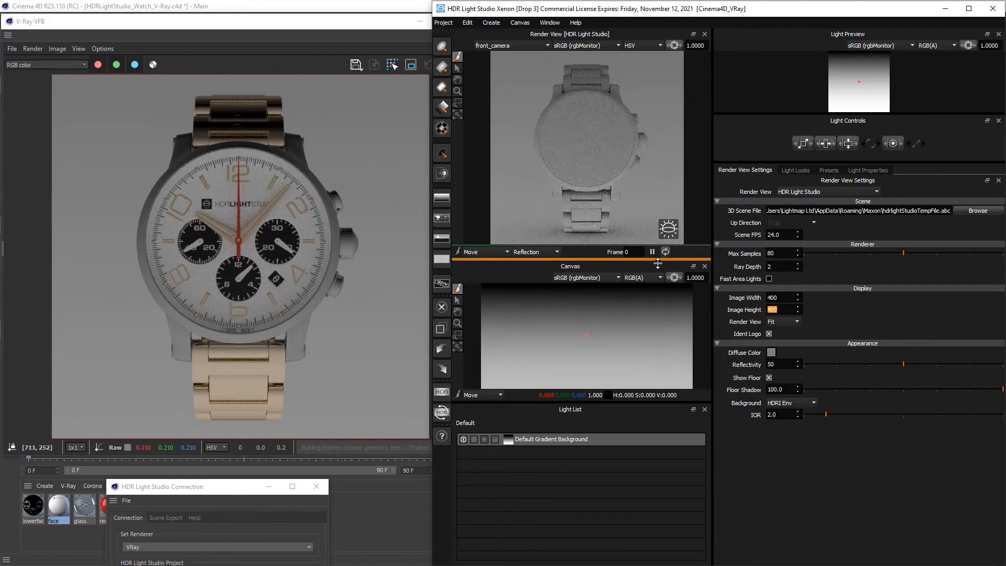
click(868, 170)
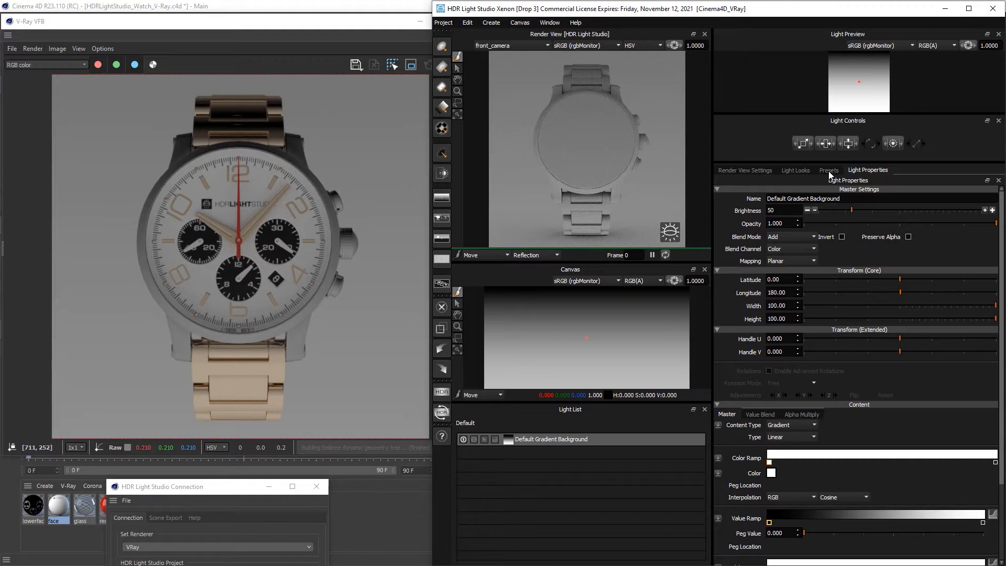
Step: Add the Medium Softbox Diffused preset as a large backdrop light on the canvas
click(829, 170)
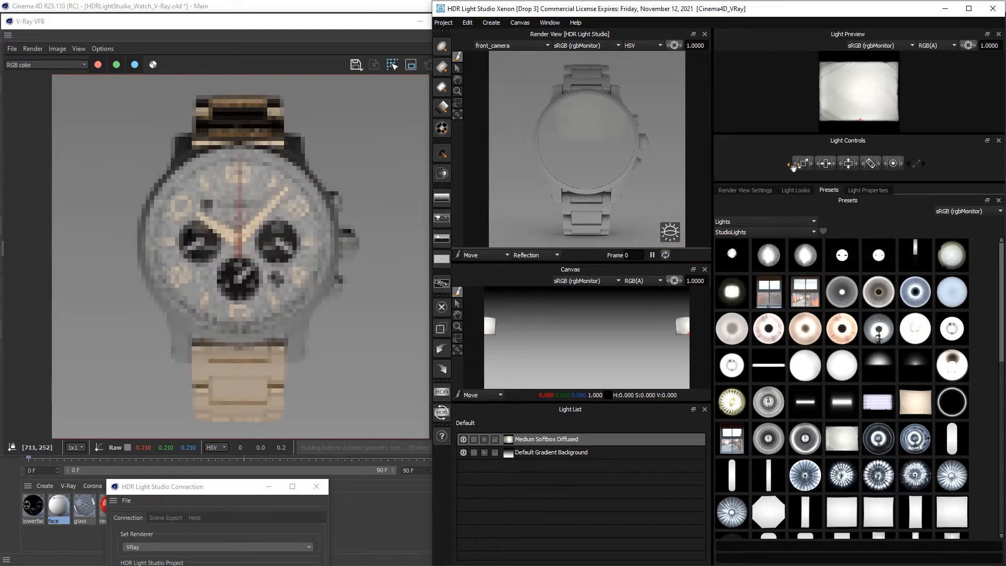
click(867, 190)
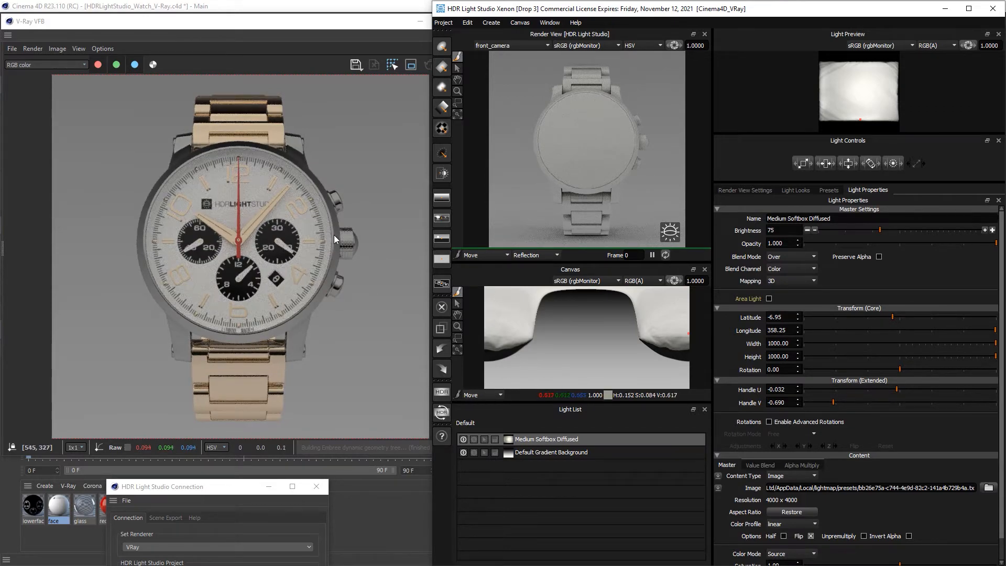
mouse_move(327, 198)
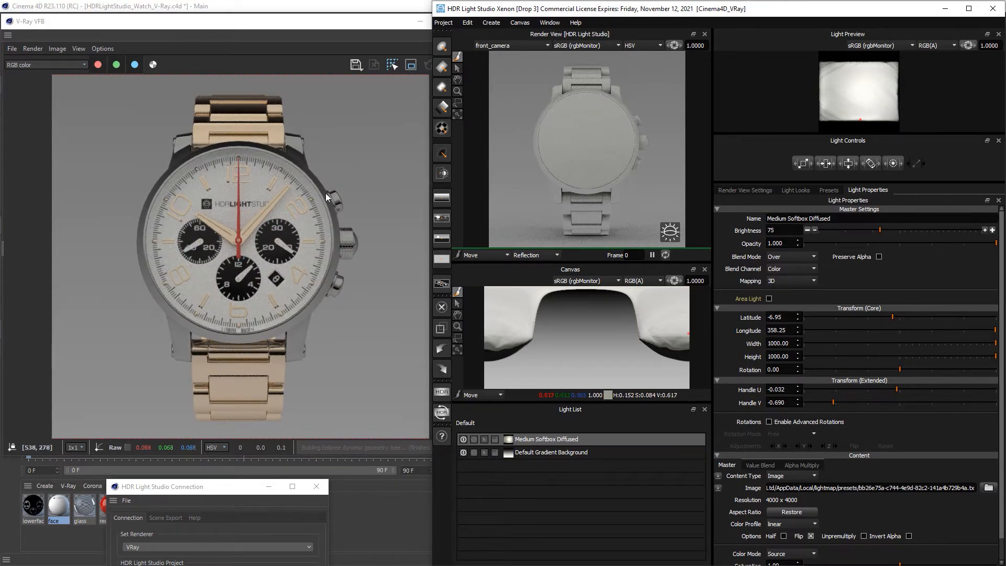
mouse_move(140, 223)
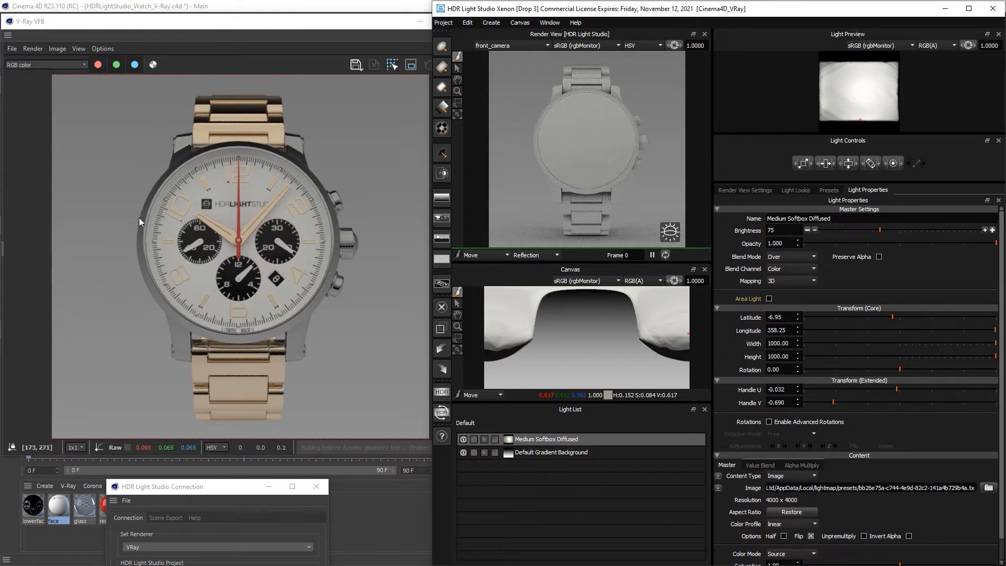
mouse_move(523, 117)
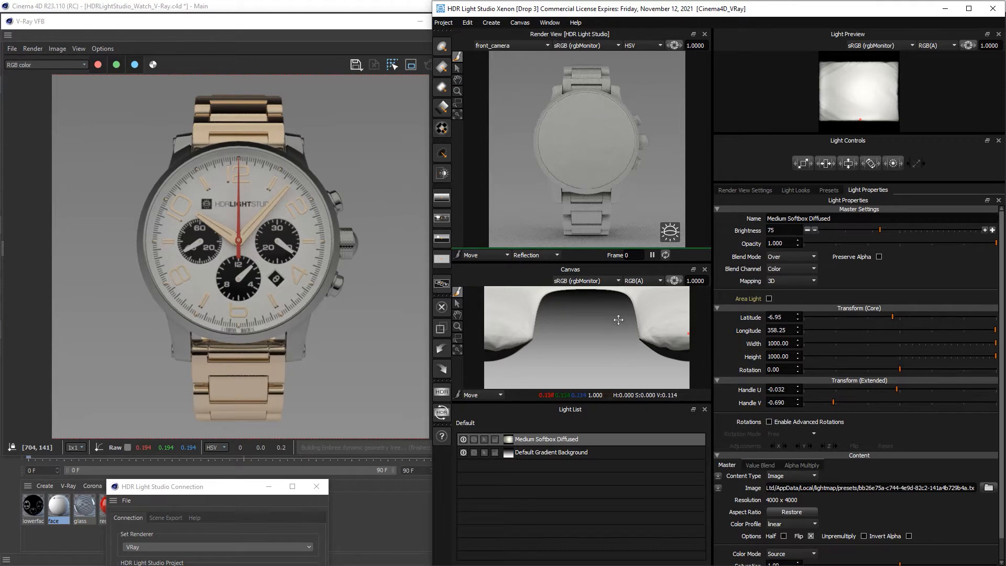
Step: Inspect the round light and gradient background, then select the two Round Lights and softbox
click(442, 45)
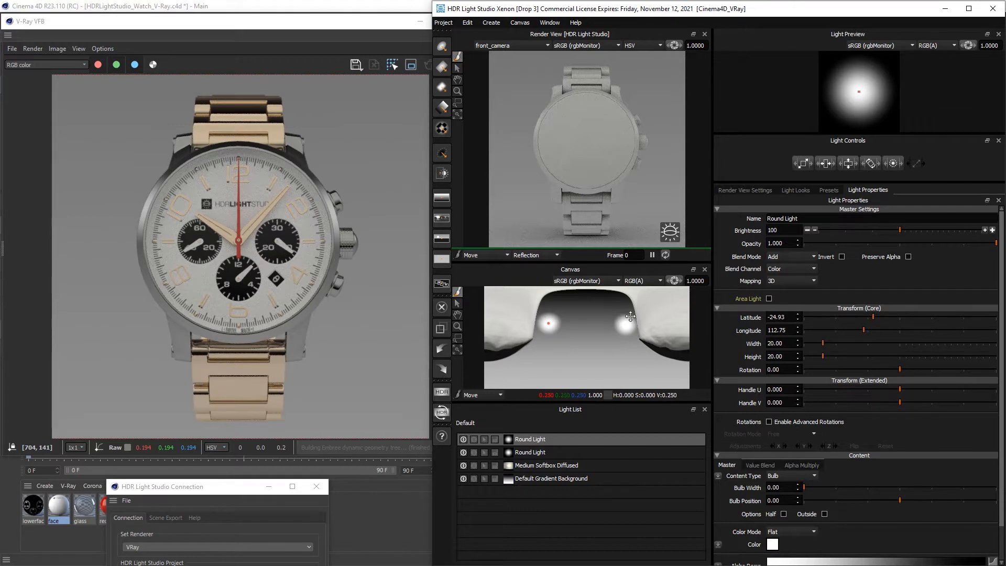
click(546, 466)
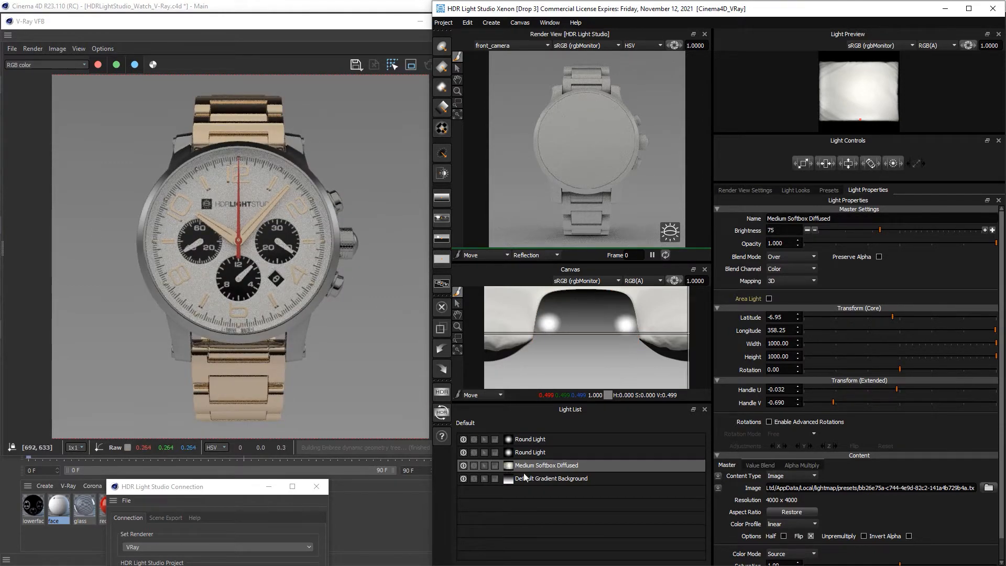
click(551, 478)
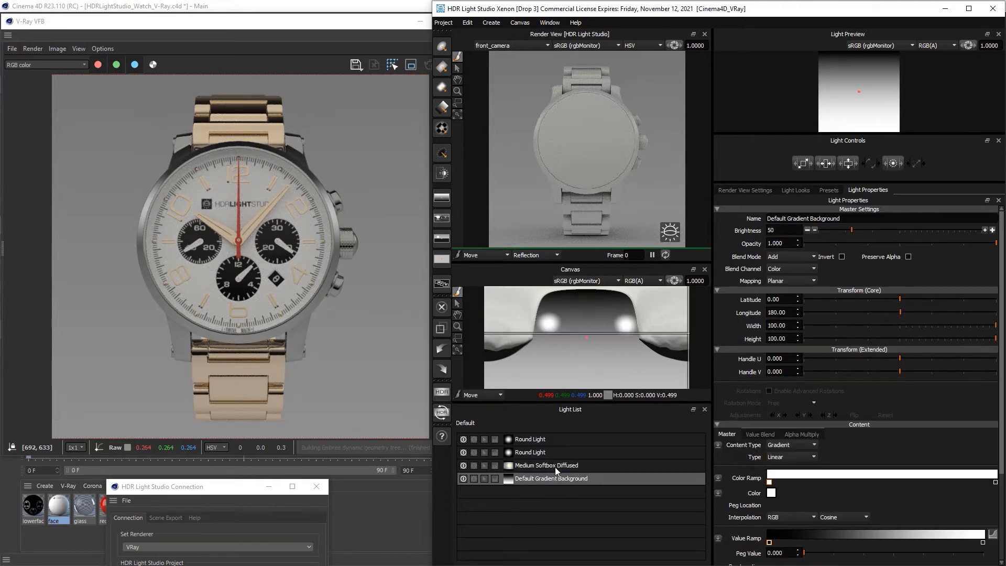
click(530, 439)
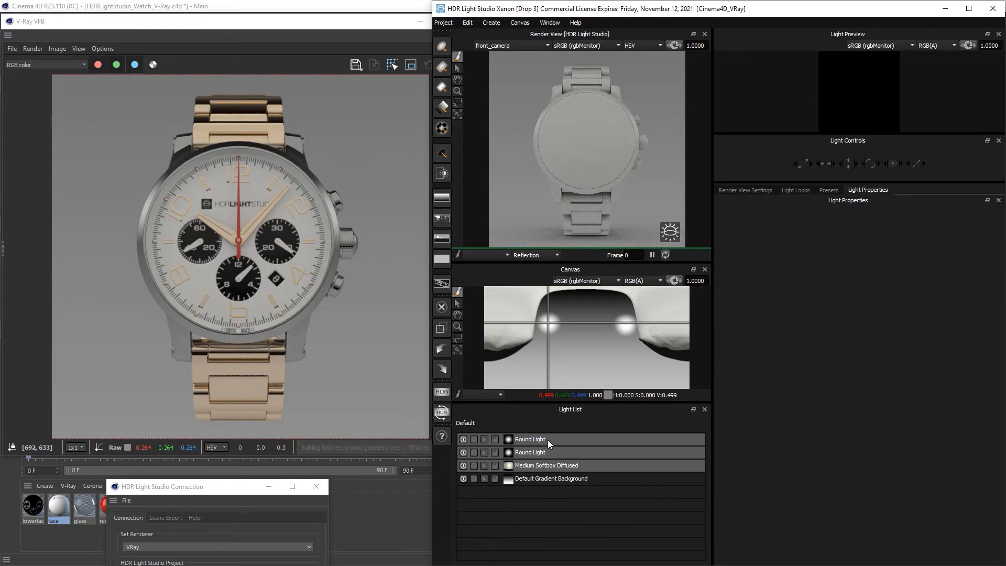
Step: Delete the three lights and reshape the background value ramp into a sharp black-to-white step
click(550, 478)
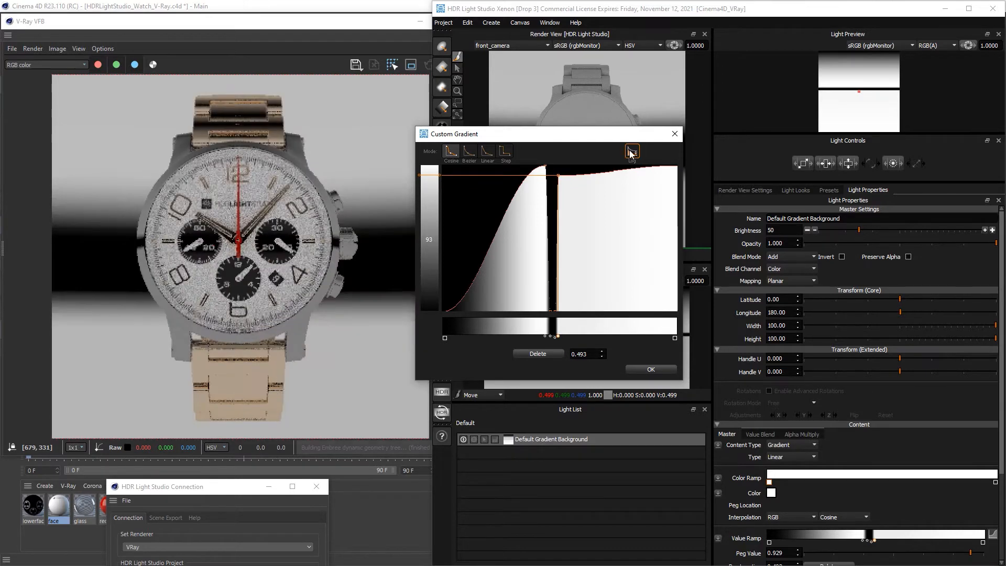
click(632, 152)
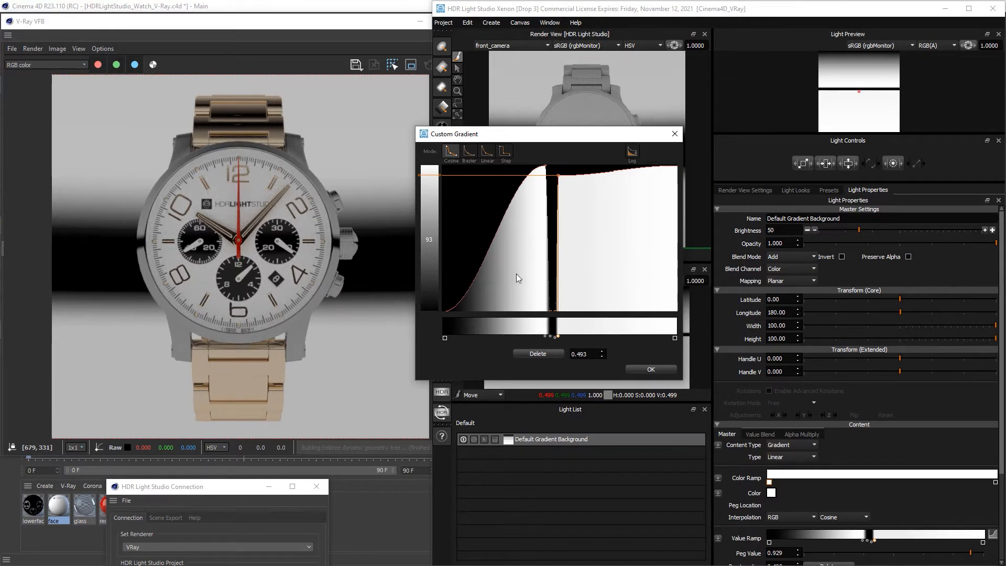
mouse_move(321, 205)
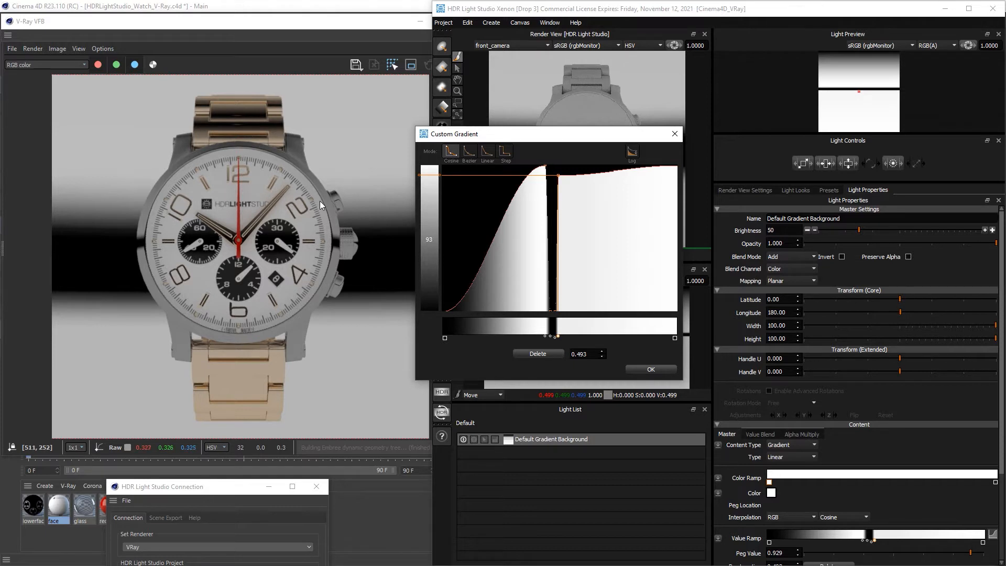
mouse_move(263, 293)
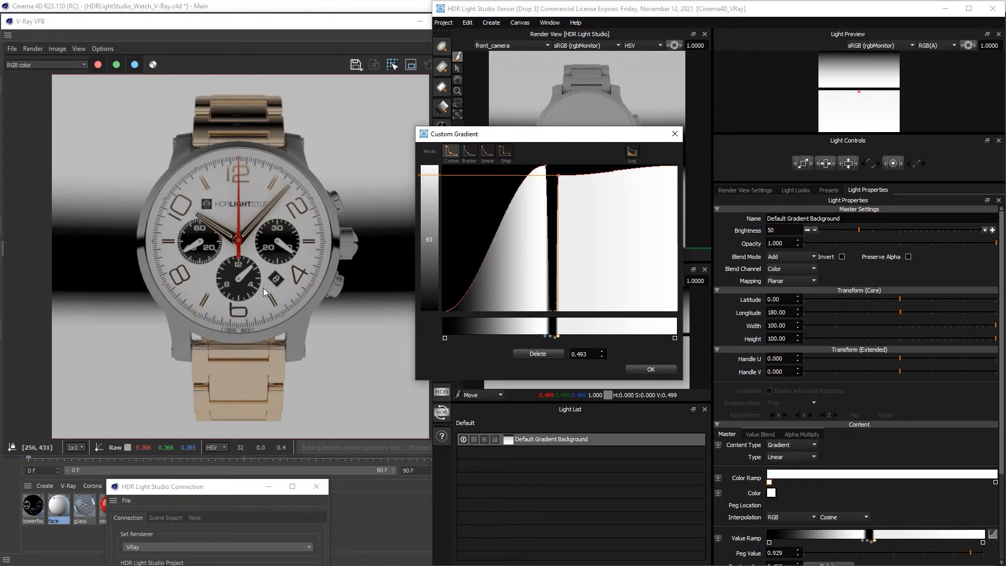
mouse_move(269, 291)
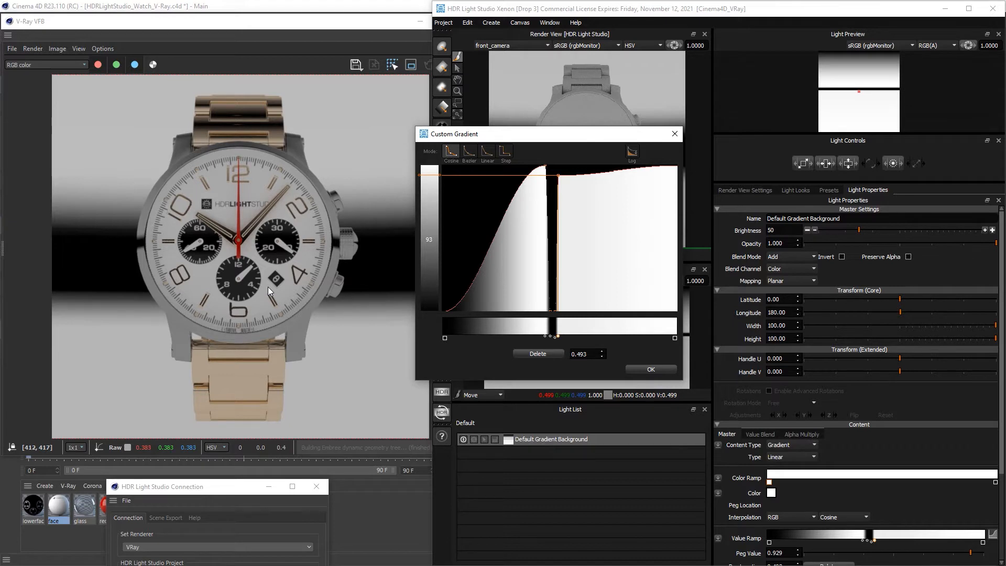
mouse_move(486, 255)
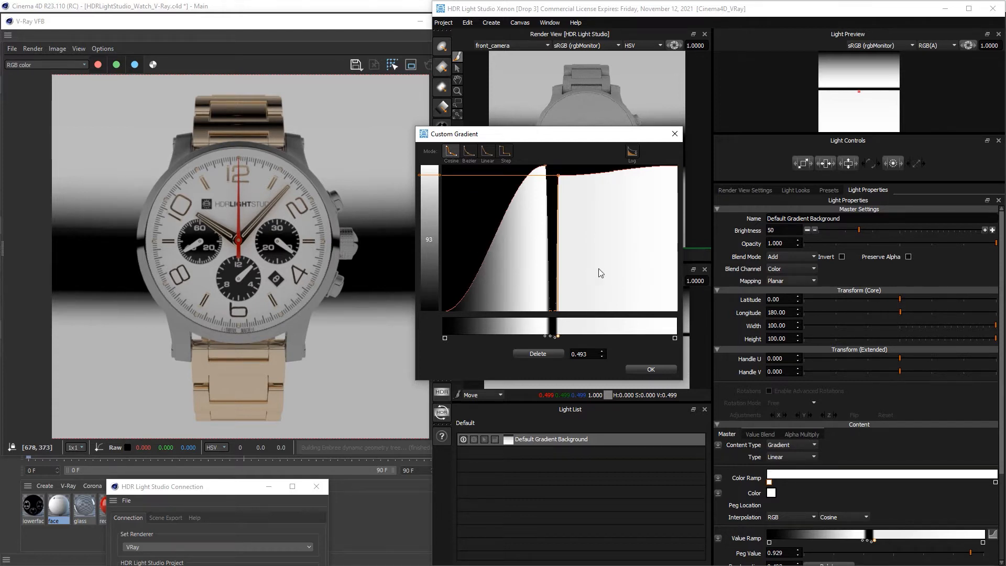
mouse_move(208, 201)
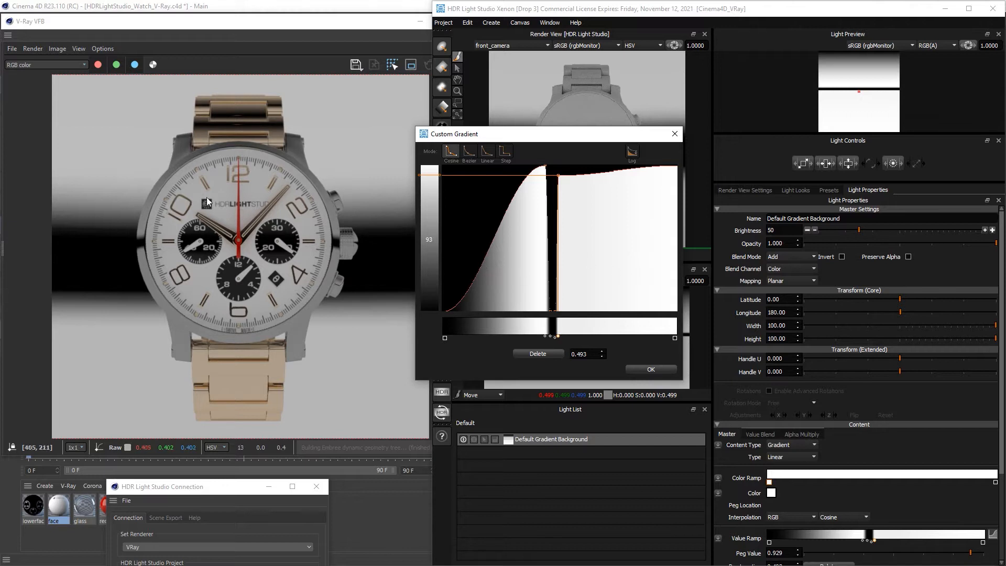
mouse_move(169, 267)
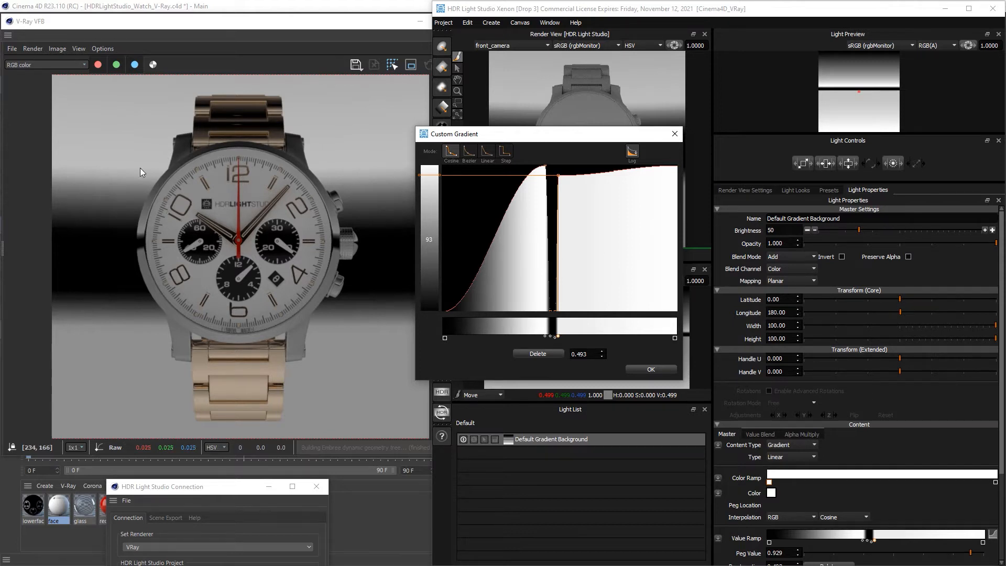
mouse_move(209, 261)
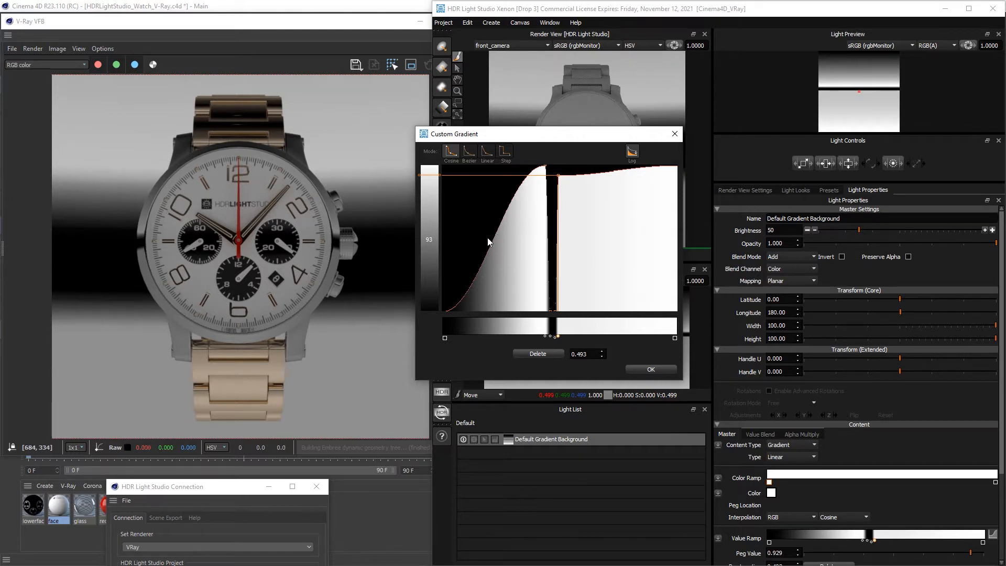
Step: Shape the value ramp into a bell with a 0.760 stop and raise brightness to 178
click(631, 152)
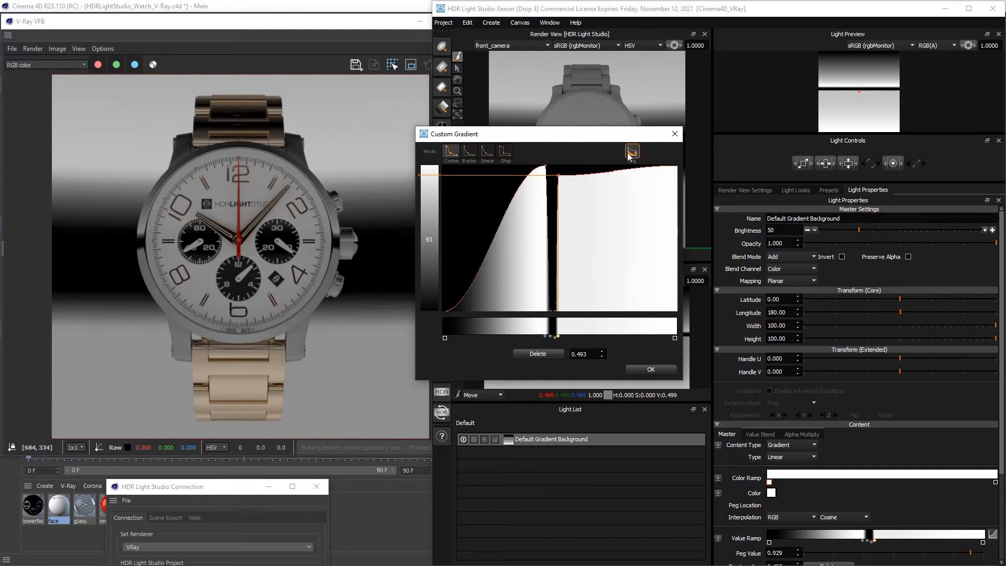
mouse_move(632, 152)
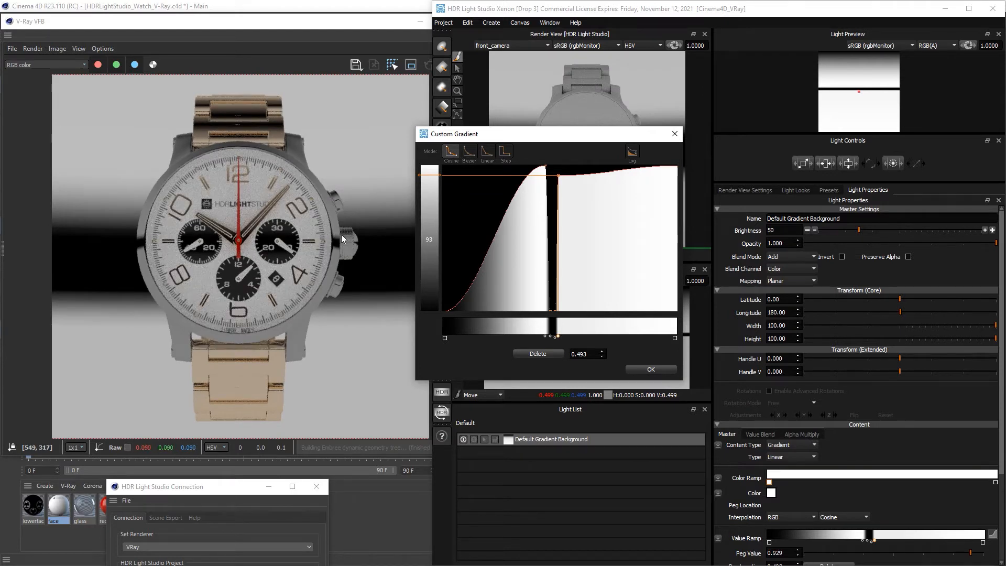
mouse_move(334, 236)
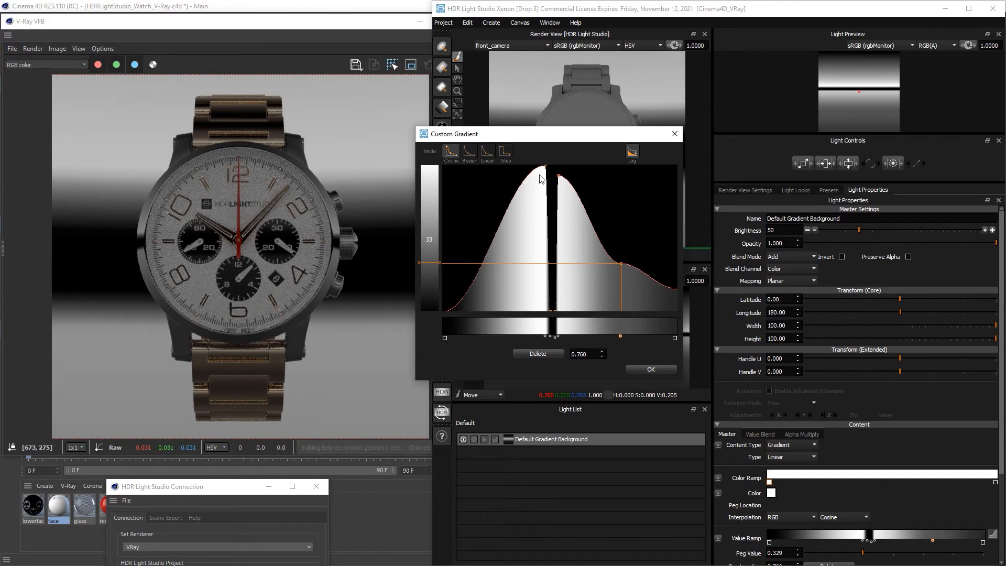
mouse_move(161, 229)
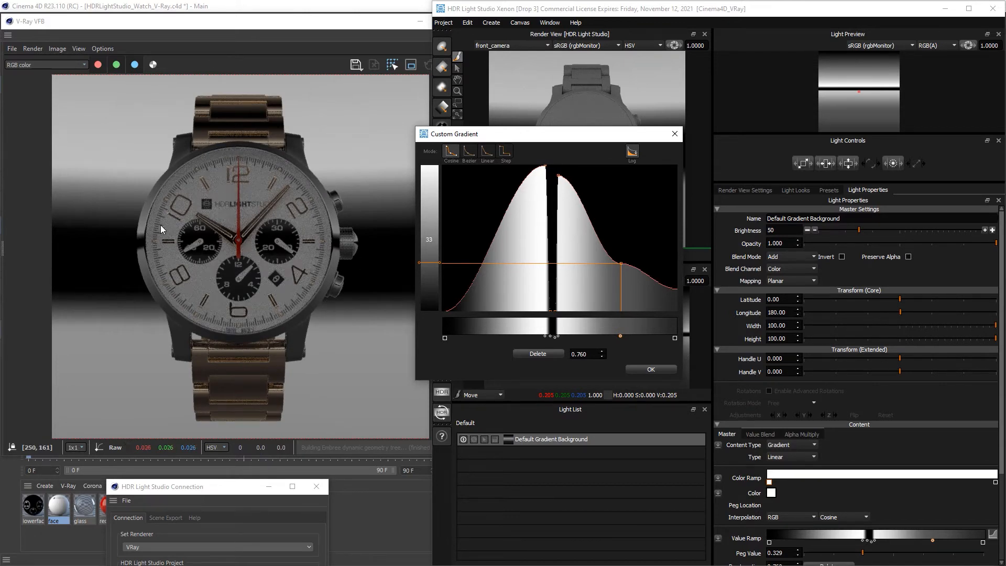
click(992, 229)
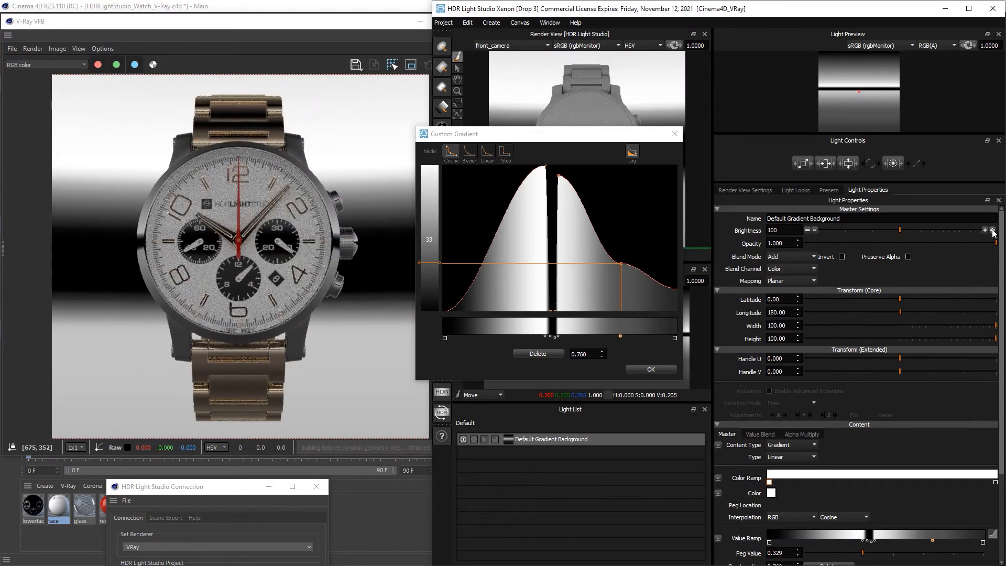
click(991, 229)
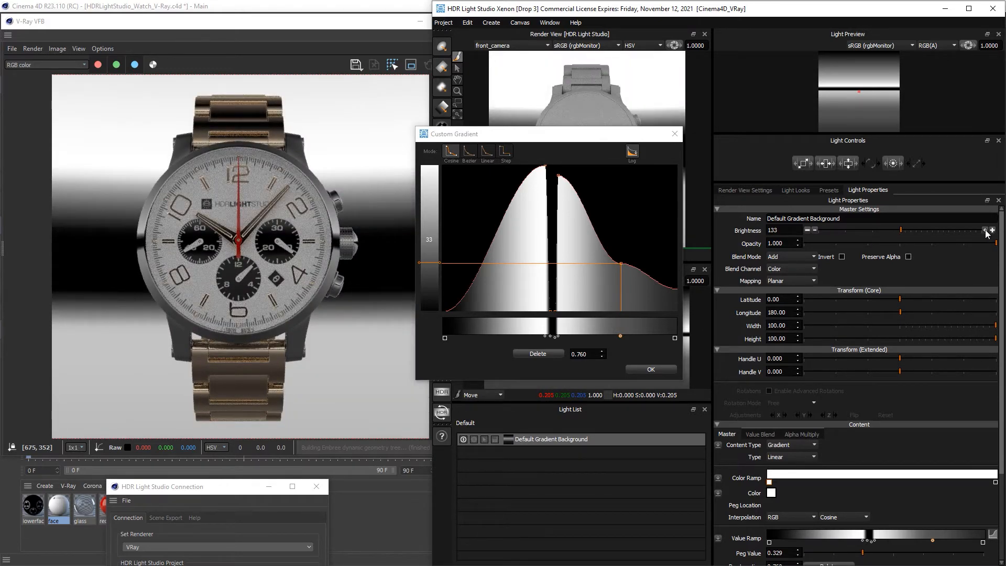
click(990, 228)
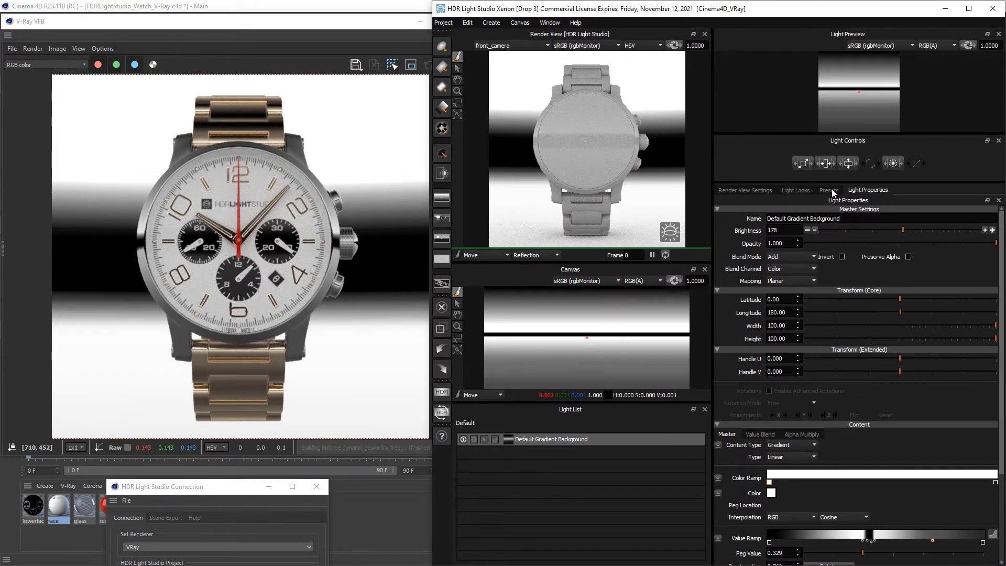
Step: Add the Square Large Rad preset light from the Presets library
click(829, 190)
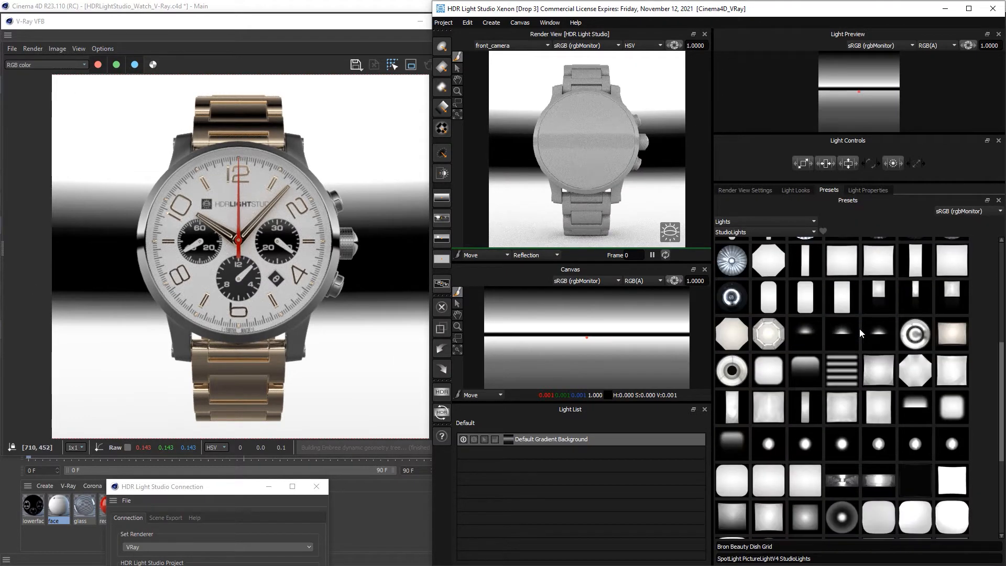
scroll(down, 3)
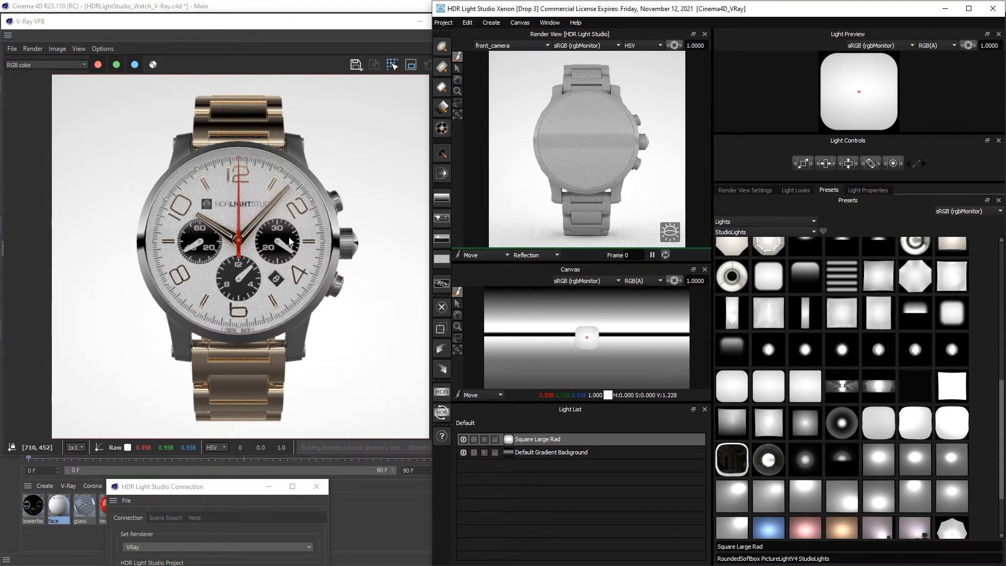
click(474, 442)
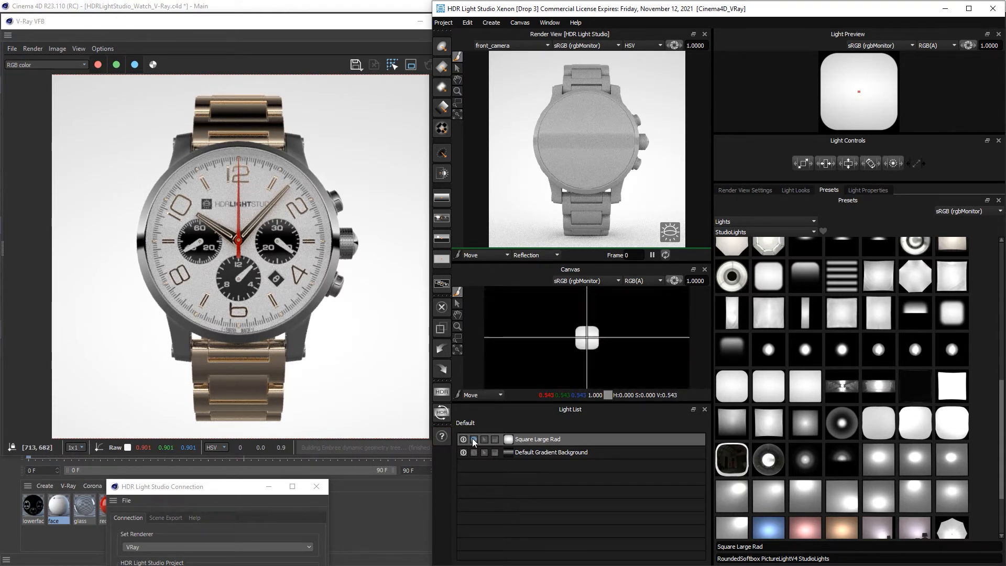
click(473, 439)
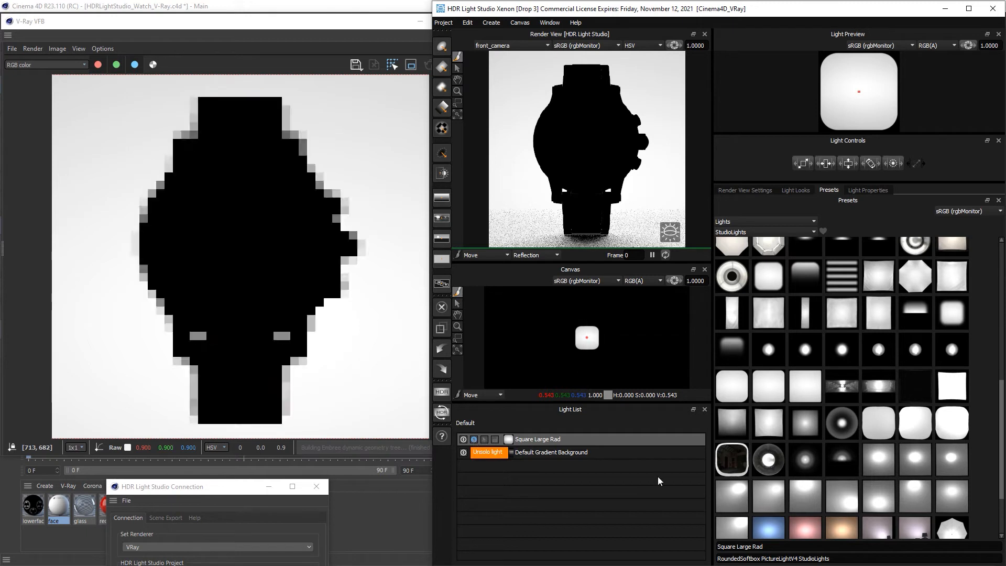
Step: Switch the preview to Rim mode and place the square light by picking the watch
click(536, 254)
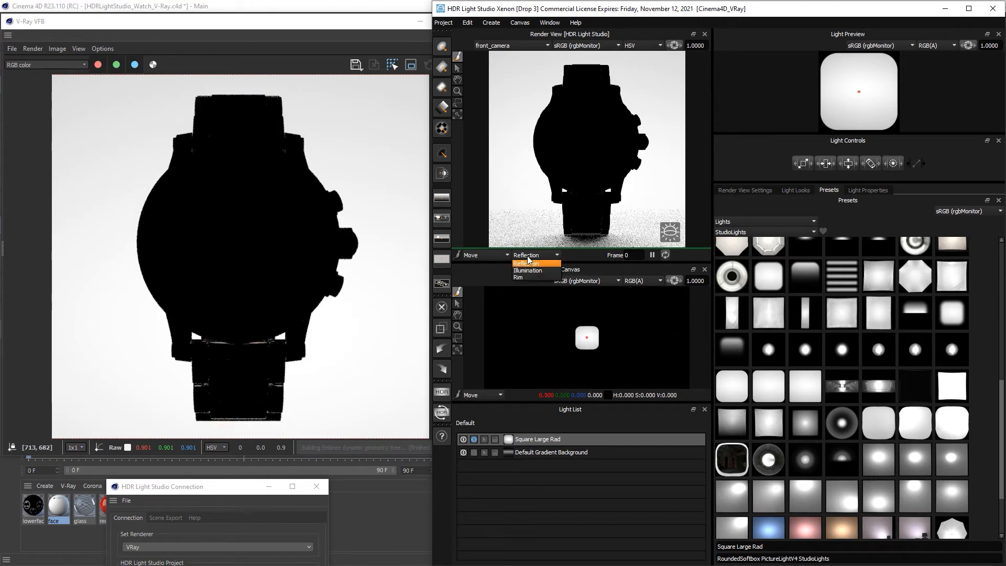
mouse_move(525, 277)
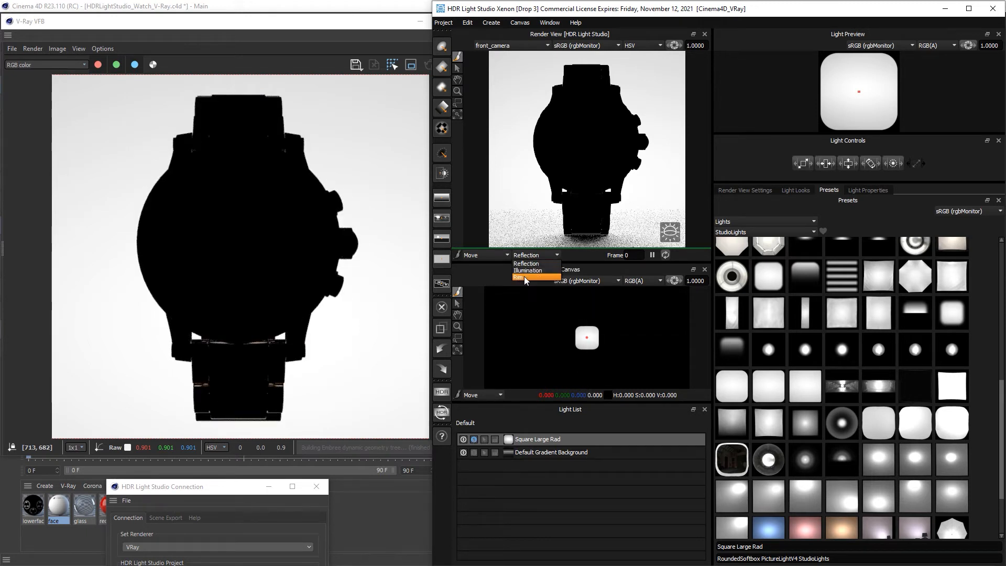
click(520, 277)
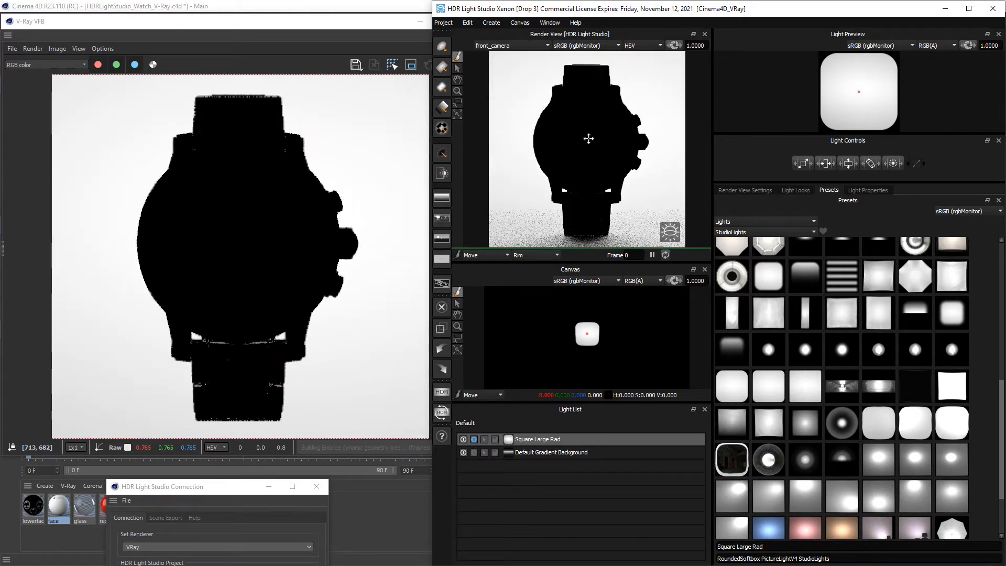
click(586, 334)
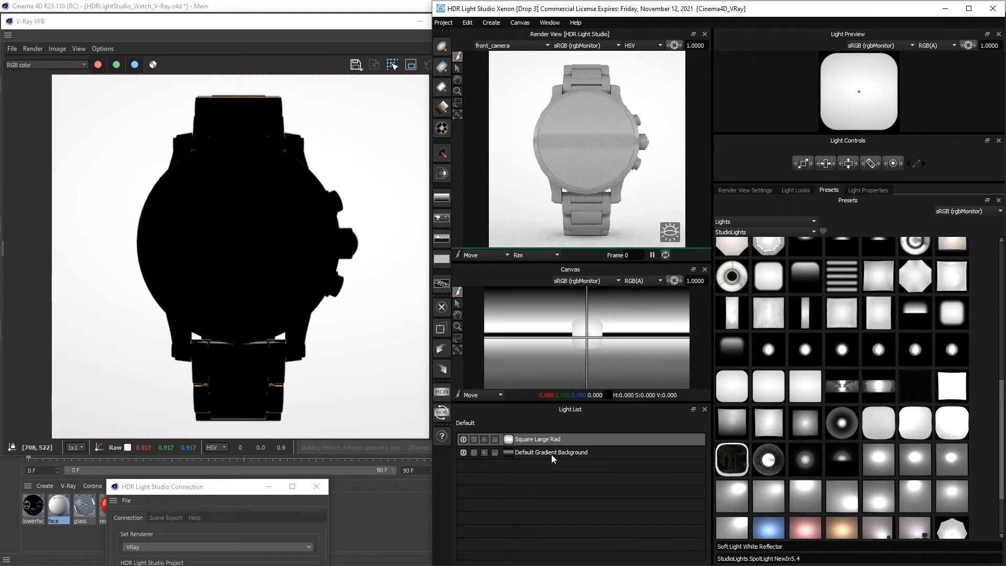
click(549, 452)
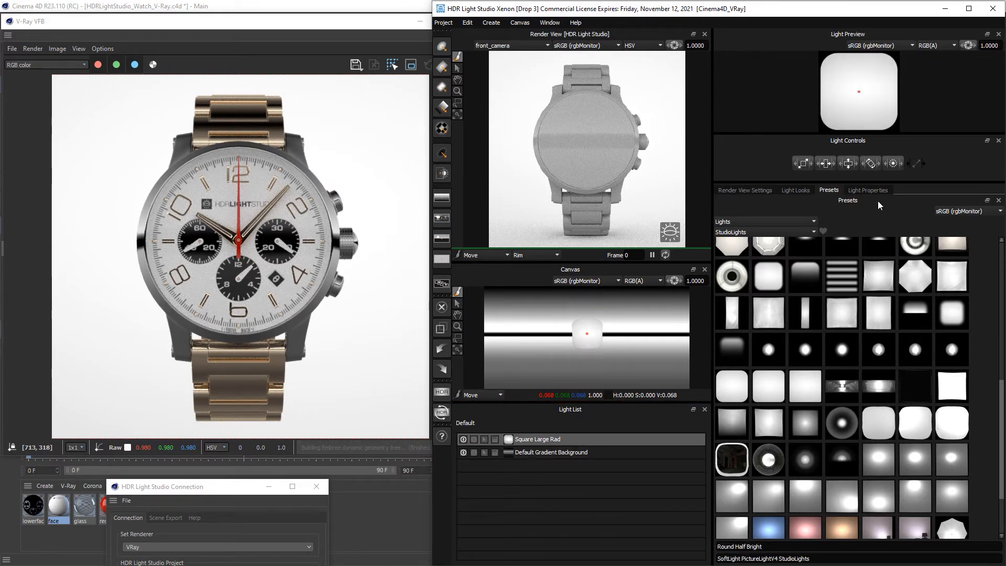
Step: Select the Default Gradient Background and raise its brightness to 250
click(868, 190)
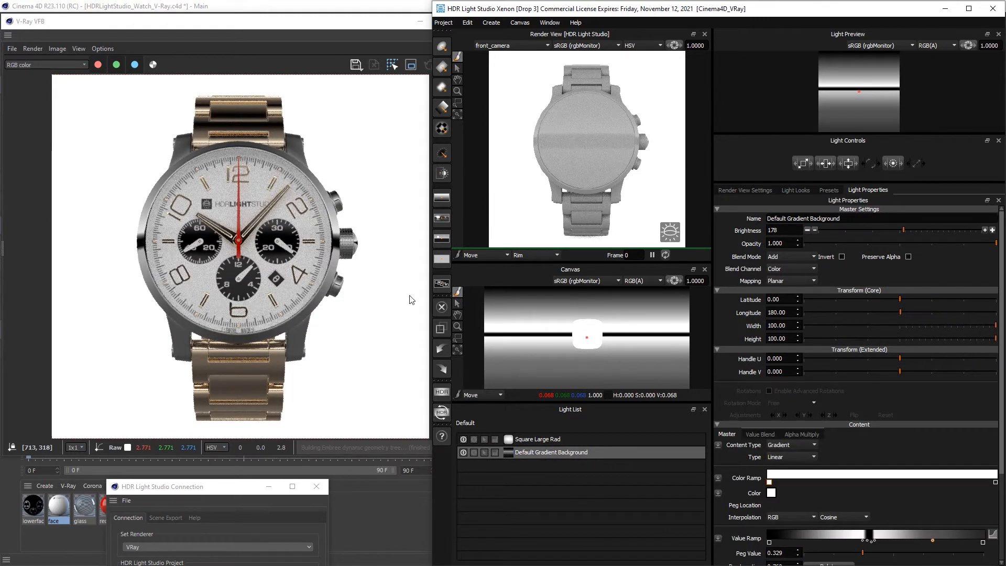
click(991, 229)
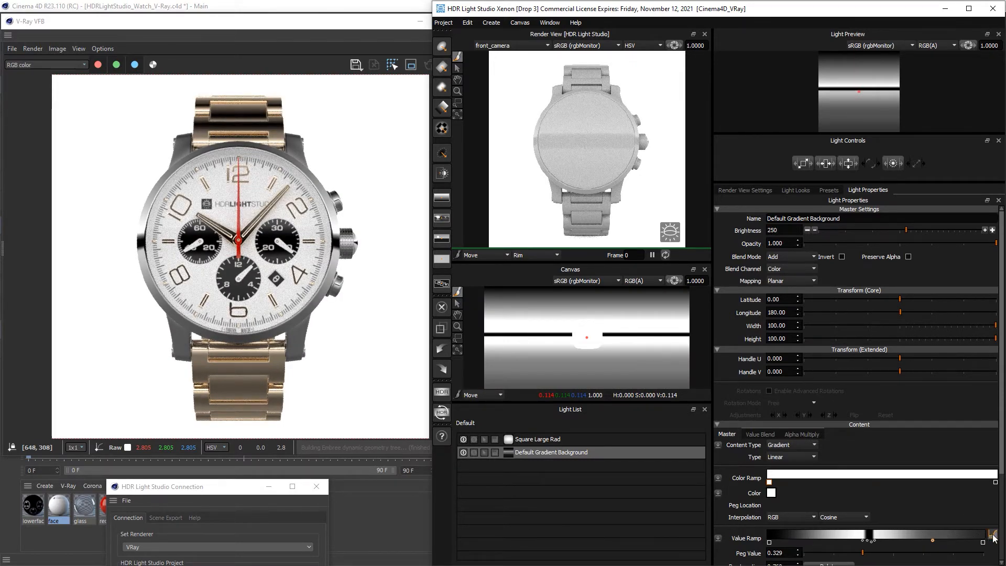
Step: Edit the background Value Ramp custom gradient, dragging points into sharp peaks around a thin dark band
click(994, 538)
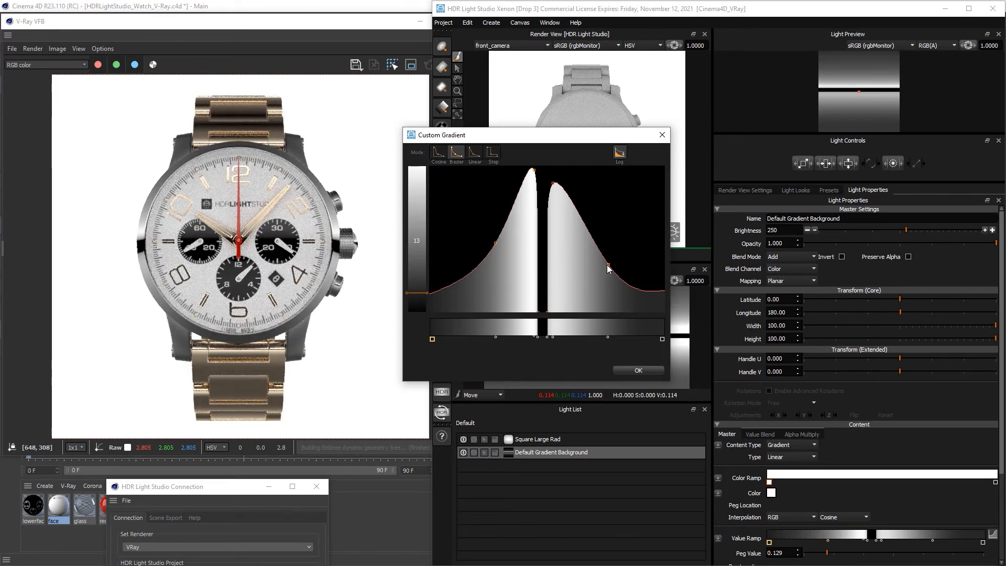
click(549, 182)
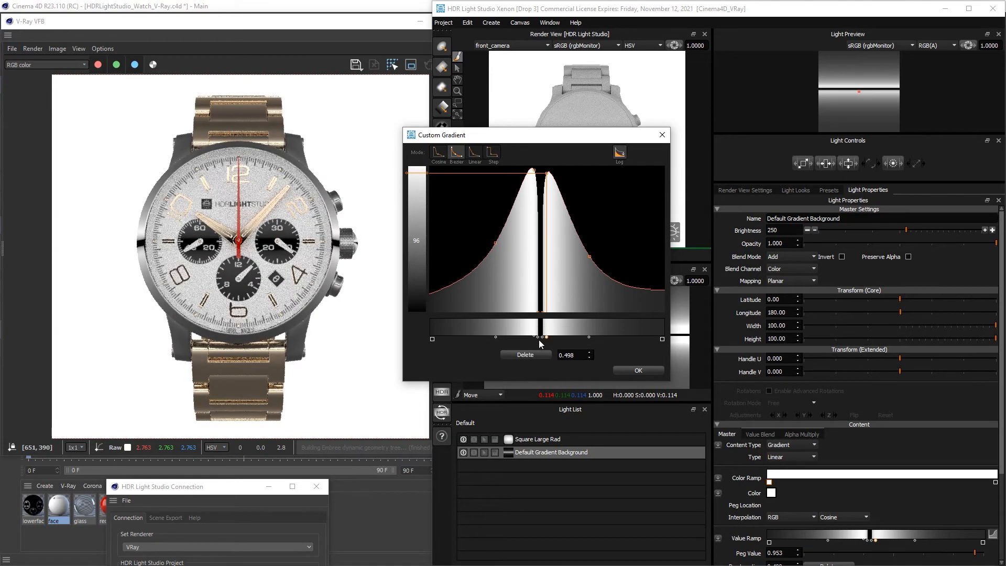
mouse_move(122, 308)
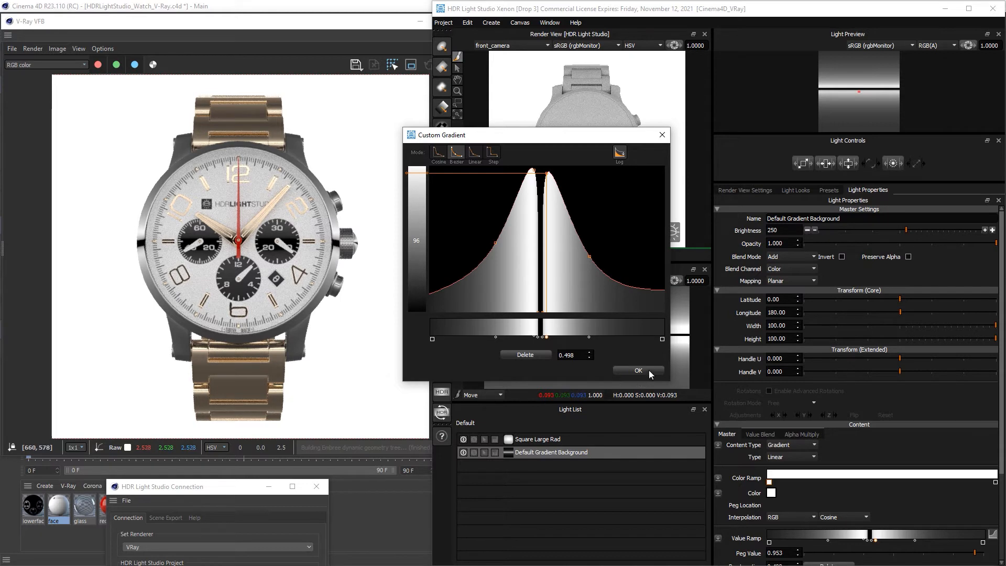
Step: Confirm the gradient, then add a Round Light placed by Reflection on the watch at brightness 173
click(638, 371)
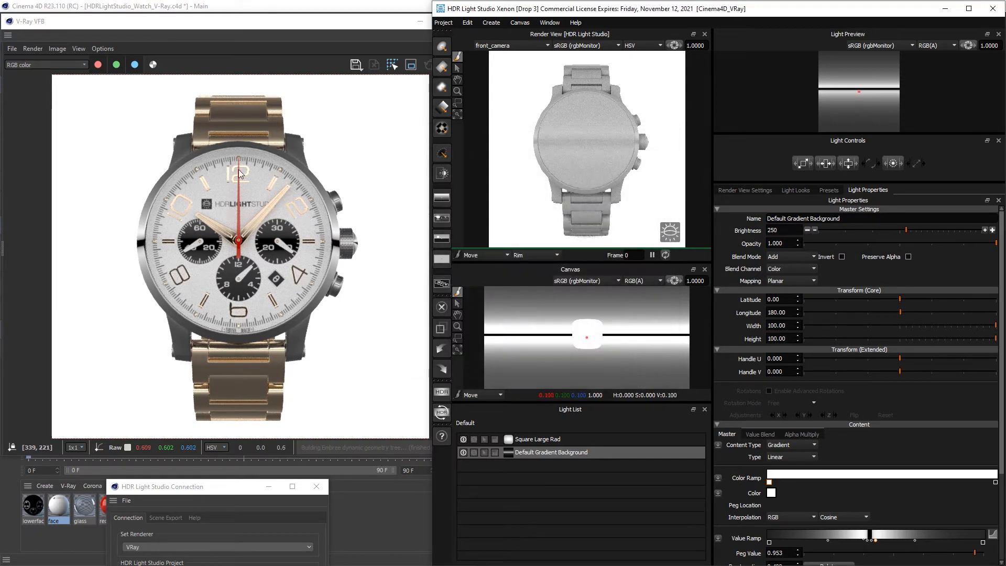
mouse_move(262, 320)
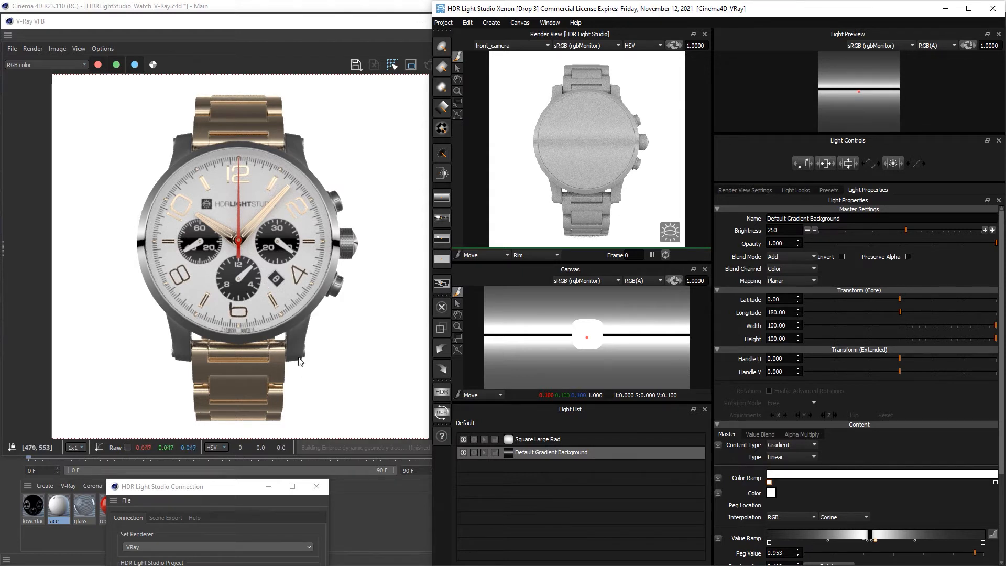
mouse_move(295, 149)
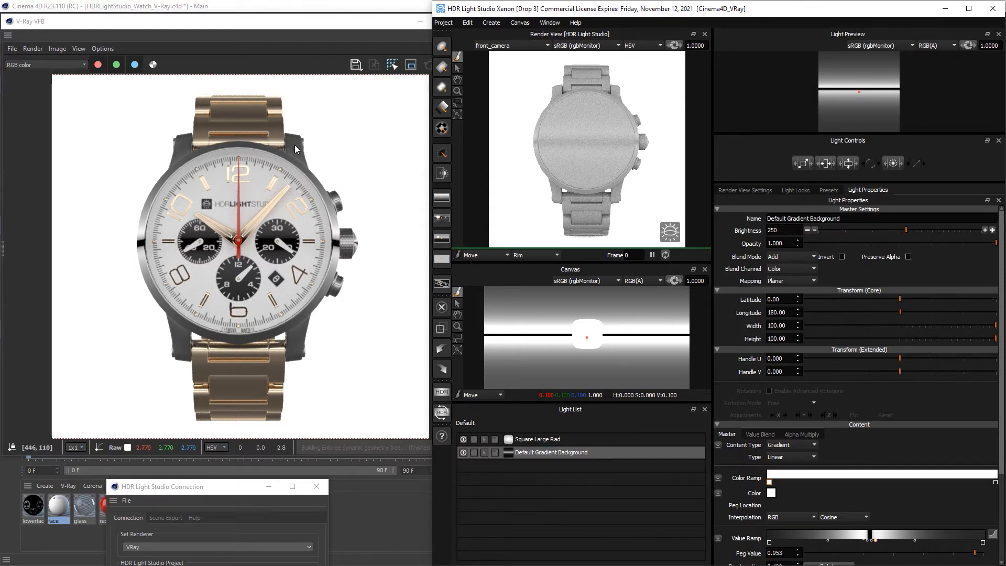
mouse_move(309, 324)
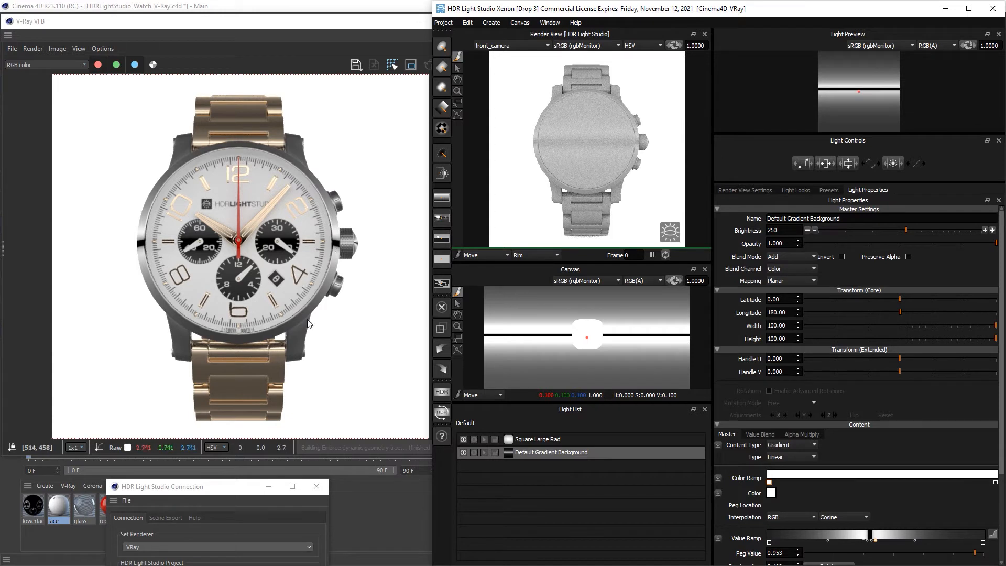
mouse_move(309, 186)
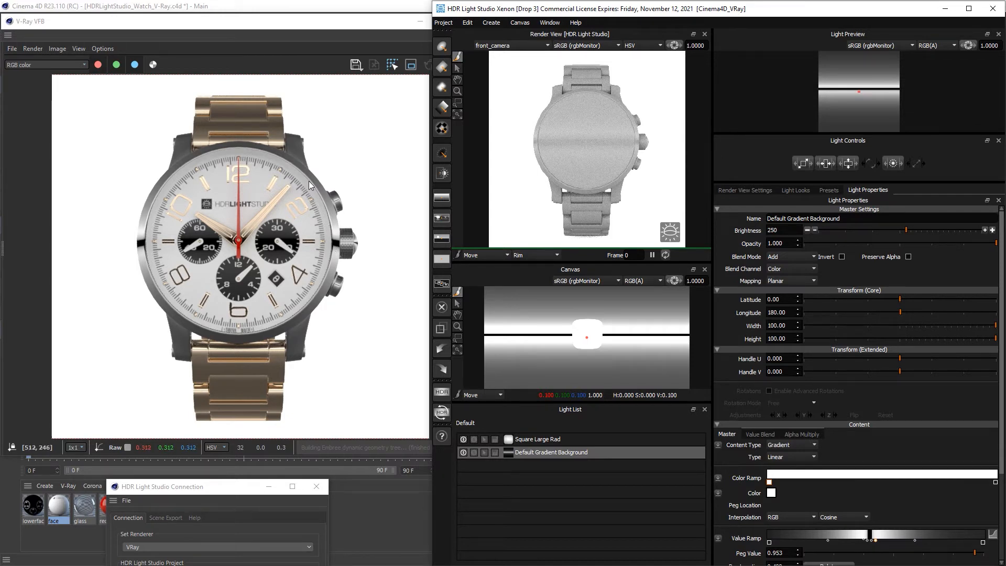
mouse_move(244, 227)
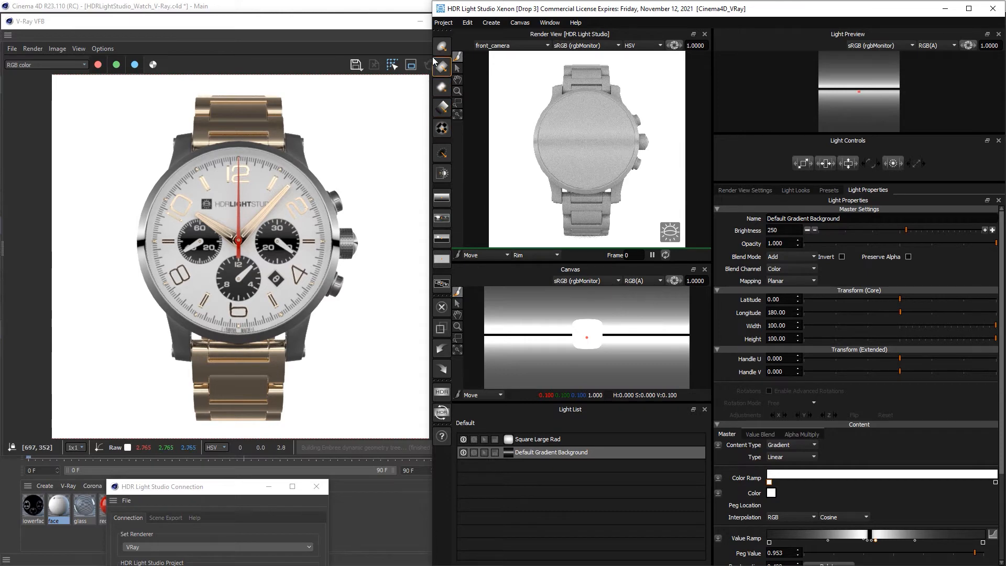
click(441, 46)
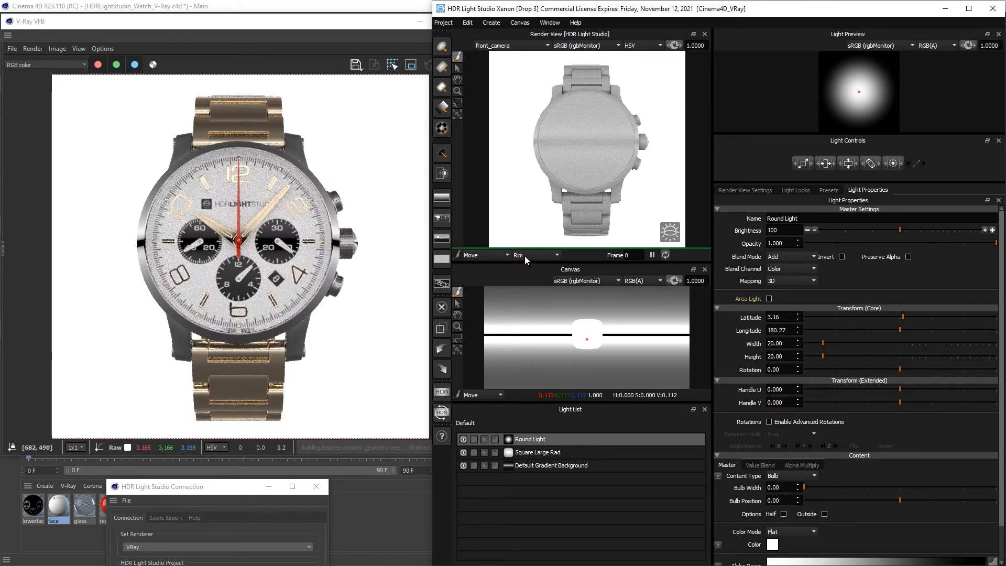
click(536, 254)
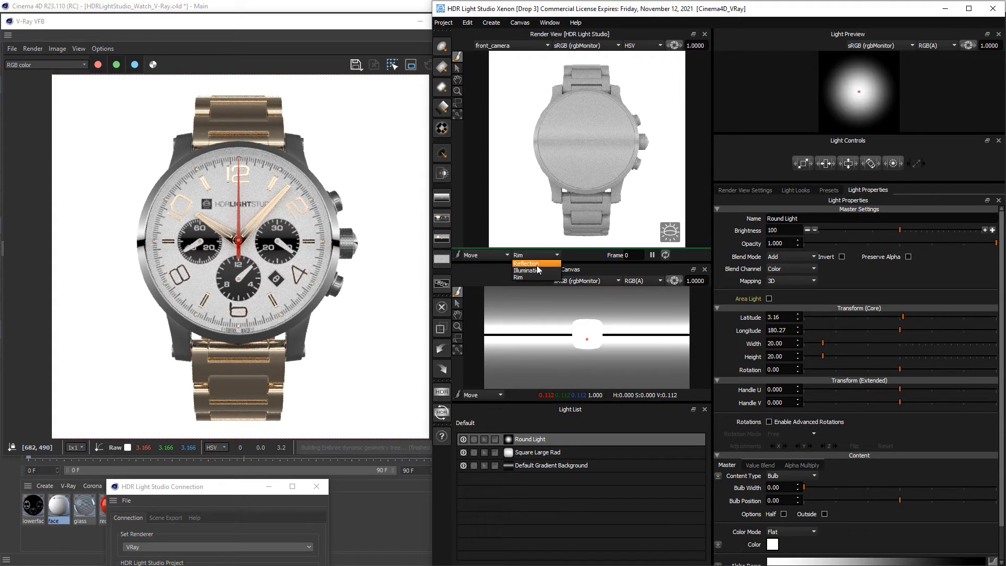
click(528, 263)
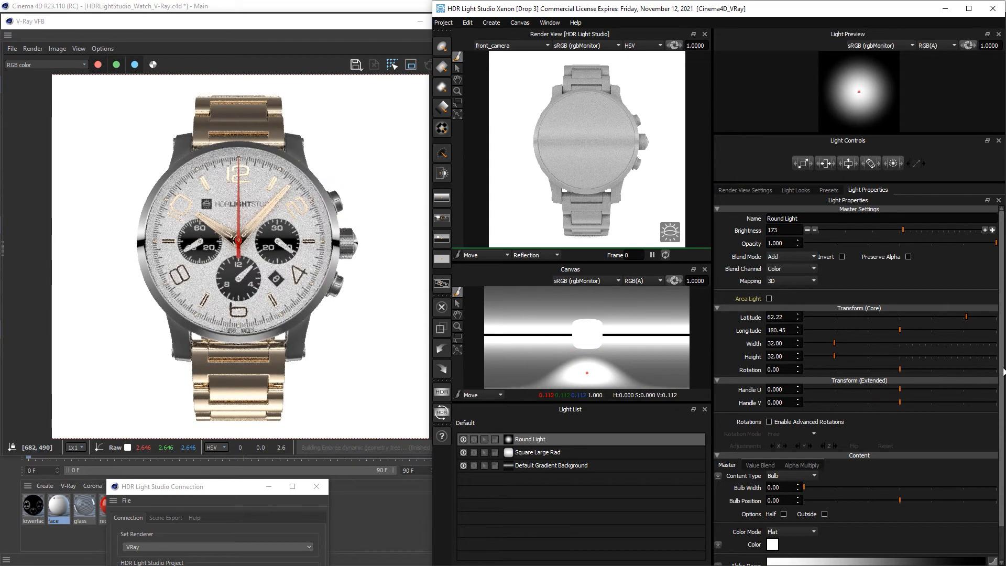
Step: Review the Round Light's Alpha Ramp gradient with Log toggled, and size it 40 by 40
click(892, 162)
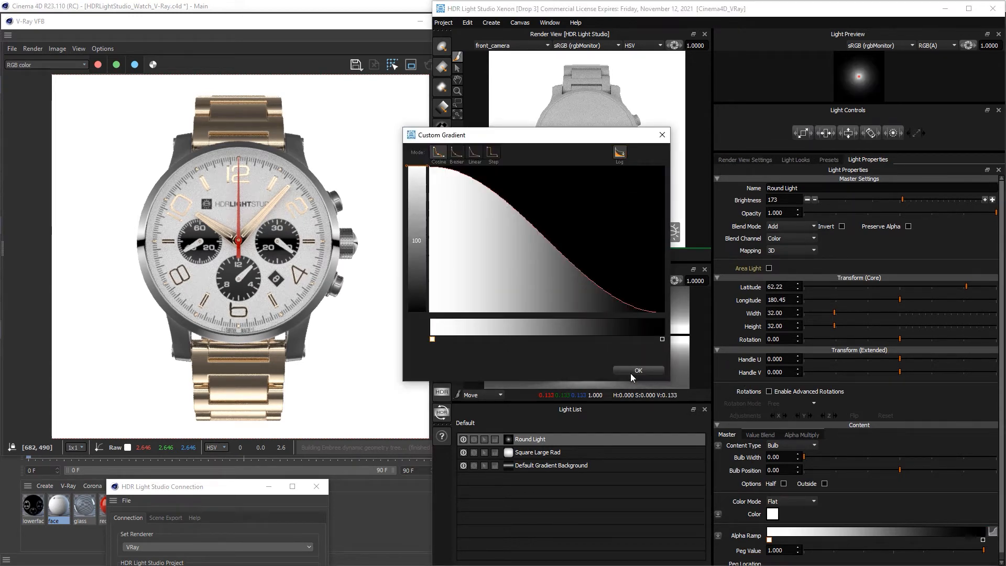
click(637, 371)
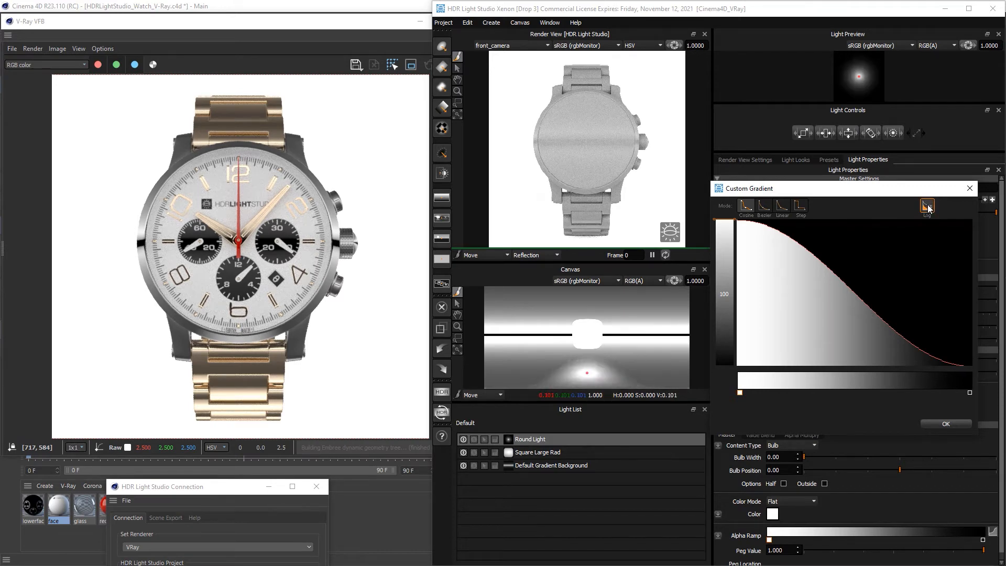
click(927, 207)
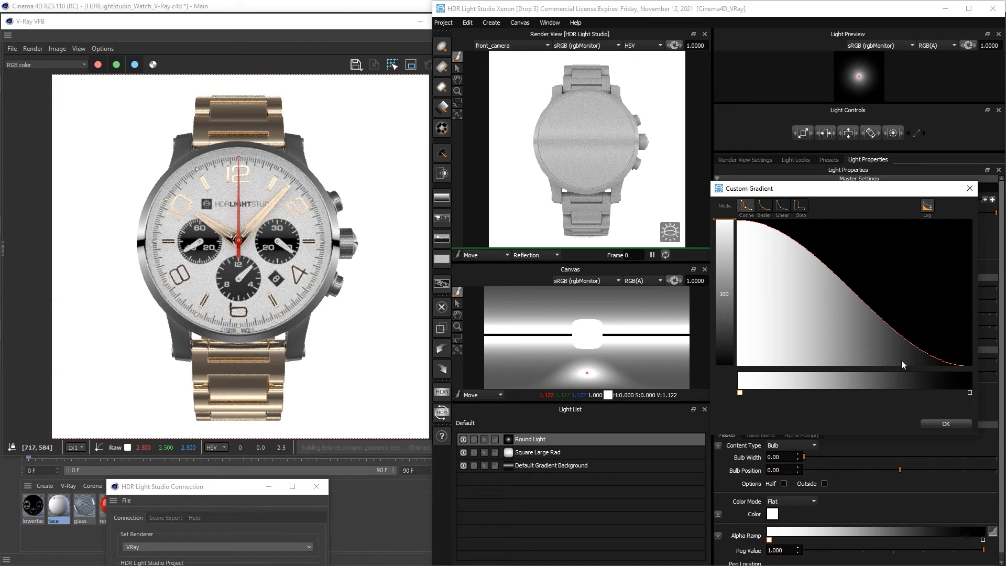
mouse_move(926, 409)
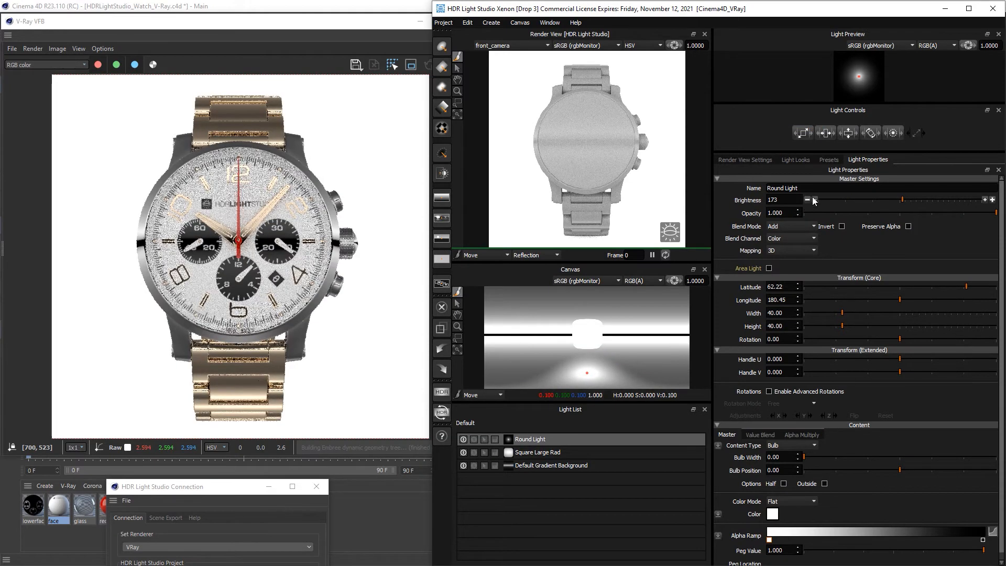
Step: Lower the Round Light's brightness to 115 and duplicate it onto the watch's opposite side
click(807, 200)
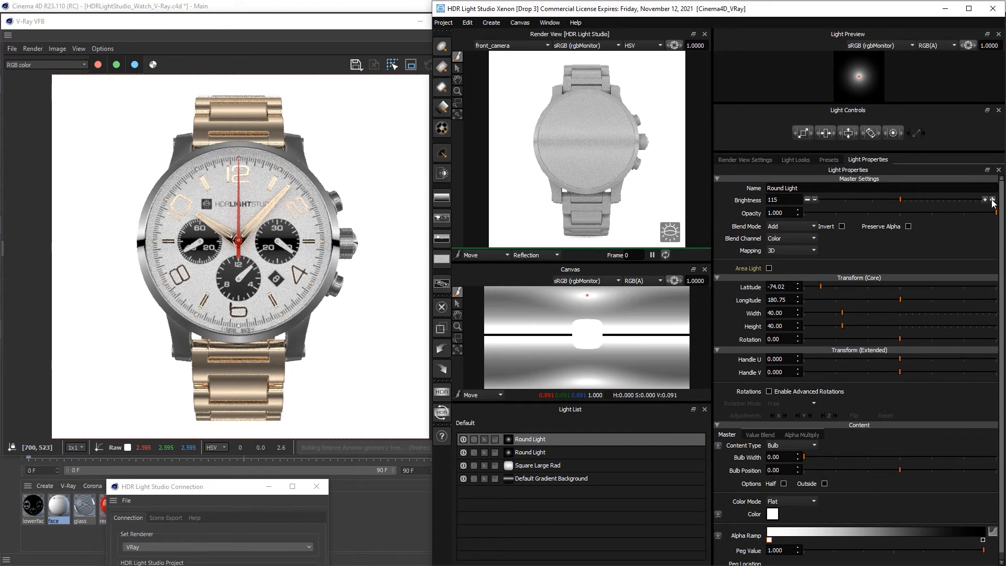
click(985, 200)
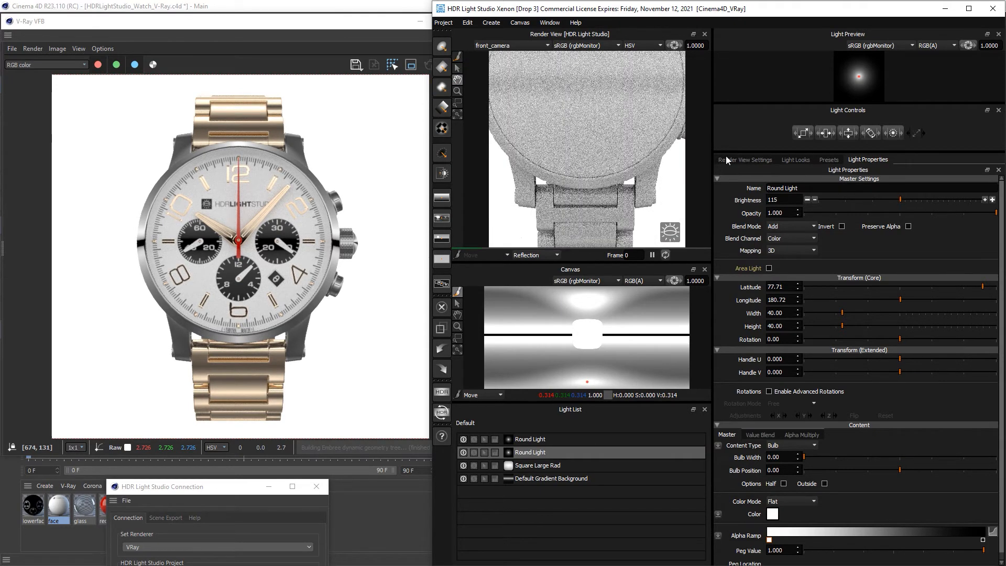
Step: Set the render preview to reflectivity 100 and IOR 5.0, then close the colour picker
click(745, 159)
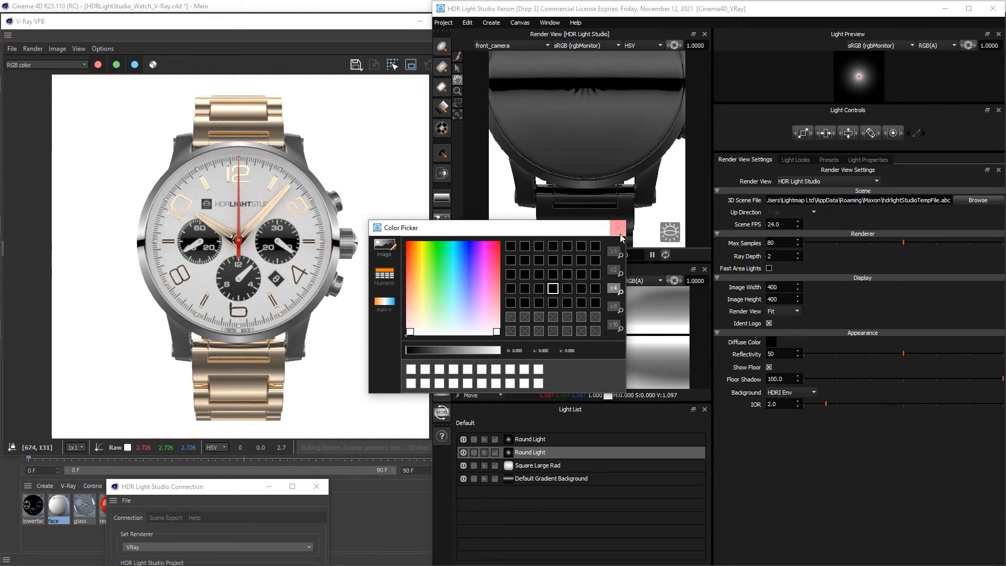
click(617, 228)
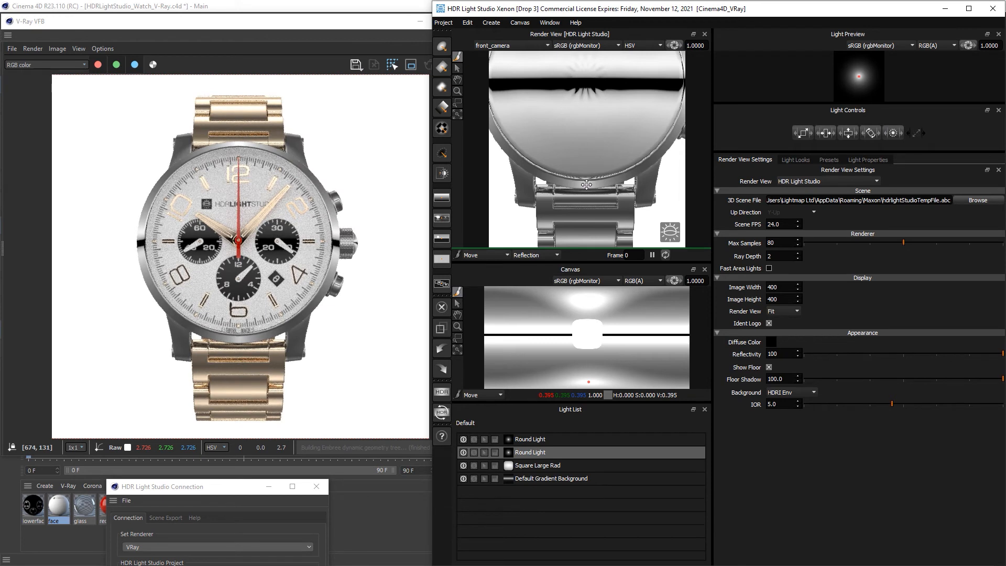
mouse_move(165, 198)
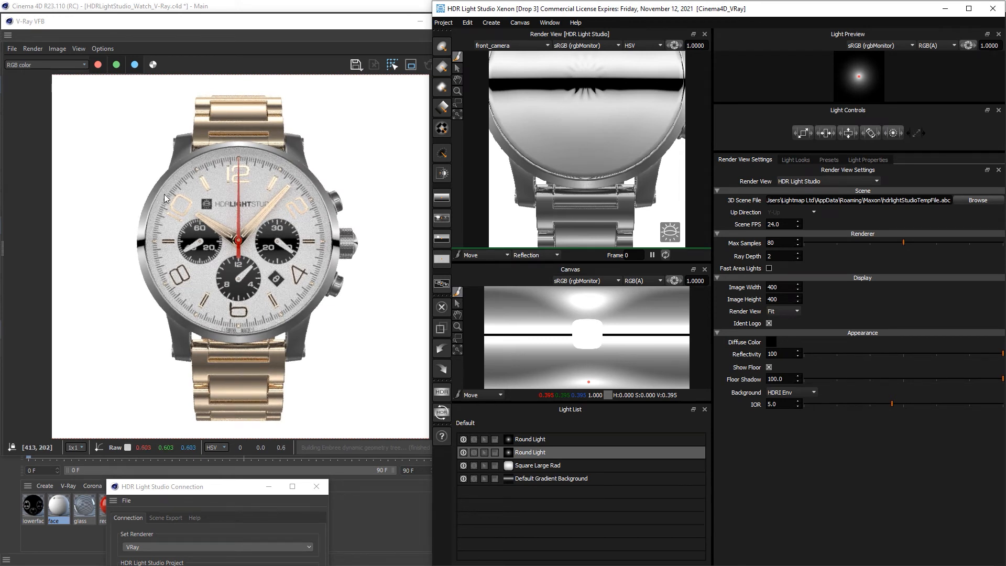
mouse_move(199, 227)
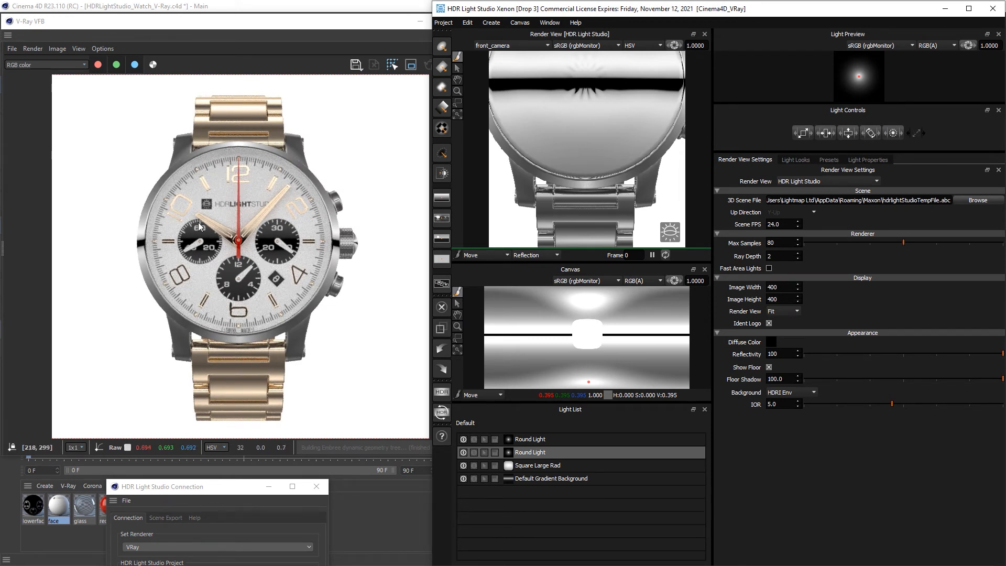
mouse_move(142, 249)
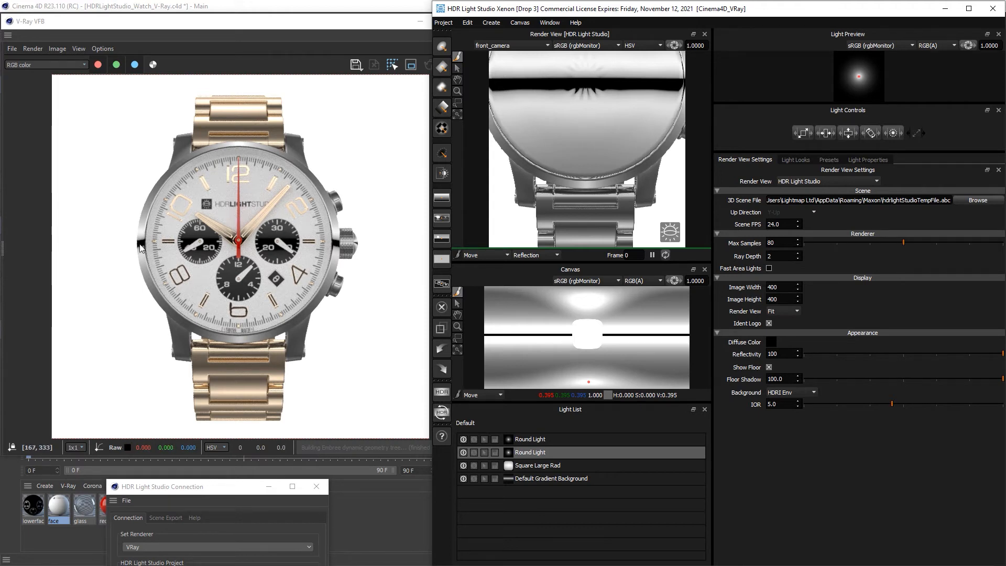
mouse_move(207, 239)
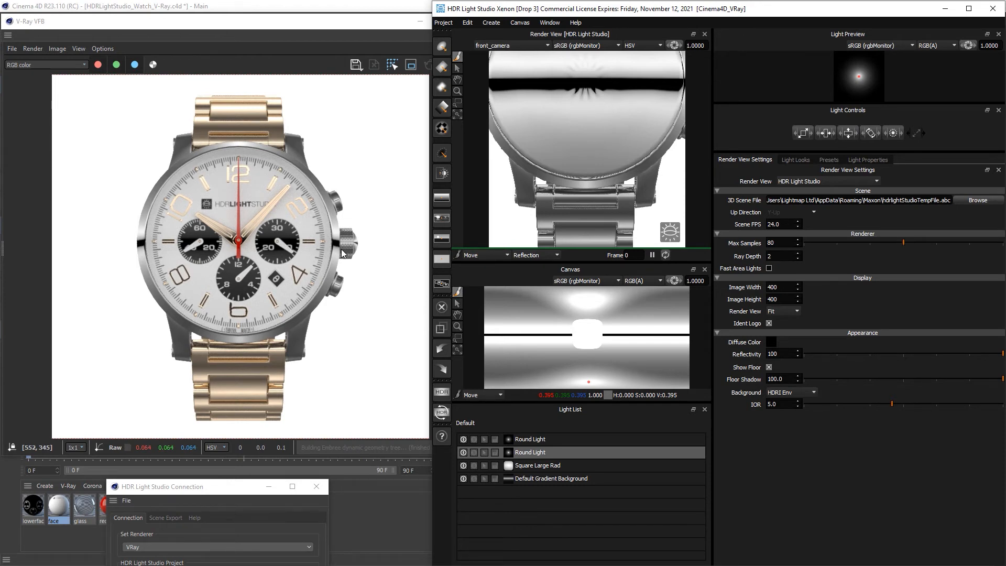
mouse_move(236, 306)
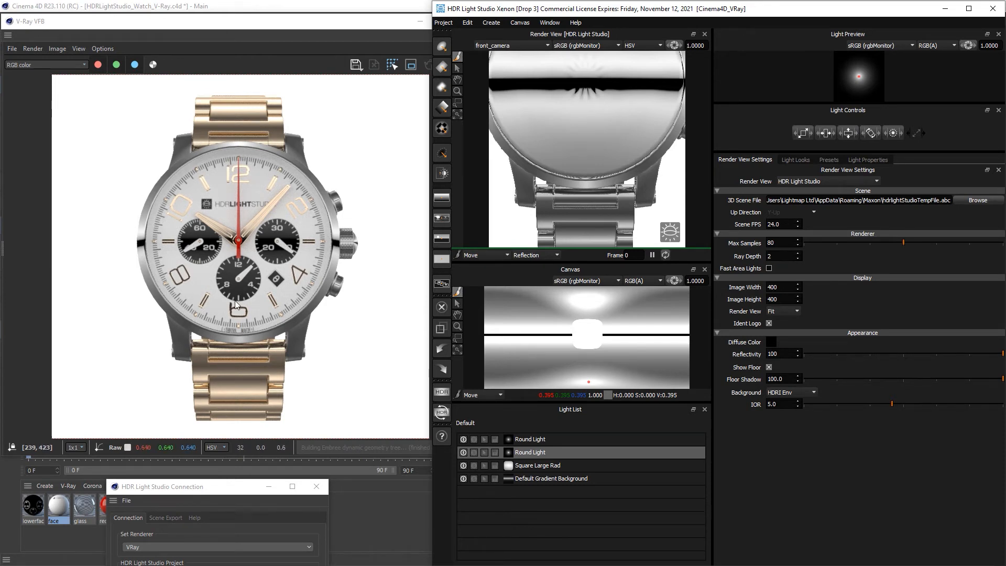
mouse_move(213, 326)
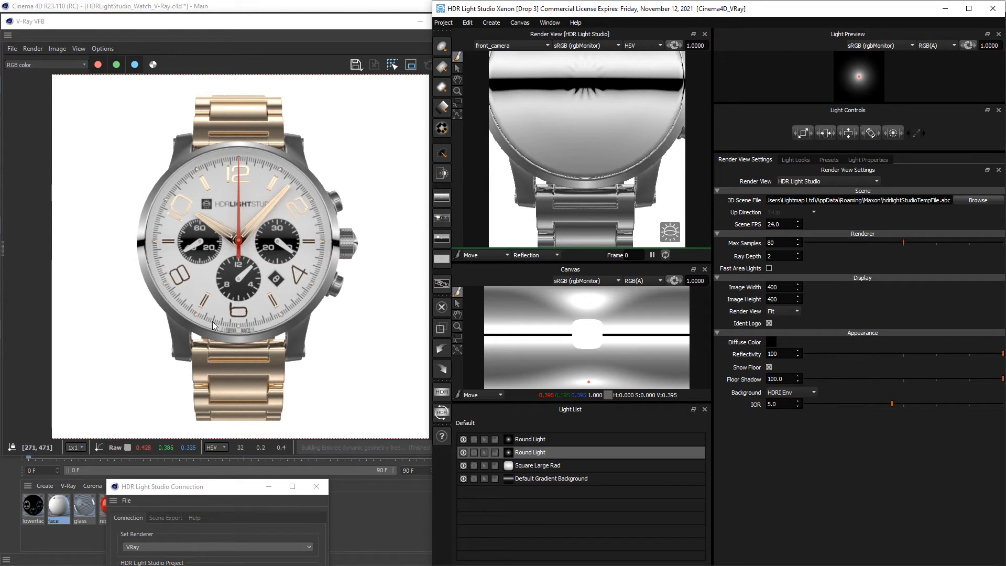
mouse_move(260, 174)
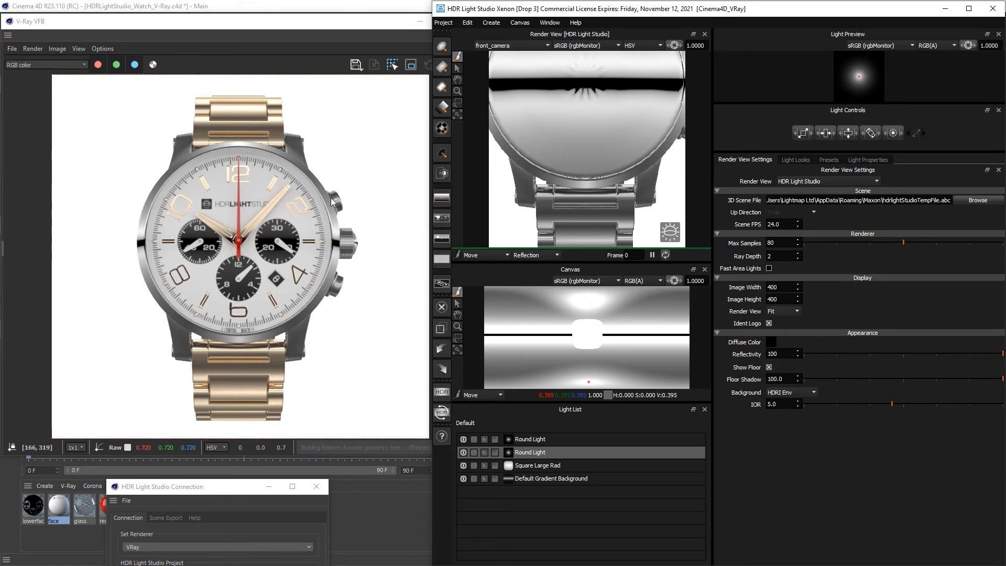
Step: Add a third Round Light with Over blend mode and a red colour
click(441, 47)
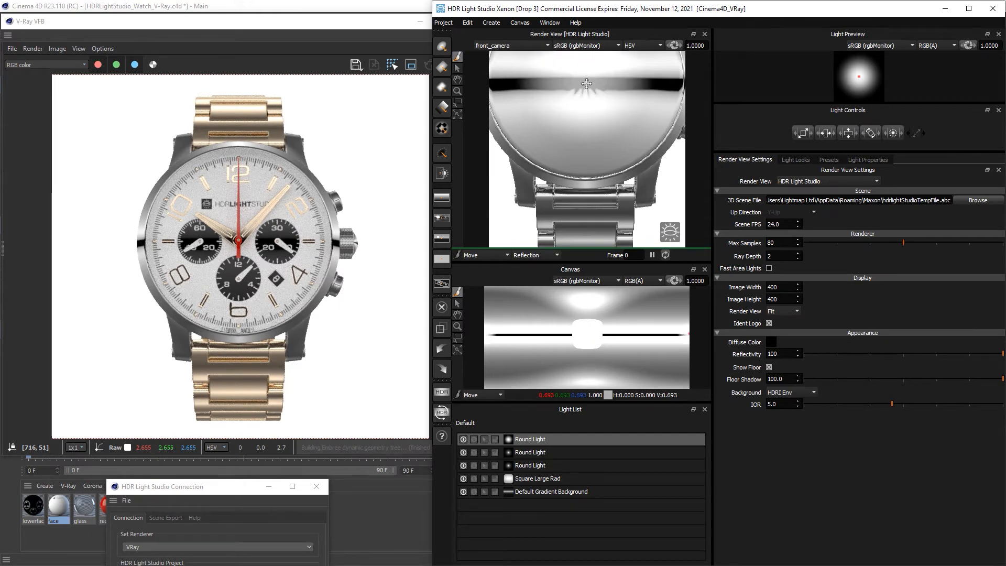
click(868, 159)
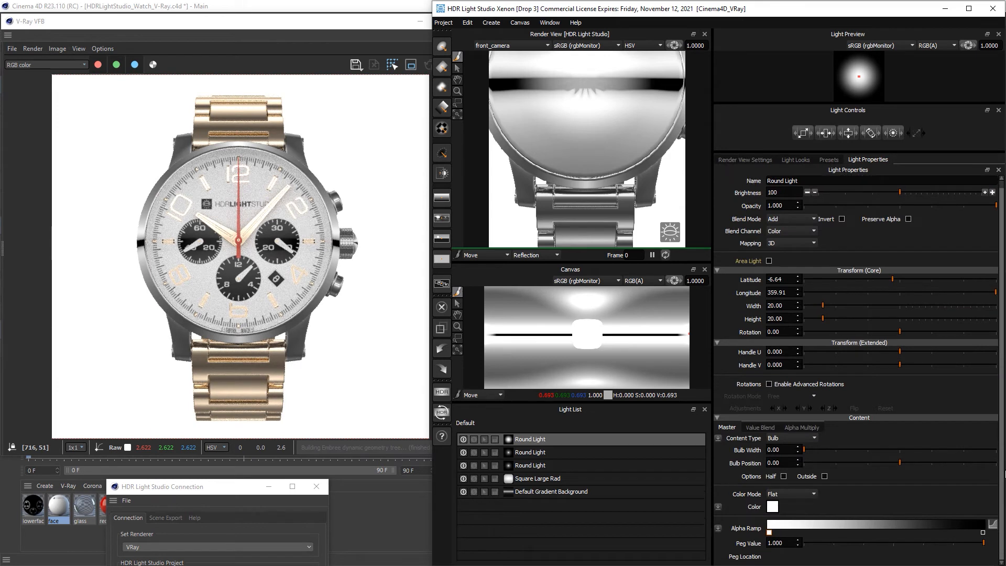
click(792, 219)
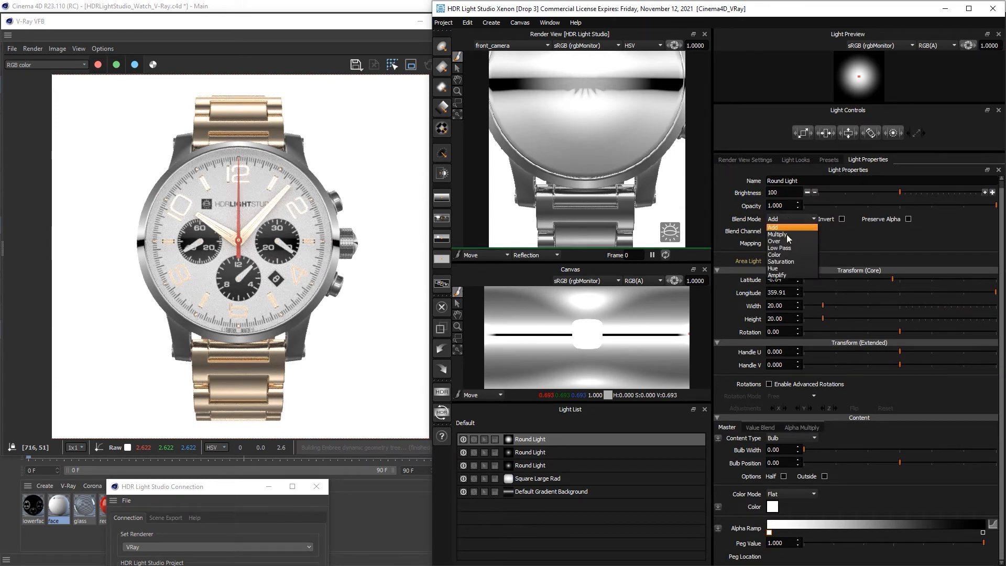
click(774, 241)
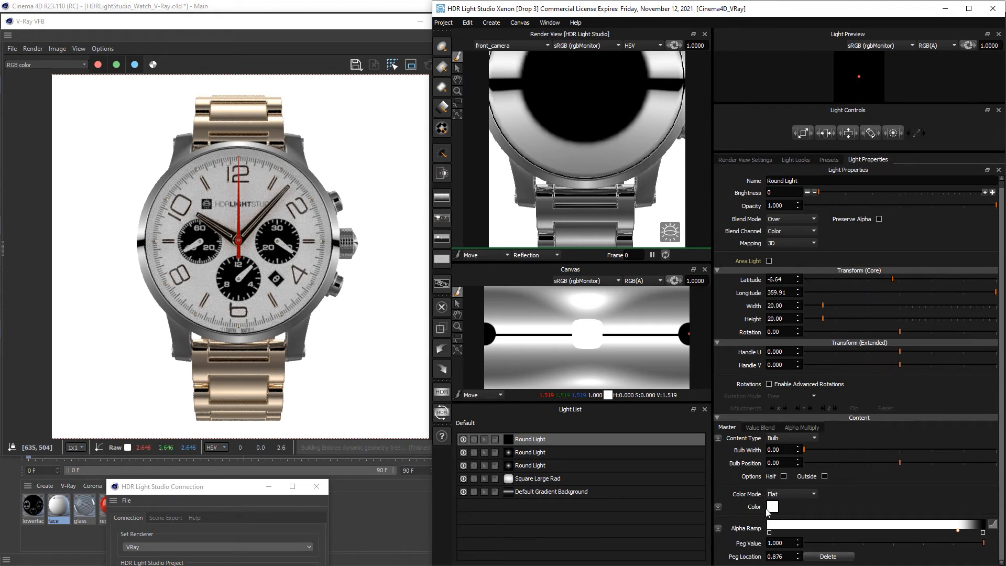
click(774, 507)
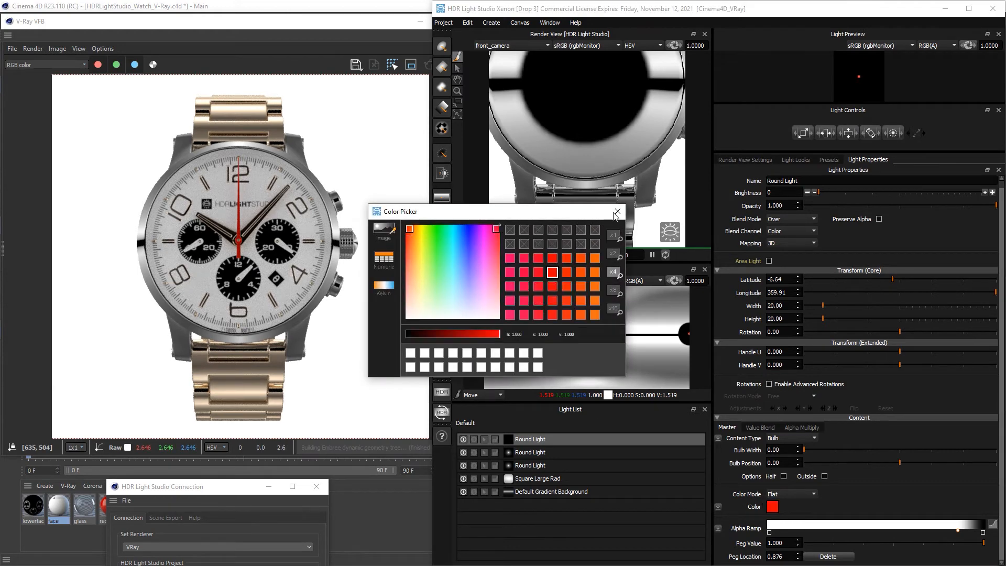
click(616, 212)
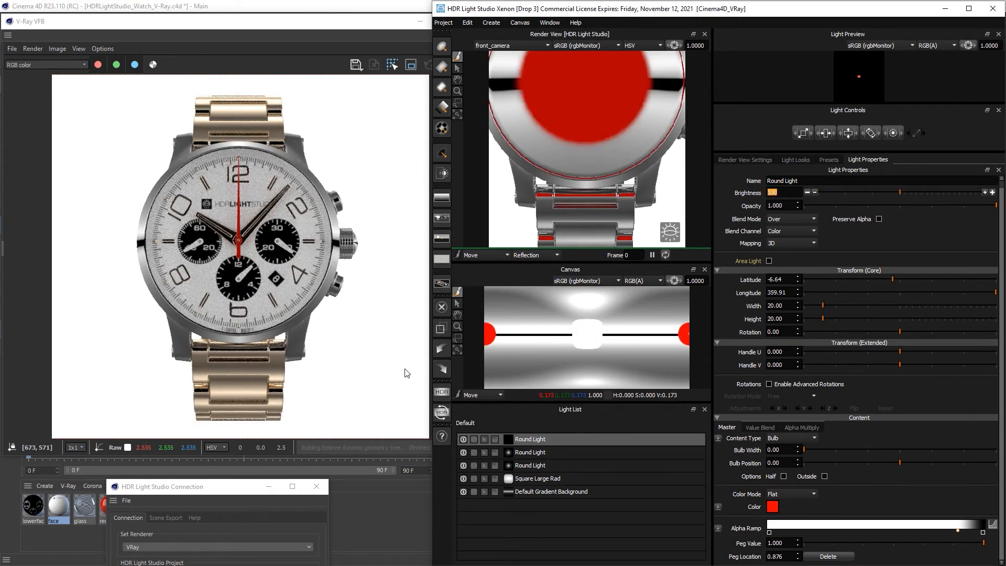
Step: Solo the red light, size it 23.5 by 23.5 at brightness 0, then turn solo off
click(472, 440)
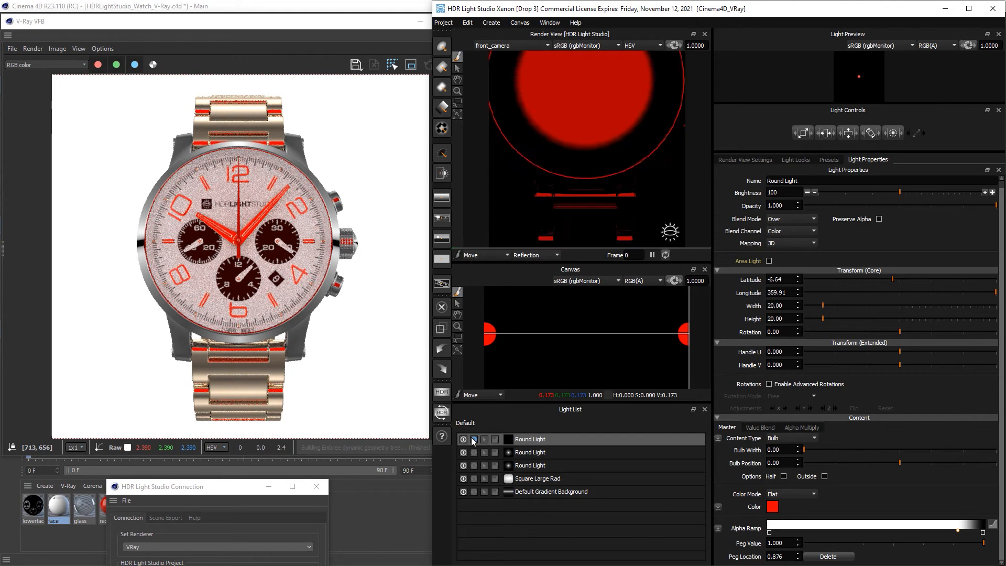
click(473, 439)
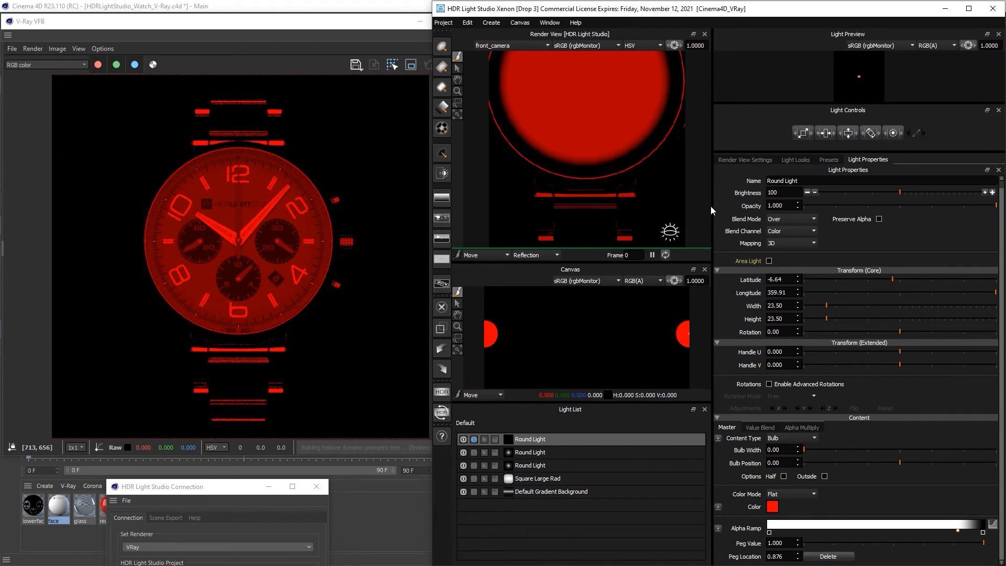
click(801, 132)
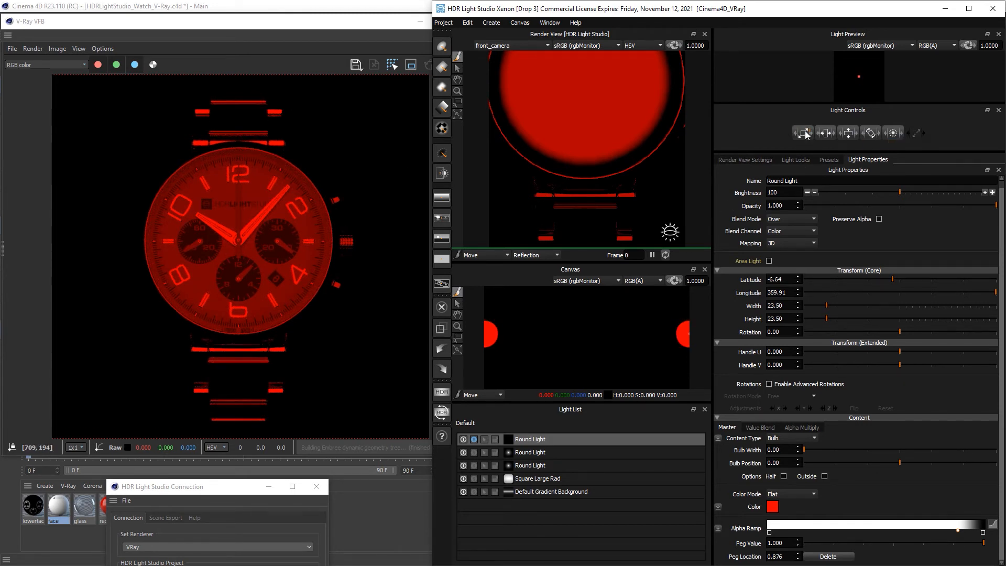
mouse_move(141, 209)
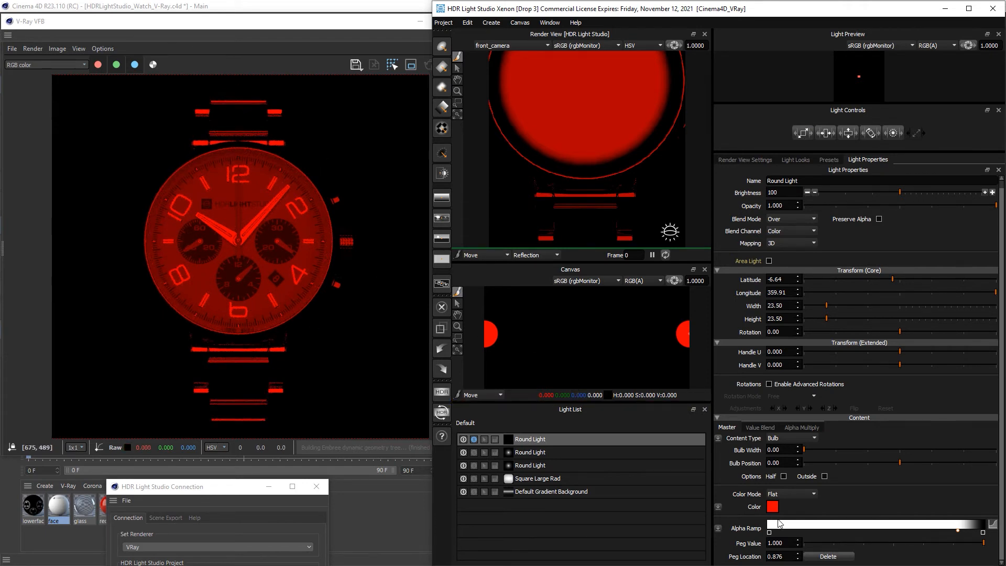
mouse_move(844, 199)
text(0)
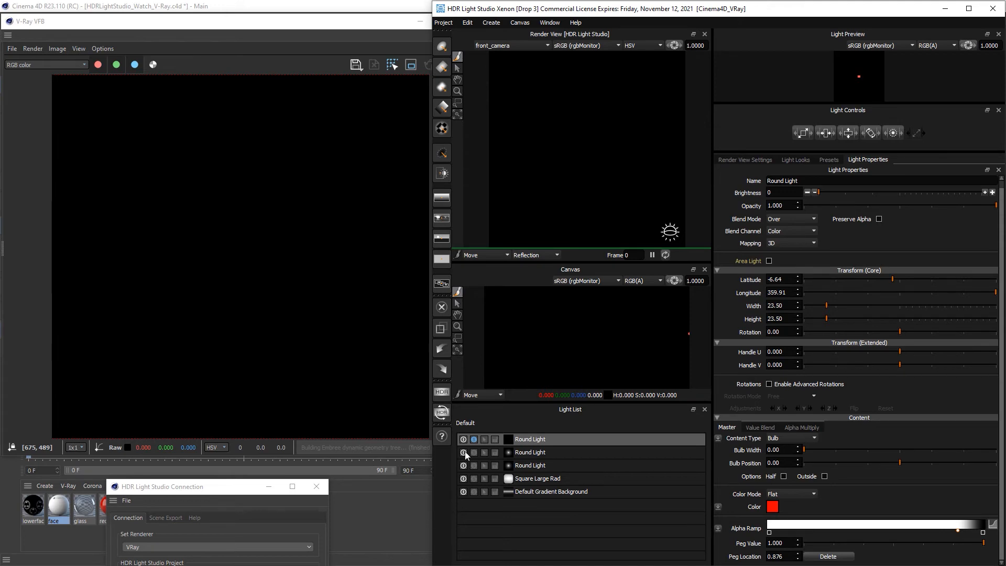
click(463, 452)
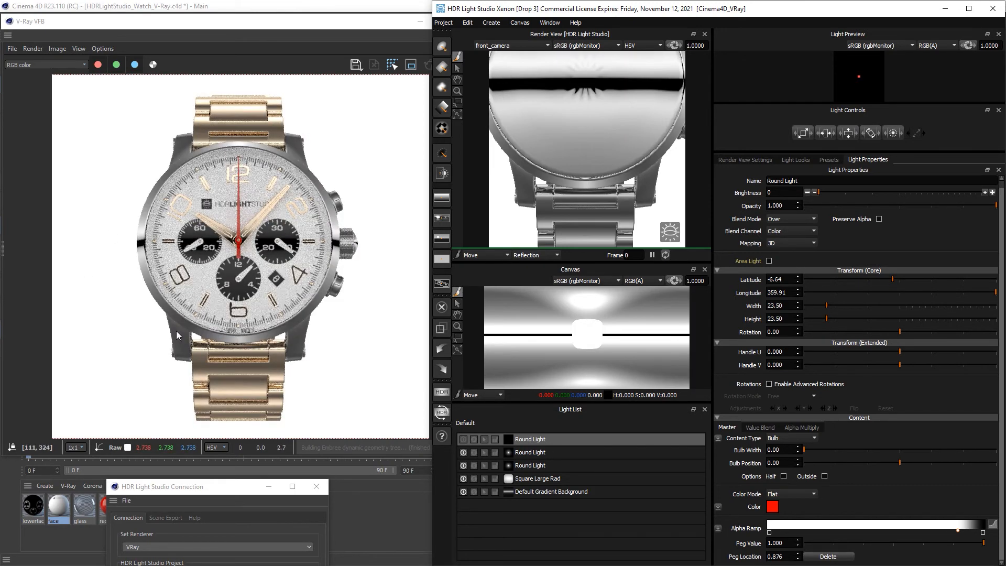
mouse_move(327, 241)
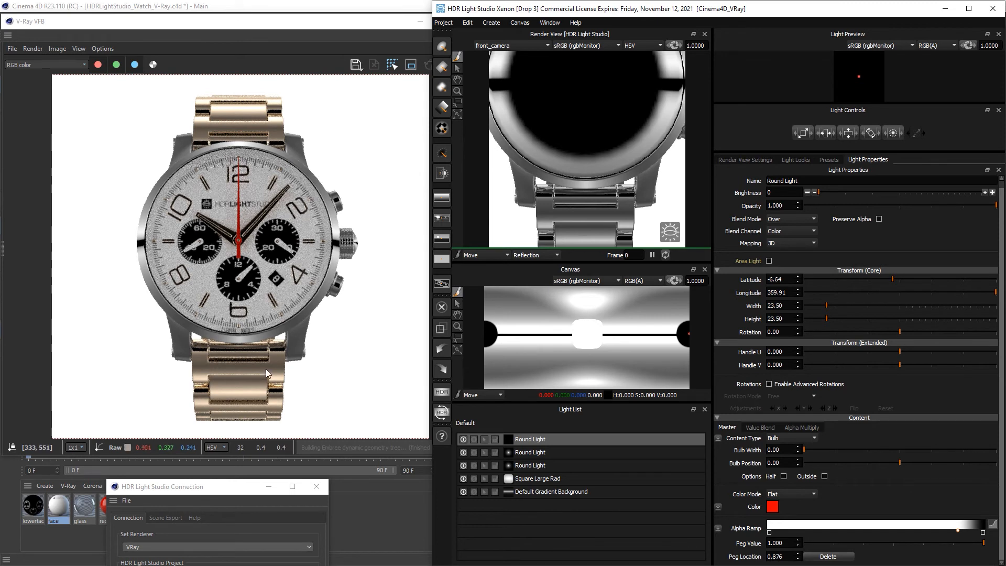
mouse_move(215, 298)
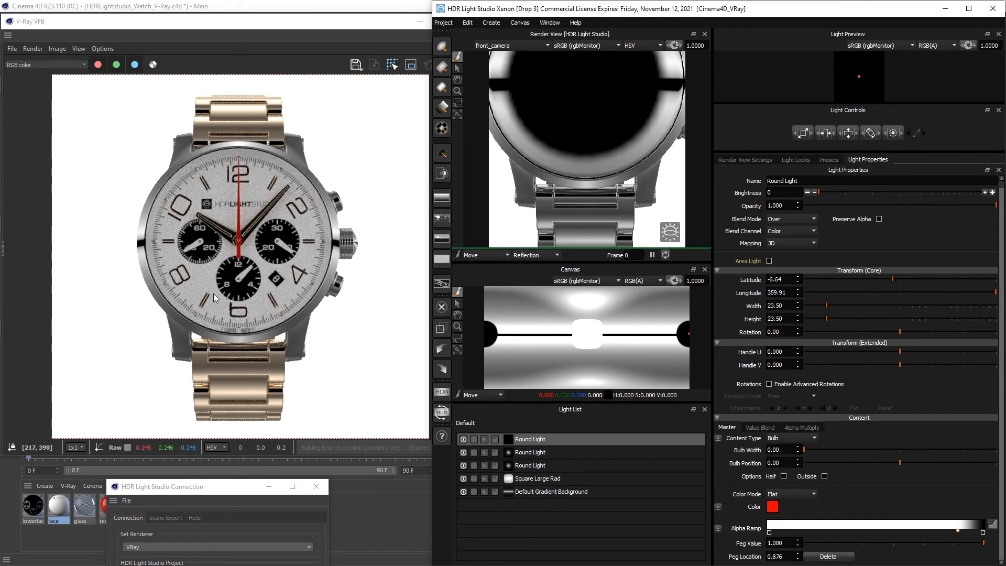
mouse_move(255, 338)
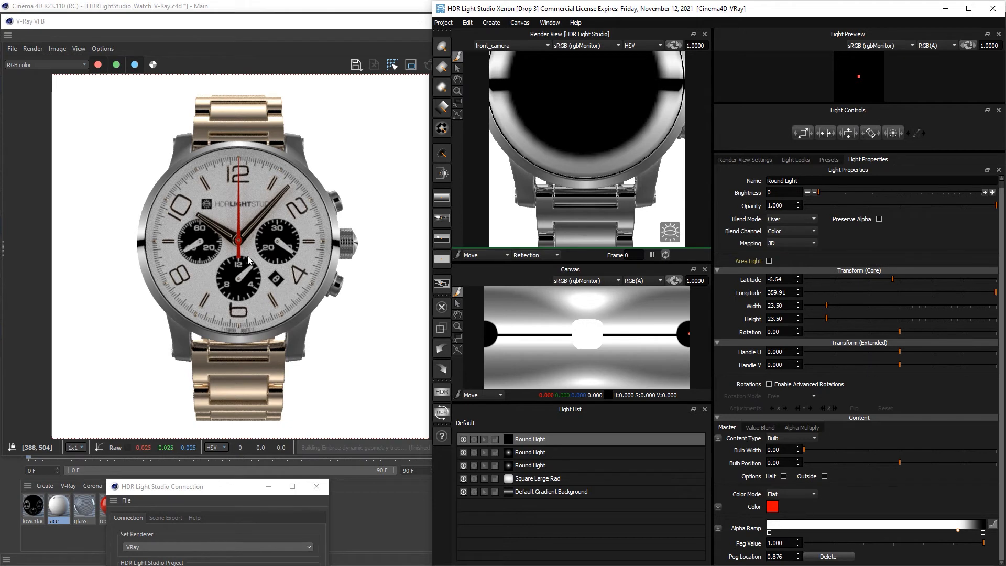
mouse_move(266, 328)
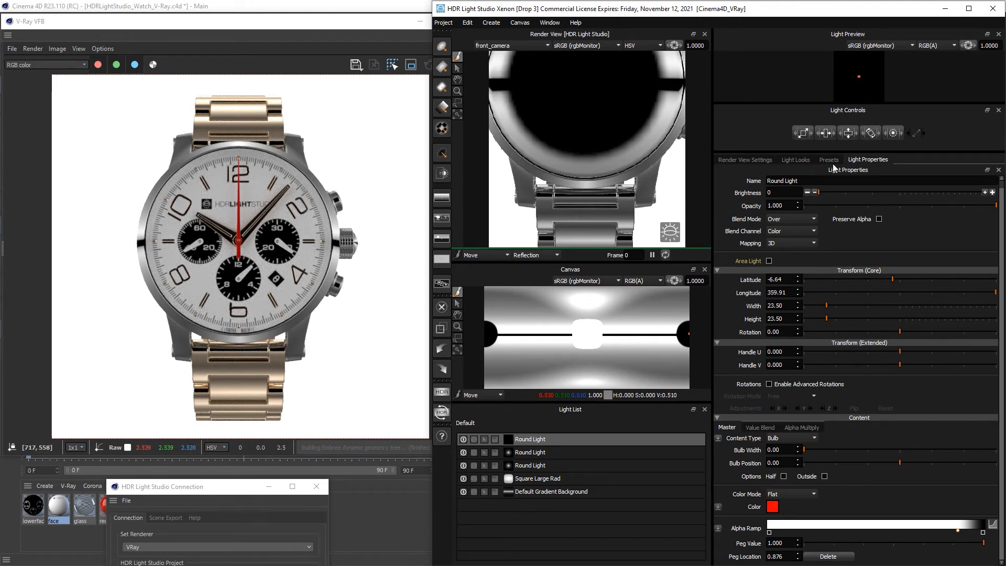
Step: Check the dark circular reflection on the watch face and open the light presets library
click(829, 159)
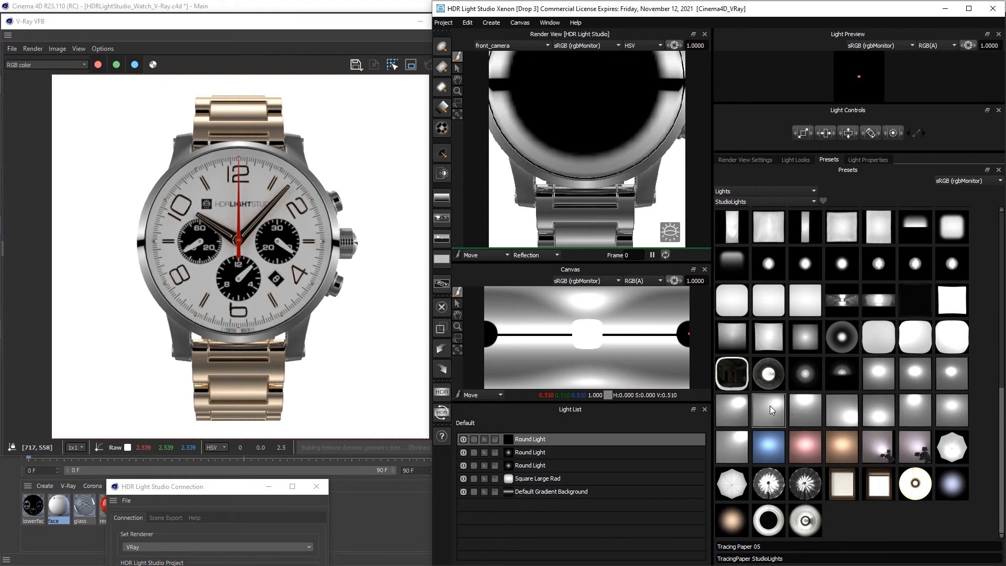
mouse_move(766, 406)
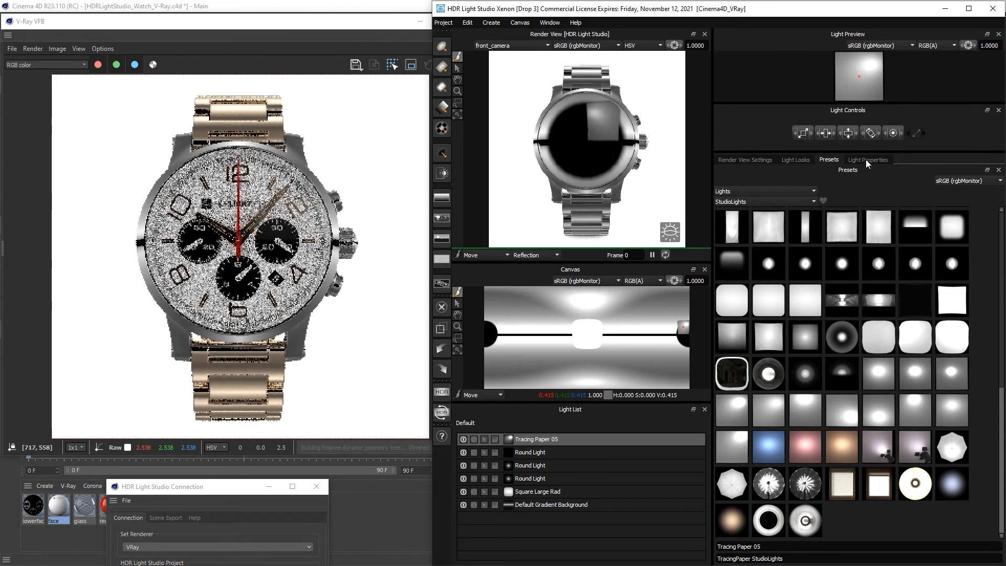
Step: Open Tracing Paper 05's Light Properties and solo the light
click(868, 159)
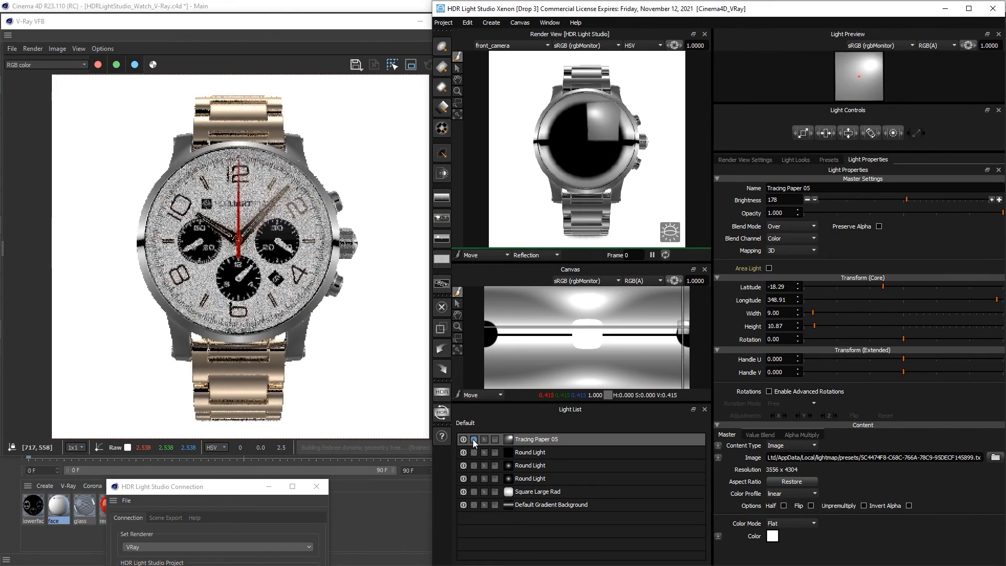
click(474, 439)
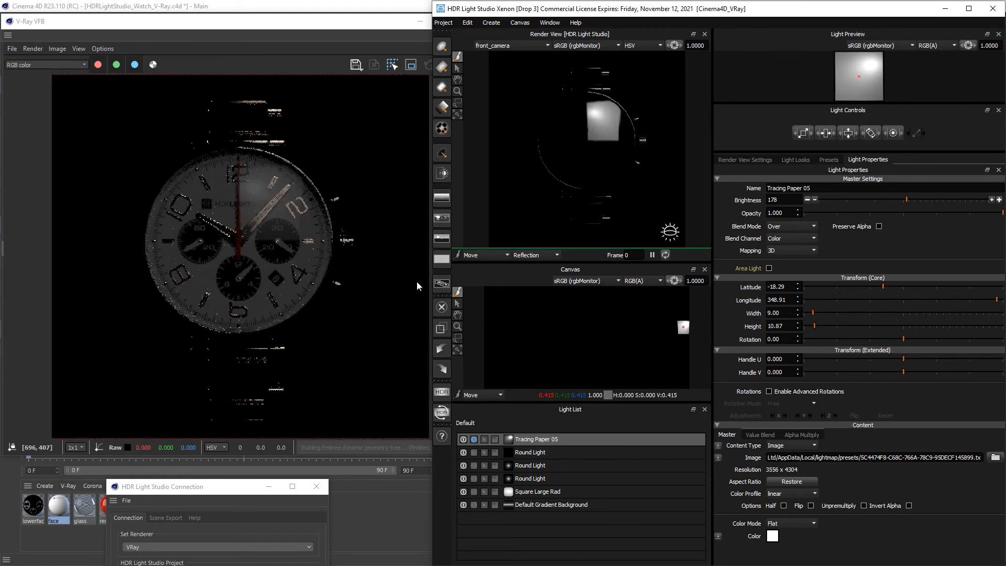
Step: Give Tracing Paper 05 brightness 356, size 10 by 12.08, latitude -16.90, longitude 350.07
click(992, 199)
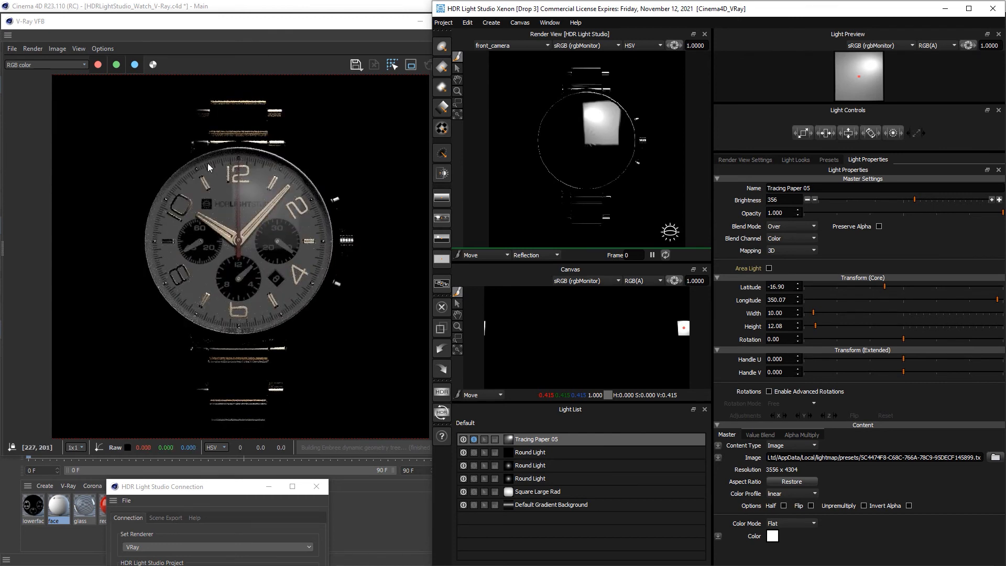
mouse_move(209, 277)
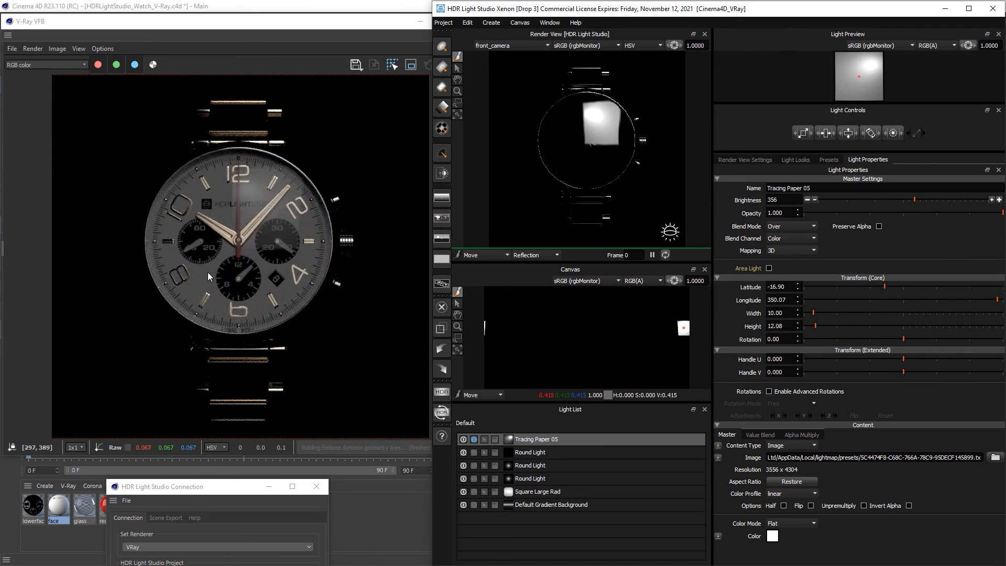
mouse_move(244, 308)
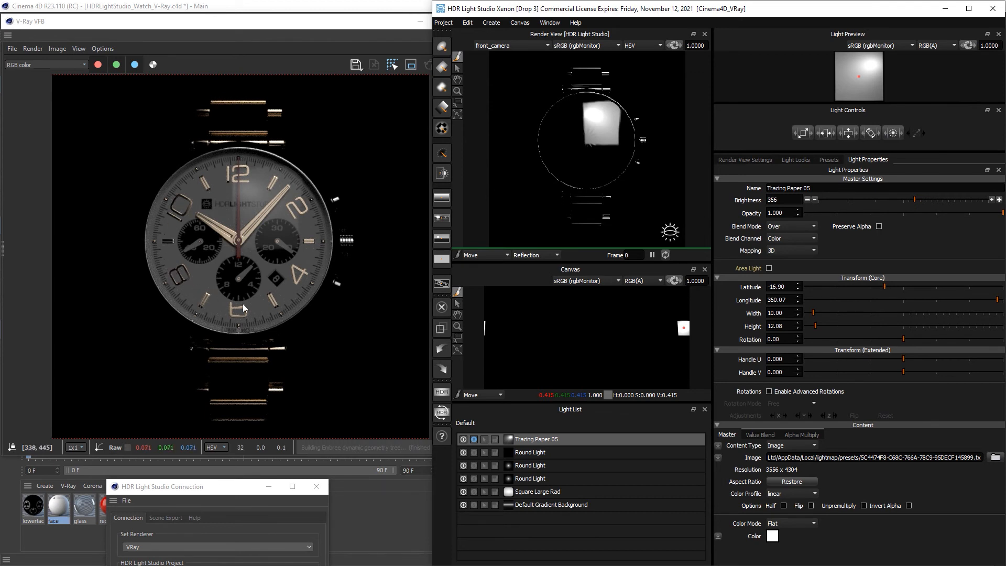
mouse_move(295, 200)
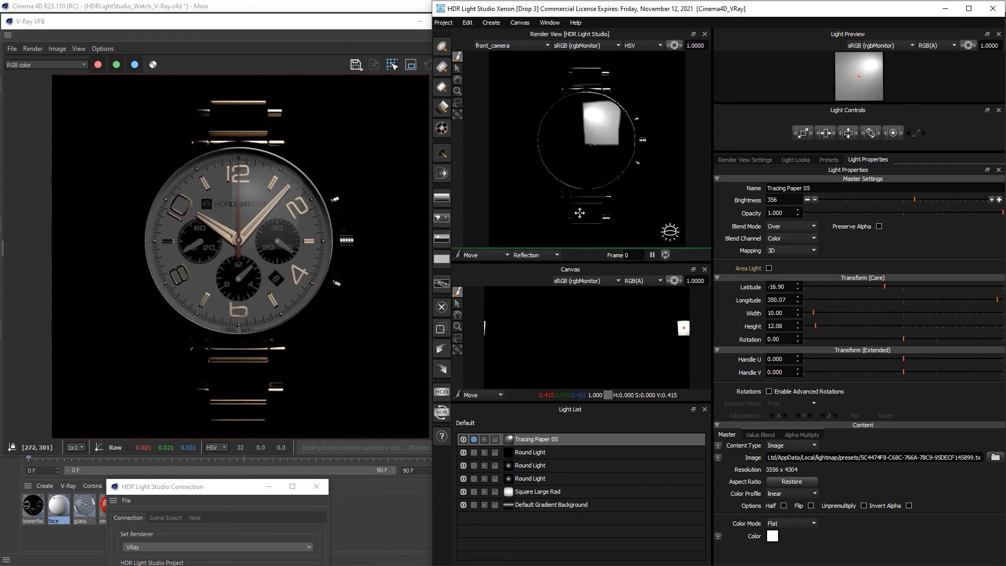
click(999, 200)
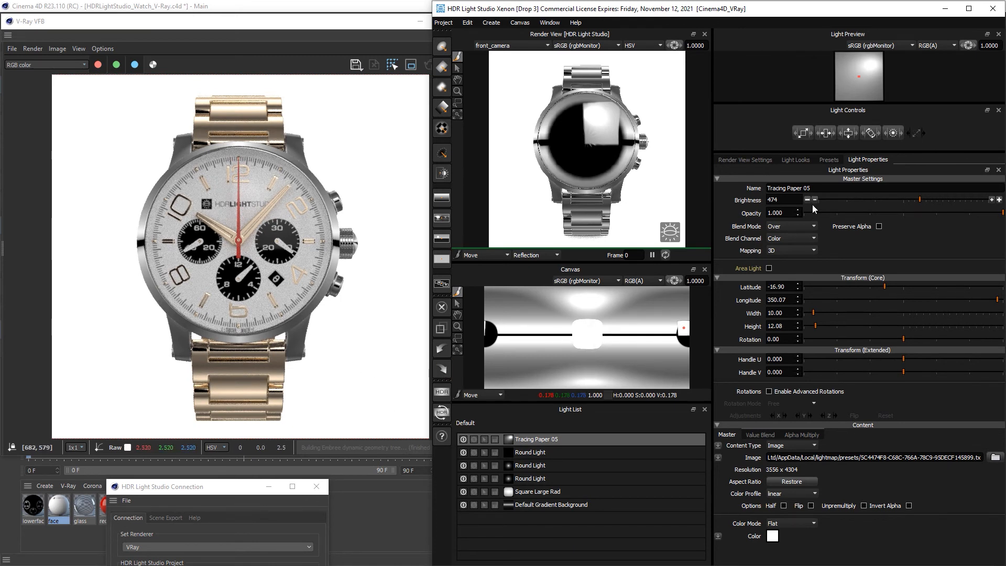
Step: Lower Tracing Paper 05's brightness to 316 and reopen the presets library
click(808, 200)
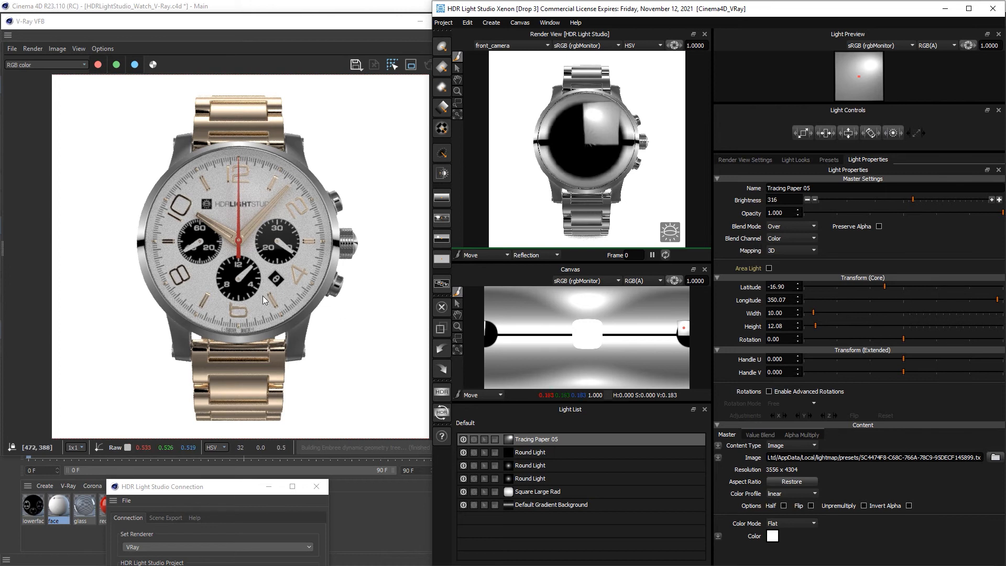
mouse_move(163, 198)
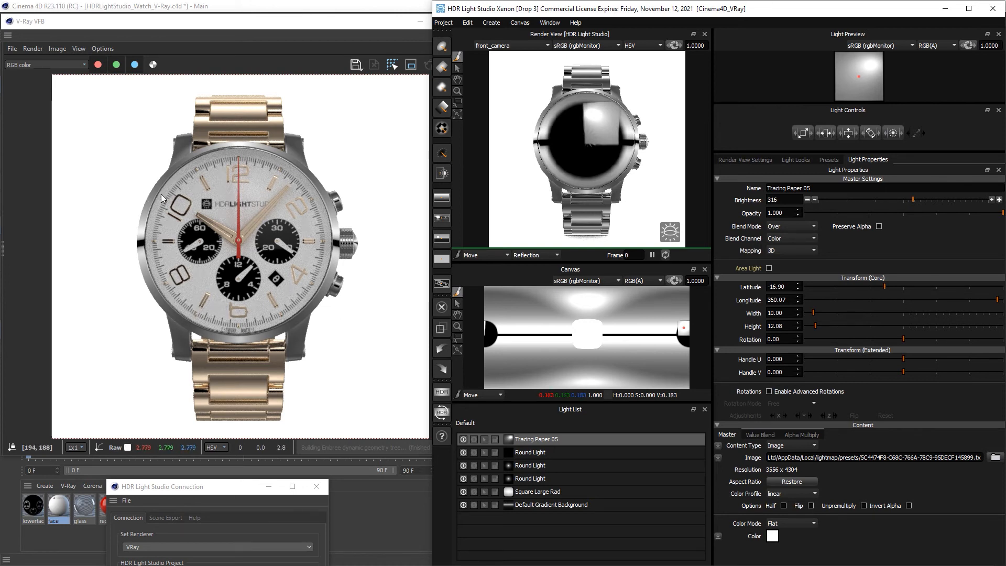
mouse_move(309, 212)
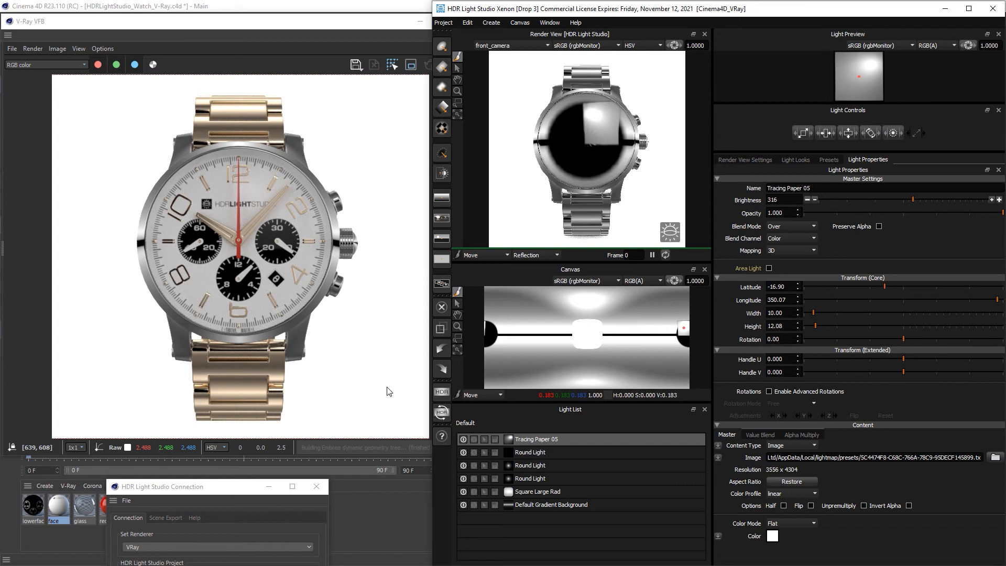
mouse_move(351, 254)
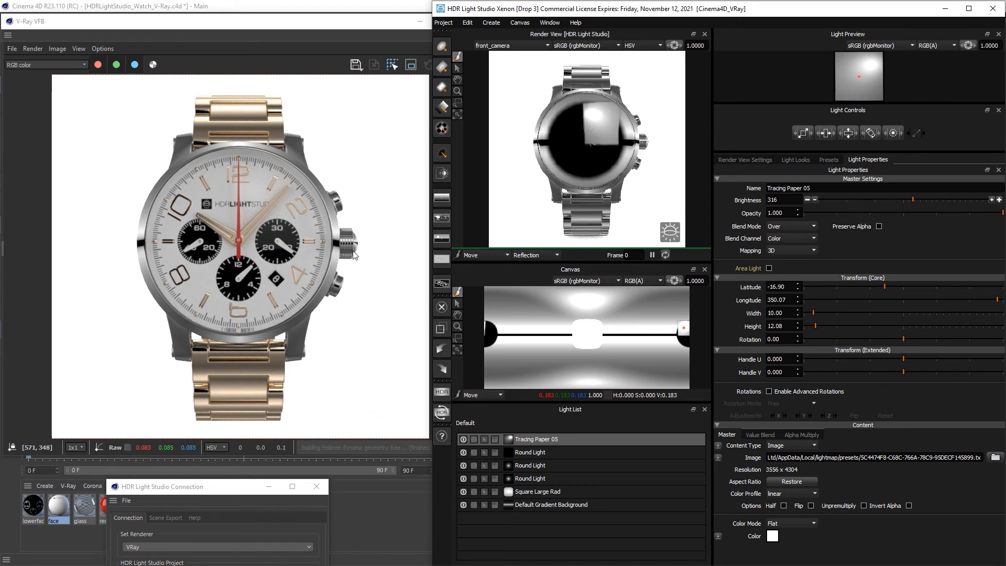
mouse_move(353, 233)
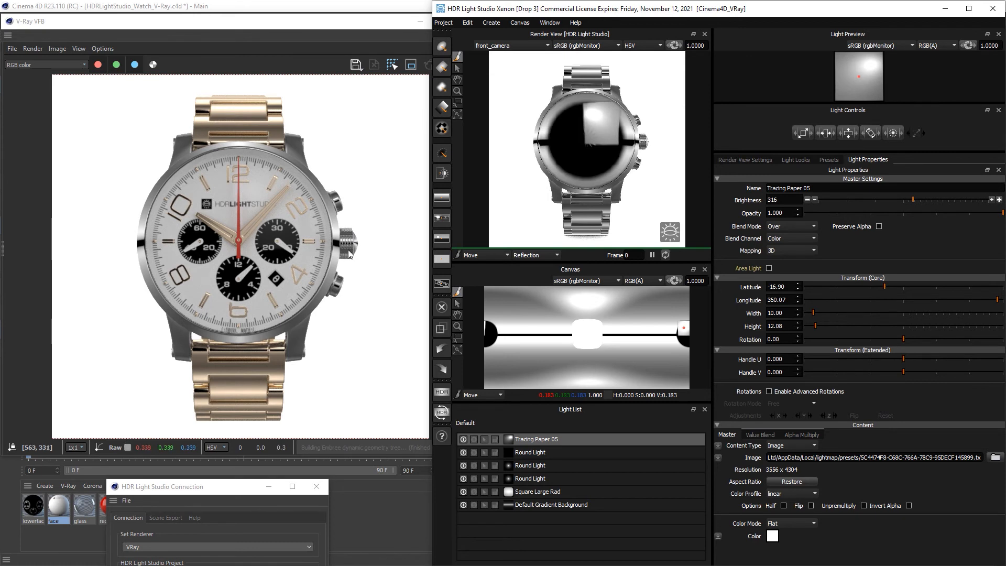
mouse_move(359, 258)
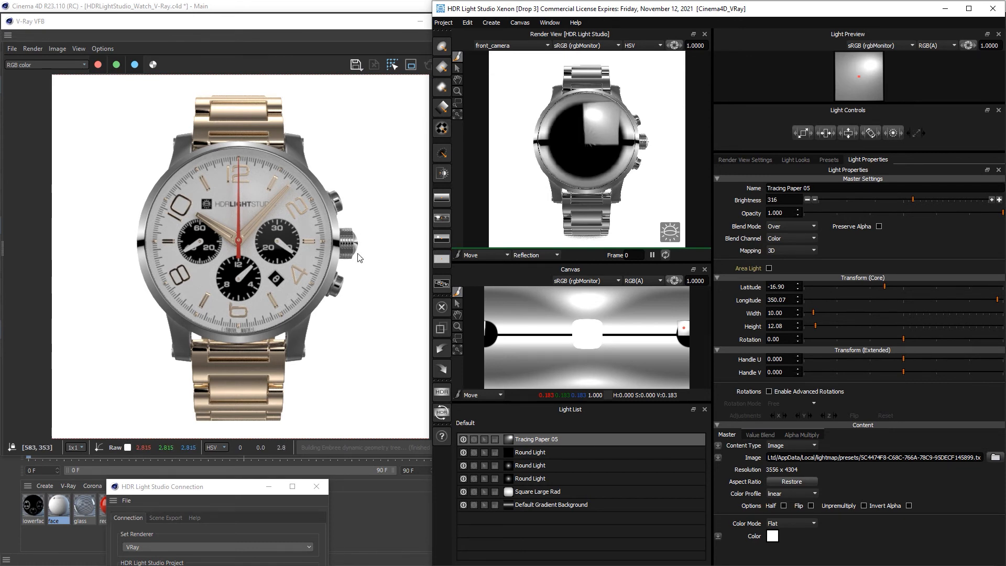
click(829, 160)
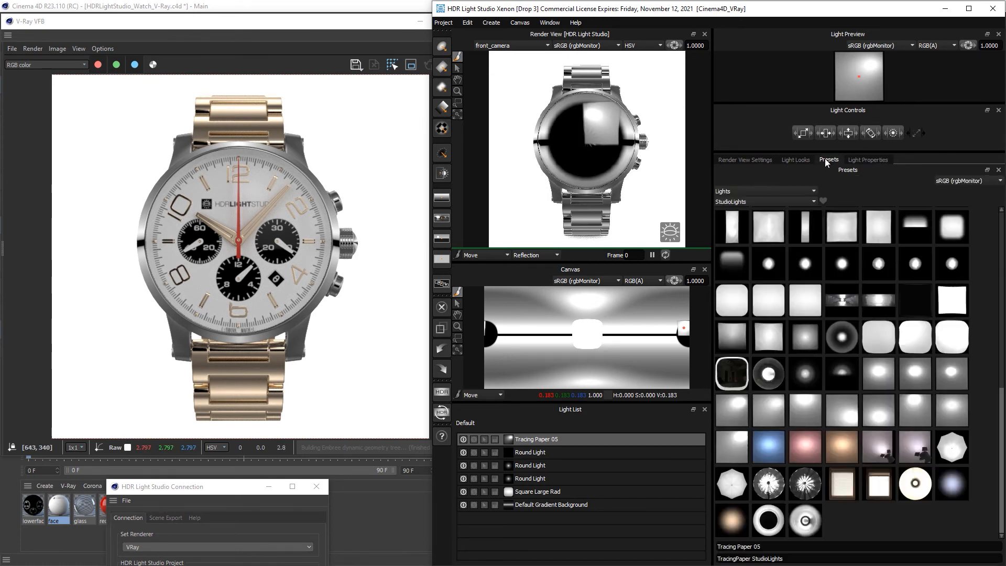
Step: Add the Softbox 72x175 StudioLights preset and solo it in the Light List
scroll(down, 3)
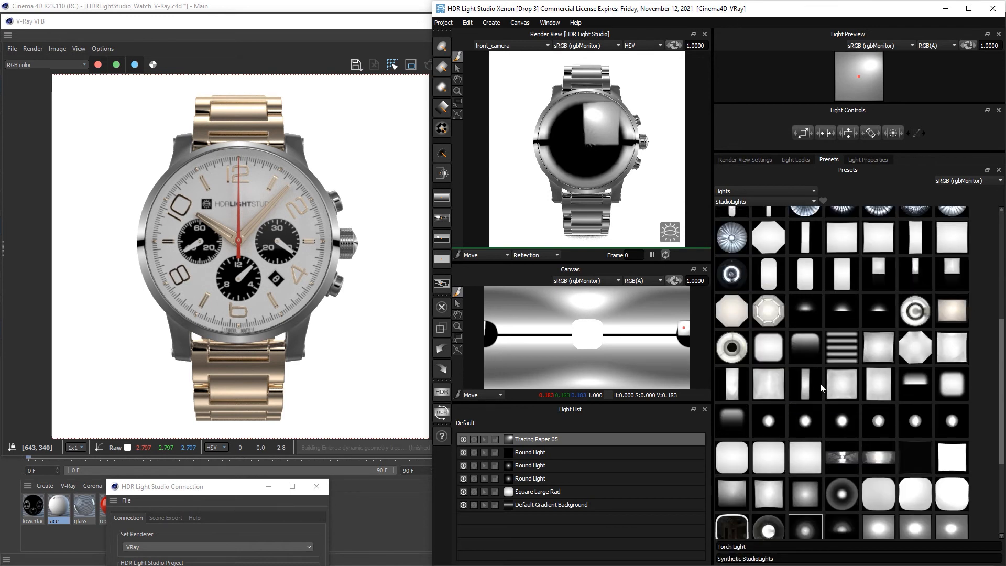
mouse_move(732, 385)
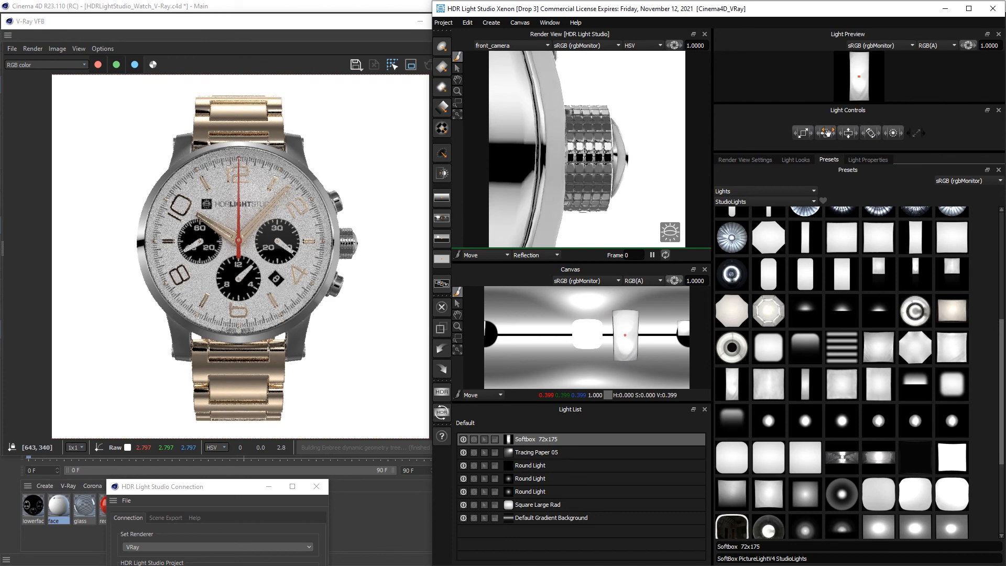
click(474, 442)
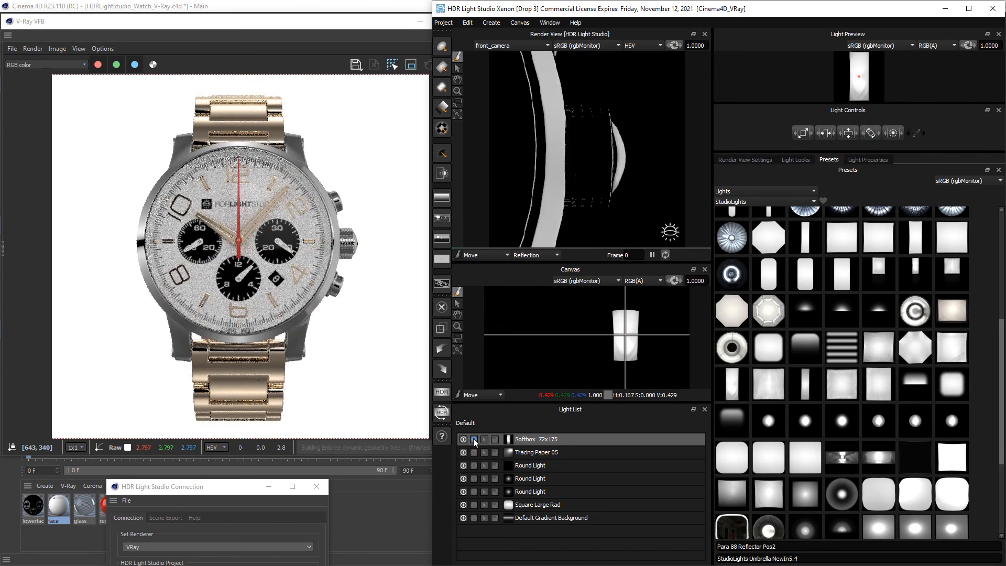
Step: Place the soloed softbox on the canvas as a rim highlight, then restore all lights
click(474, 439)
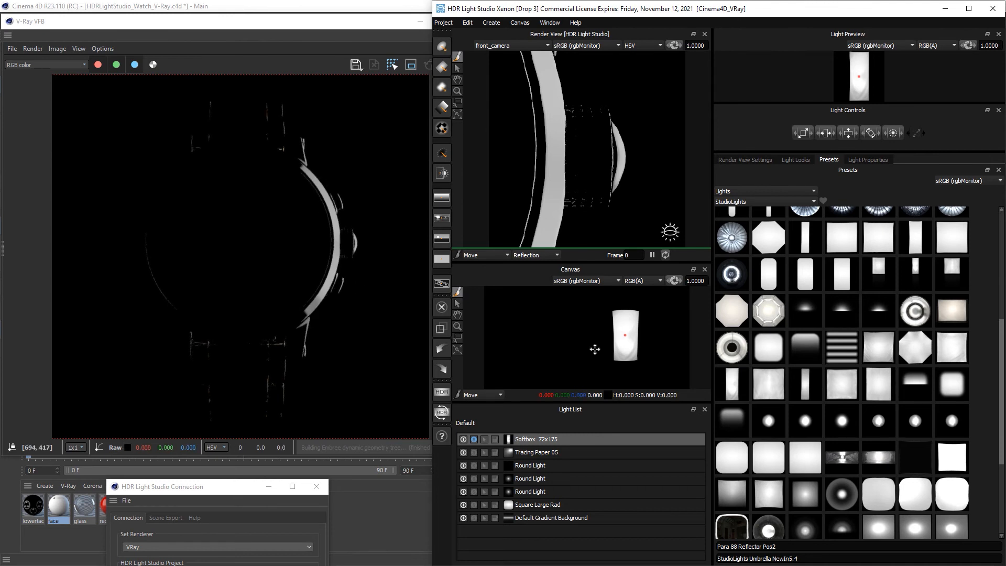
mouse_move(356, 232)
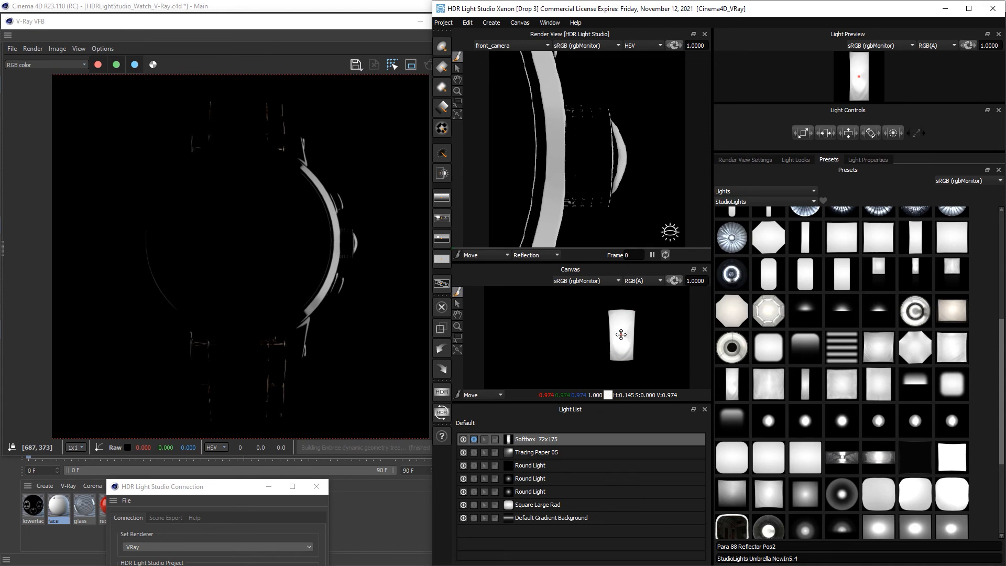
click(619, 334)
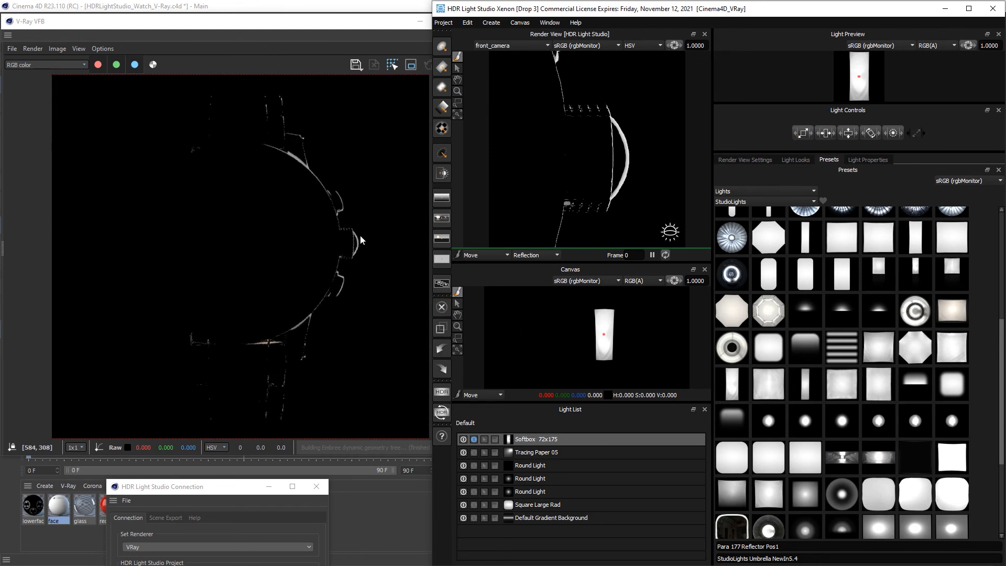
mouse_move(314, 316)
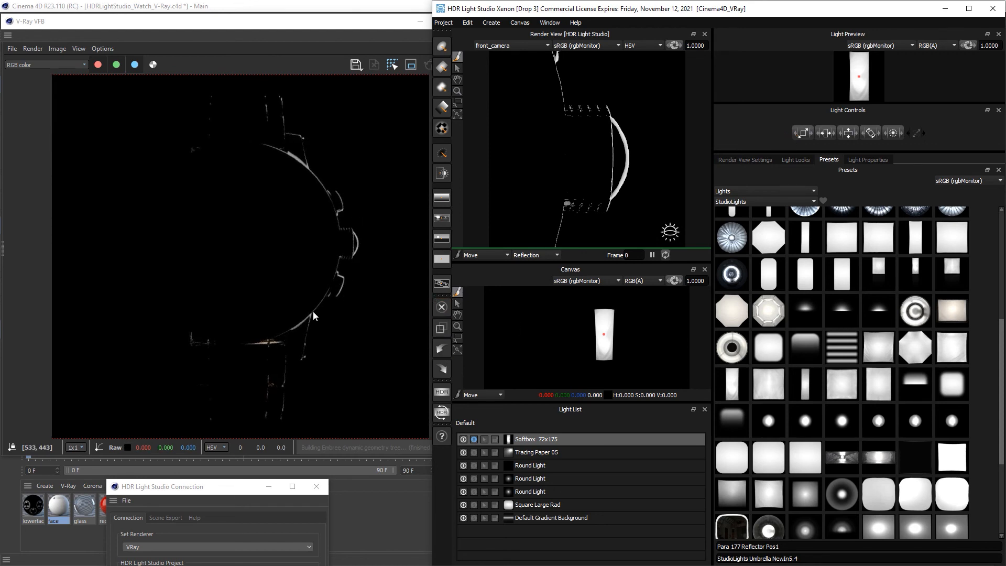
mouse_move(446, 470)
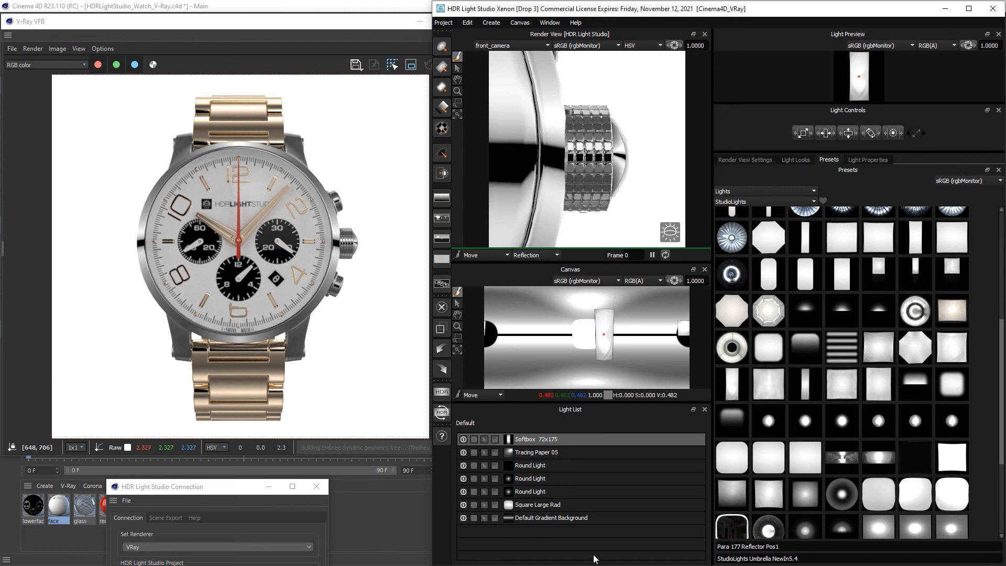
click(442, 392)
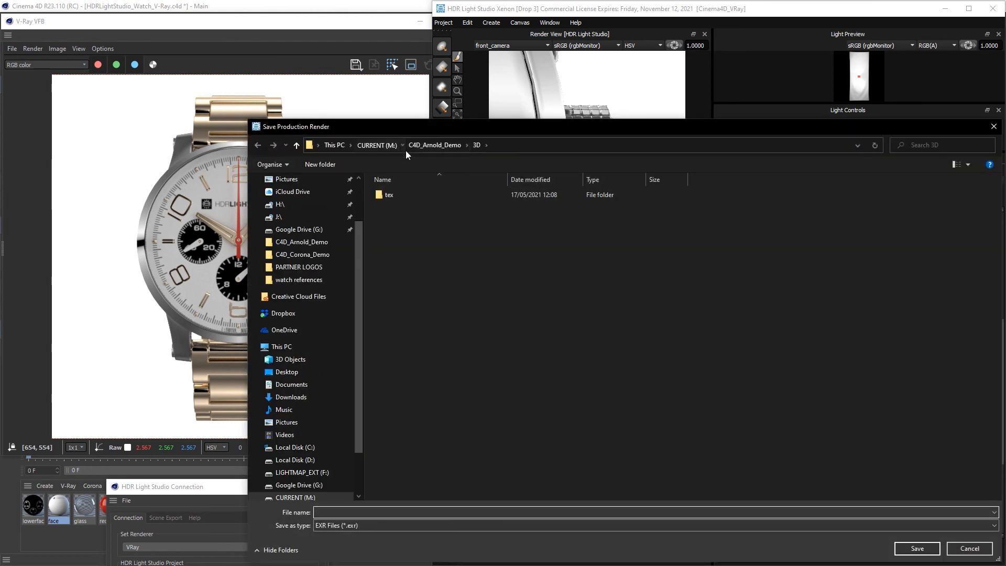
Step: Save the production render as 'vray front lighting.exr' in C4D_V-Ray_Demo on CURRENT (M:)
click(376, 144)
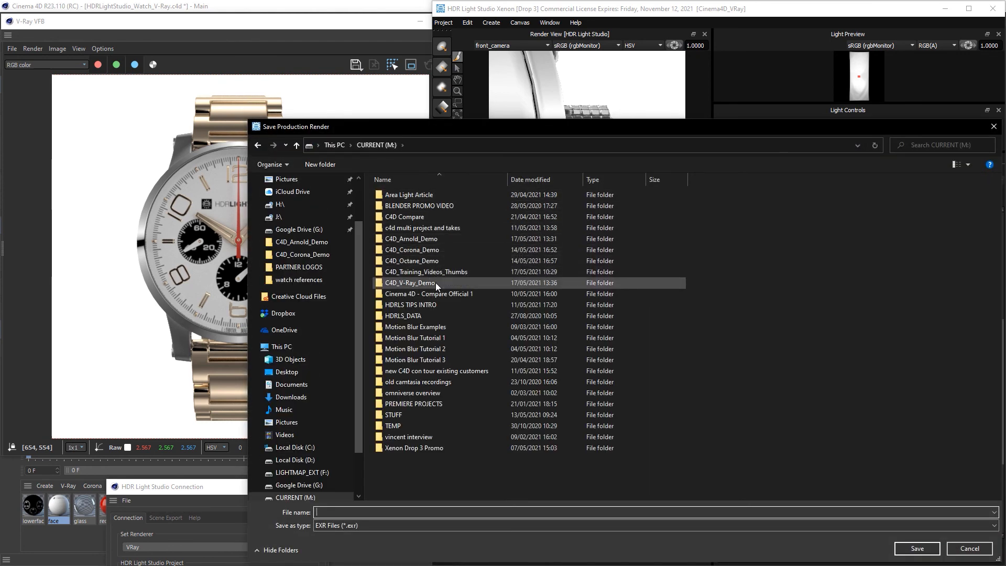
double_click(411, 283)
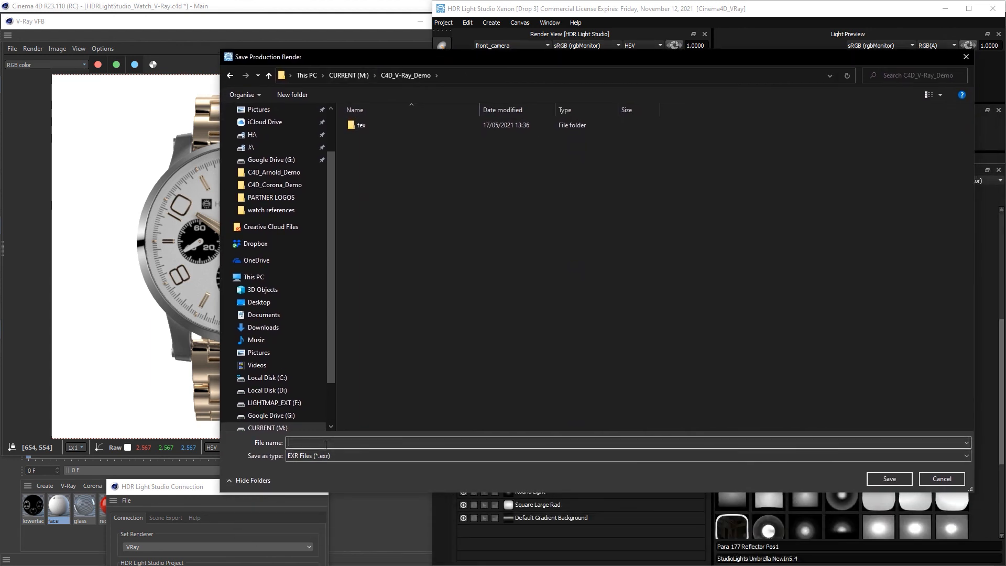
text(vray)
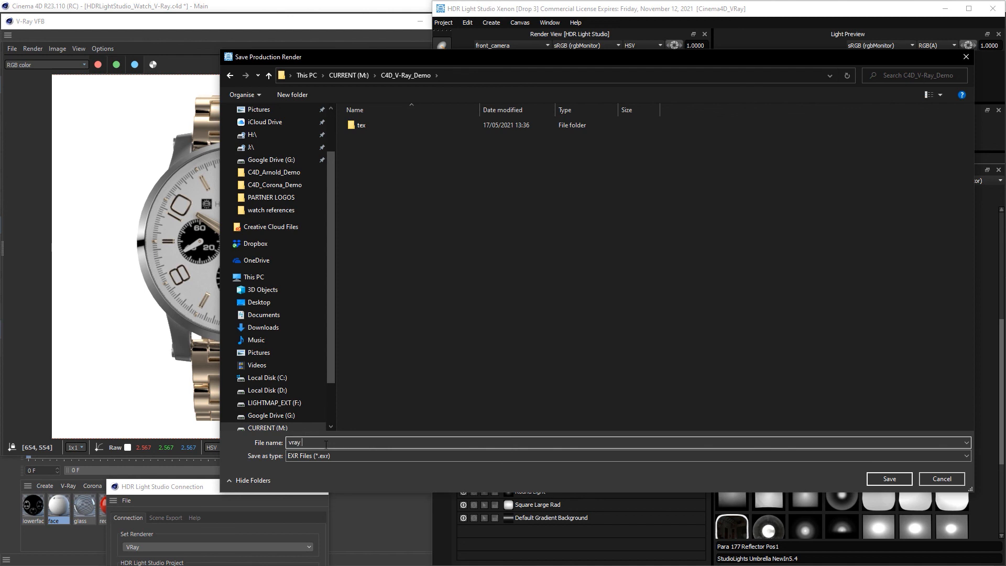
text(front lighbting)
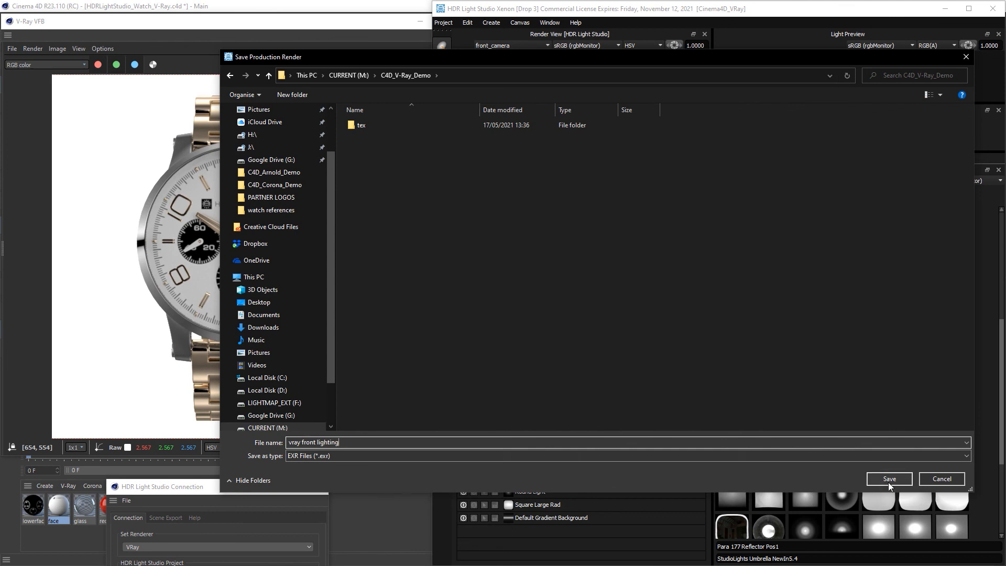
click(889, 479)
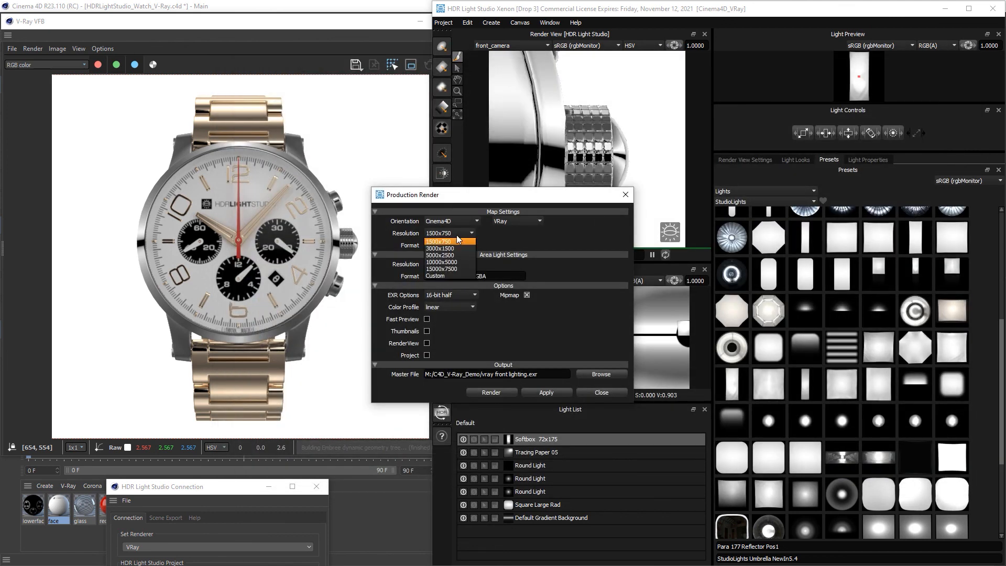
Step: Set the production resolution to 3000x1500 and render the final HDRI
click(451, 249)
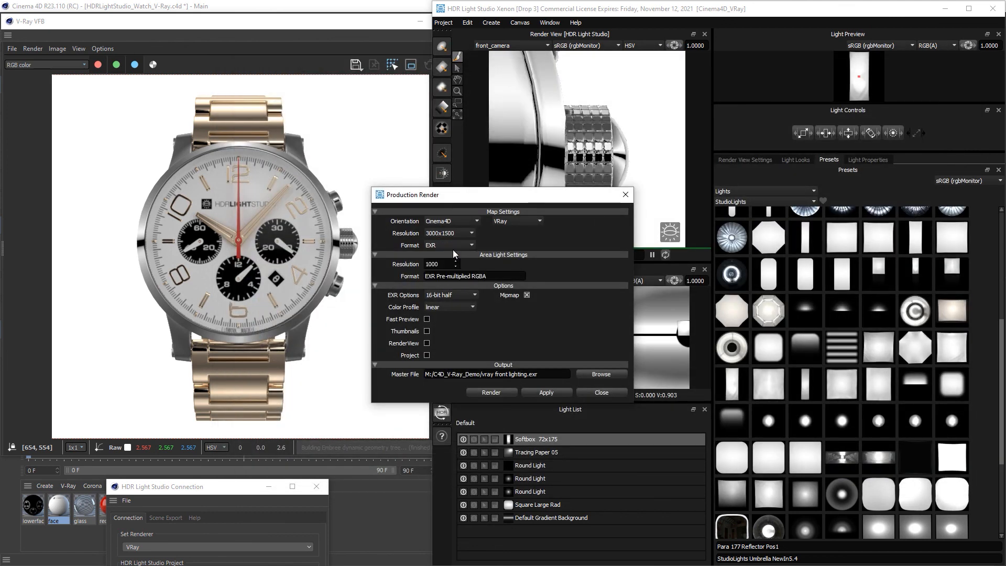
click(491, 392)
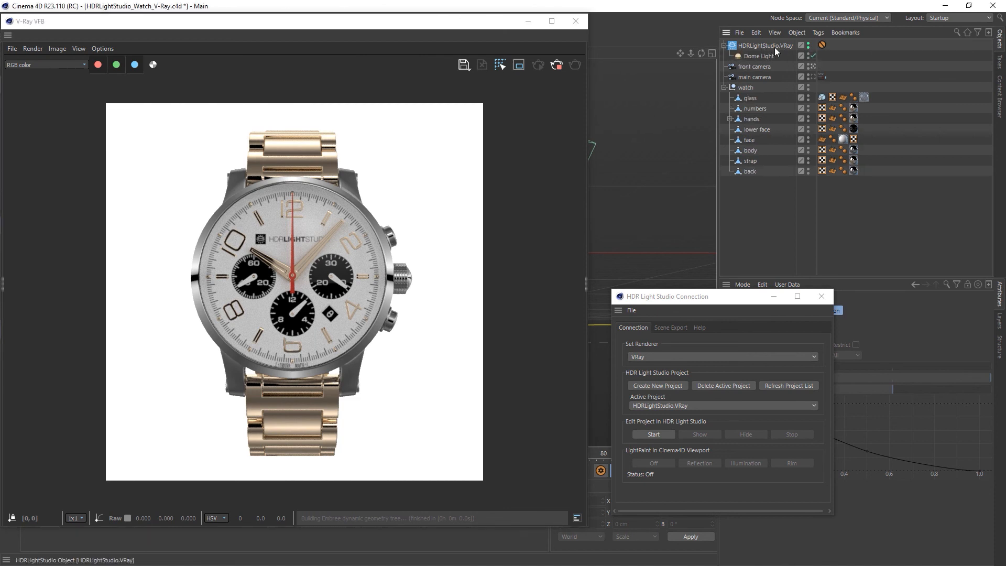
mouse_move(795, 57)
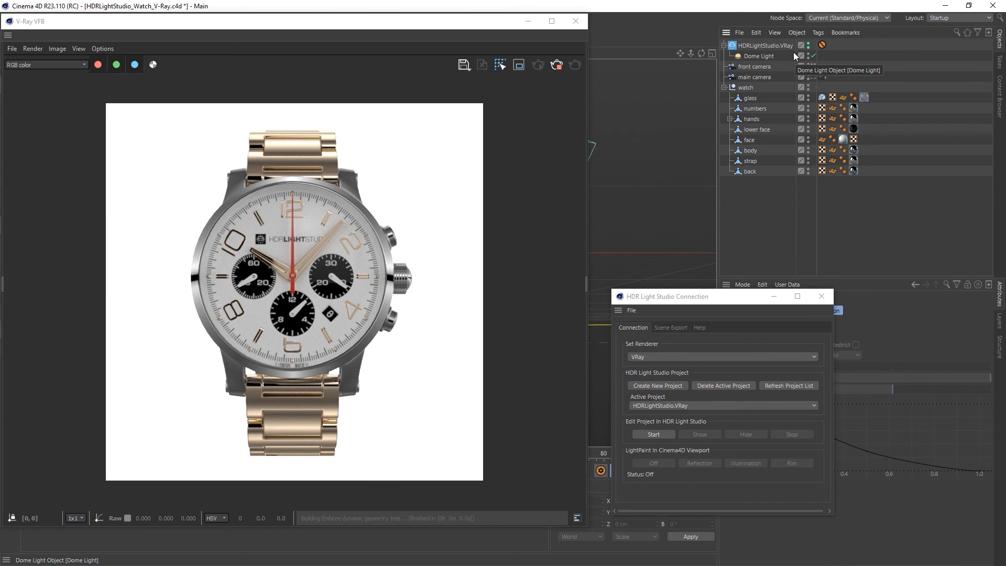
mouse_move(751, 57)
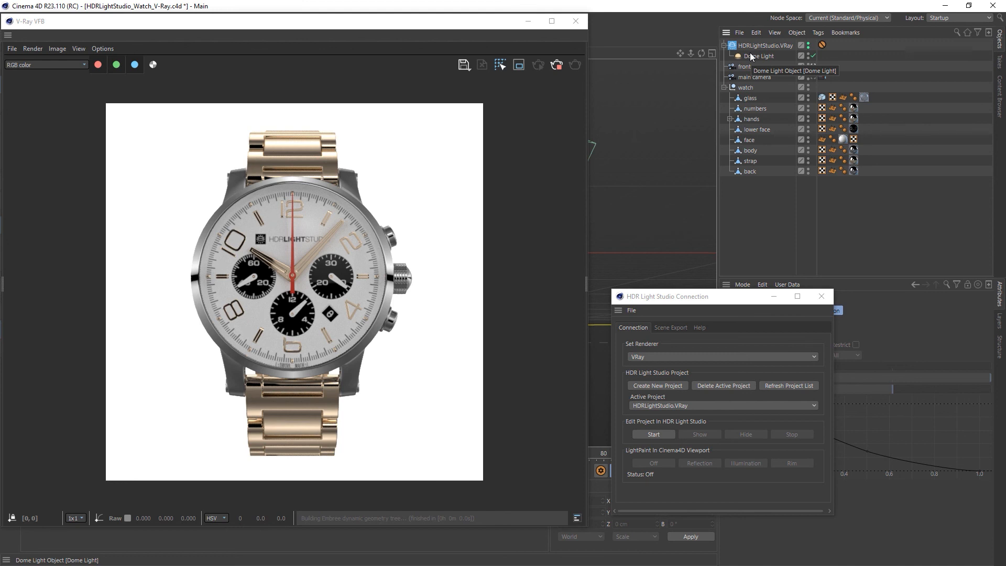
mouse_move(543, 340)
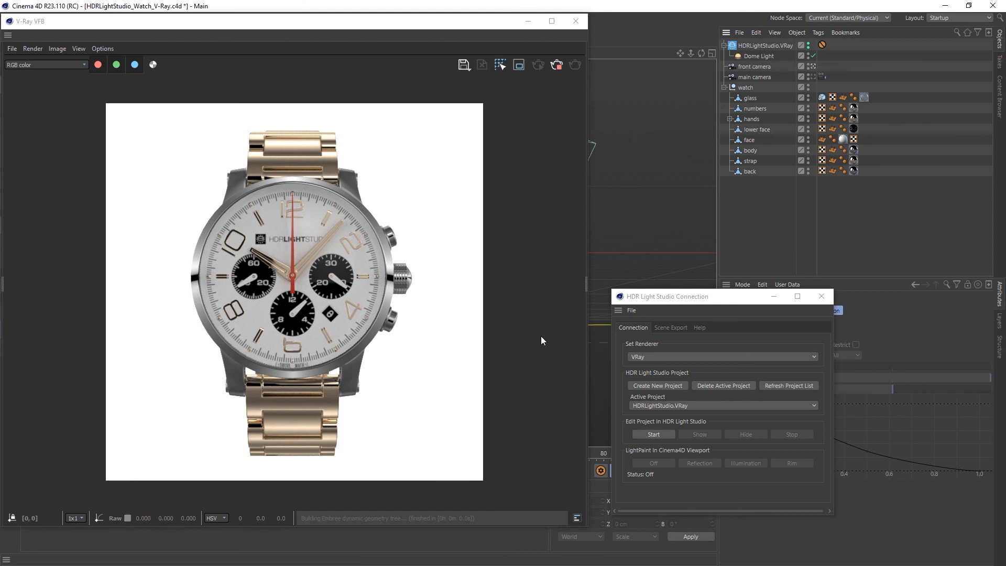